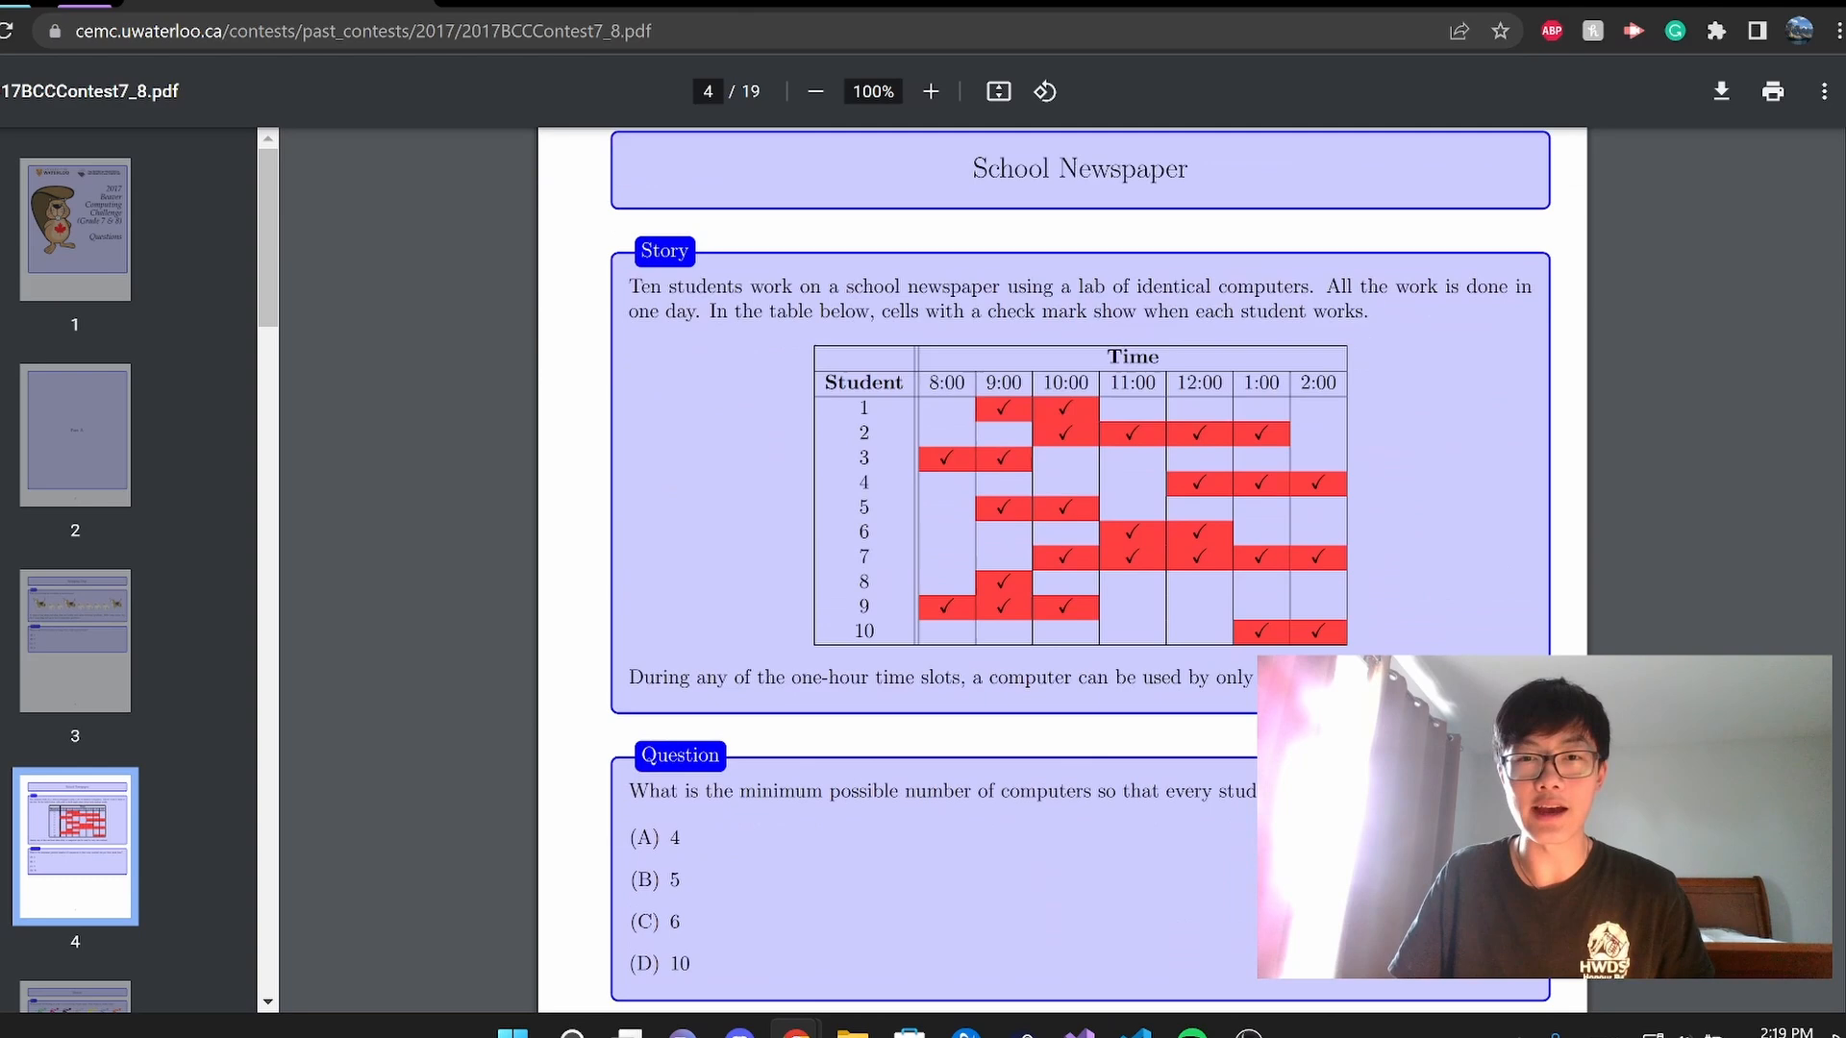
- Scroll from the School Newspaper question down to the Chameleon colour-grid problem on page 6
scroll(down, 3)
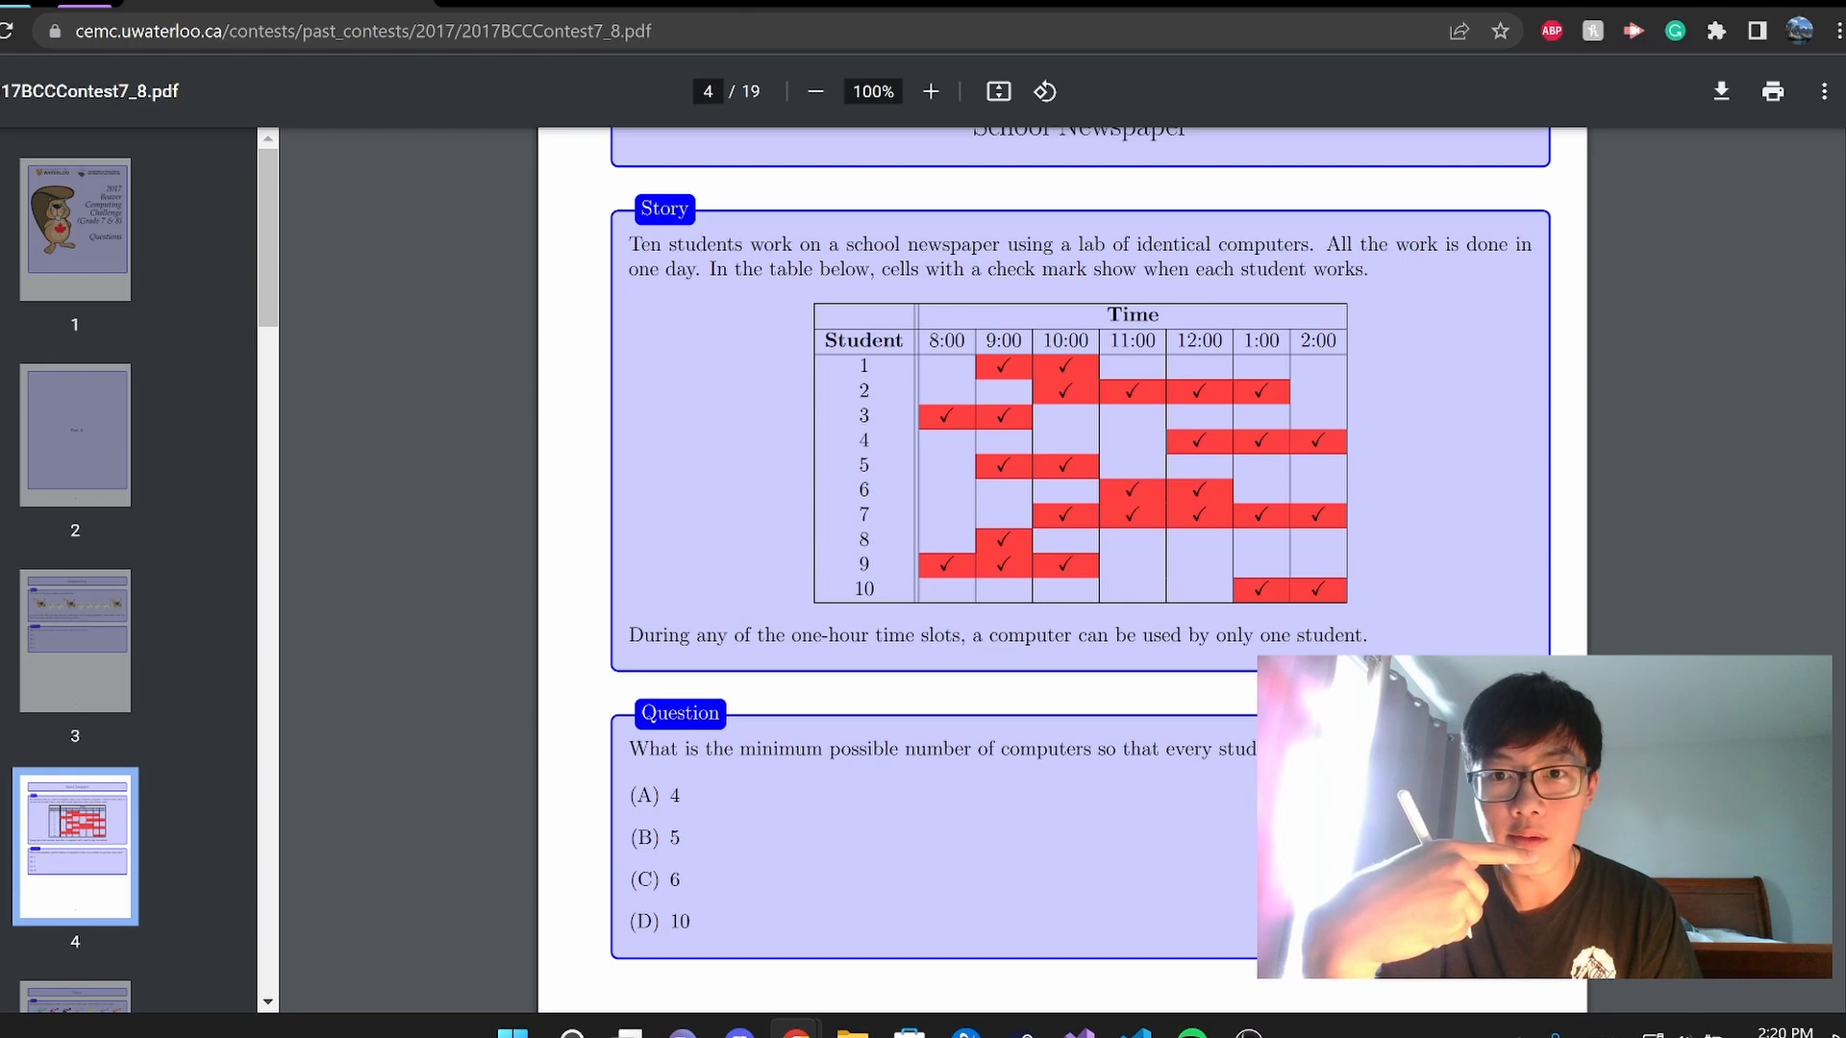
scroll(down, 3)
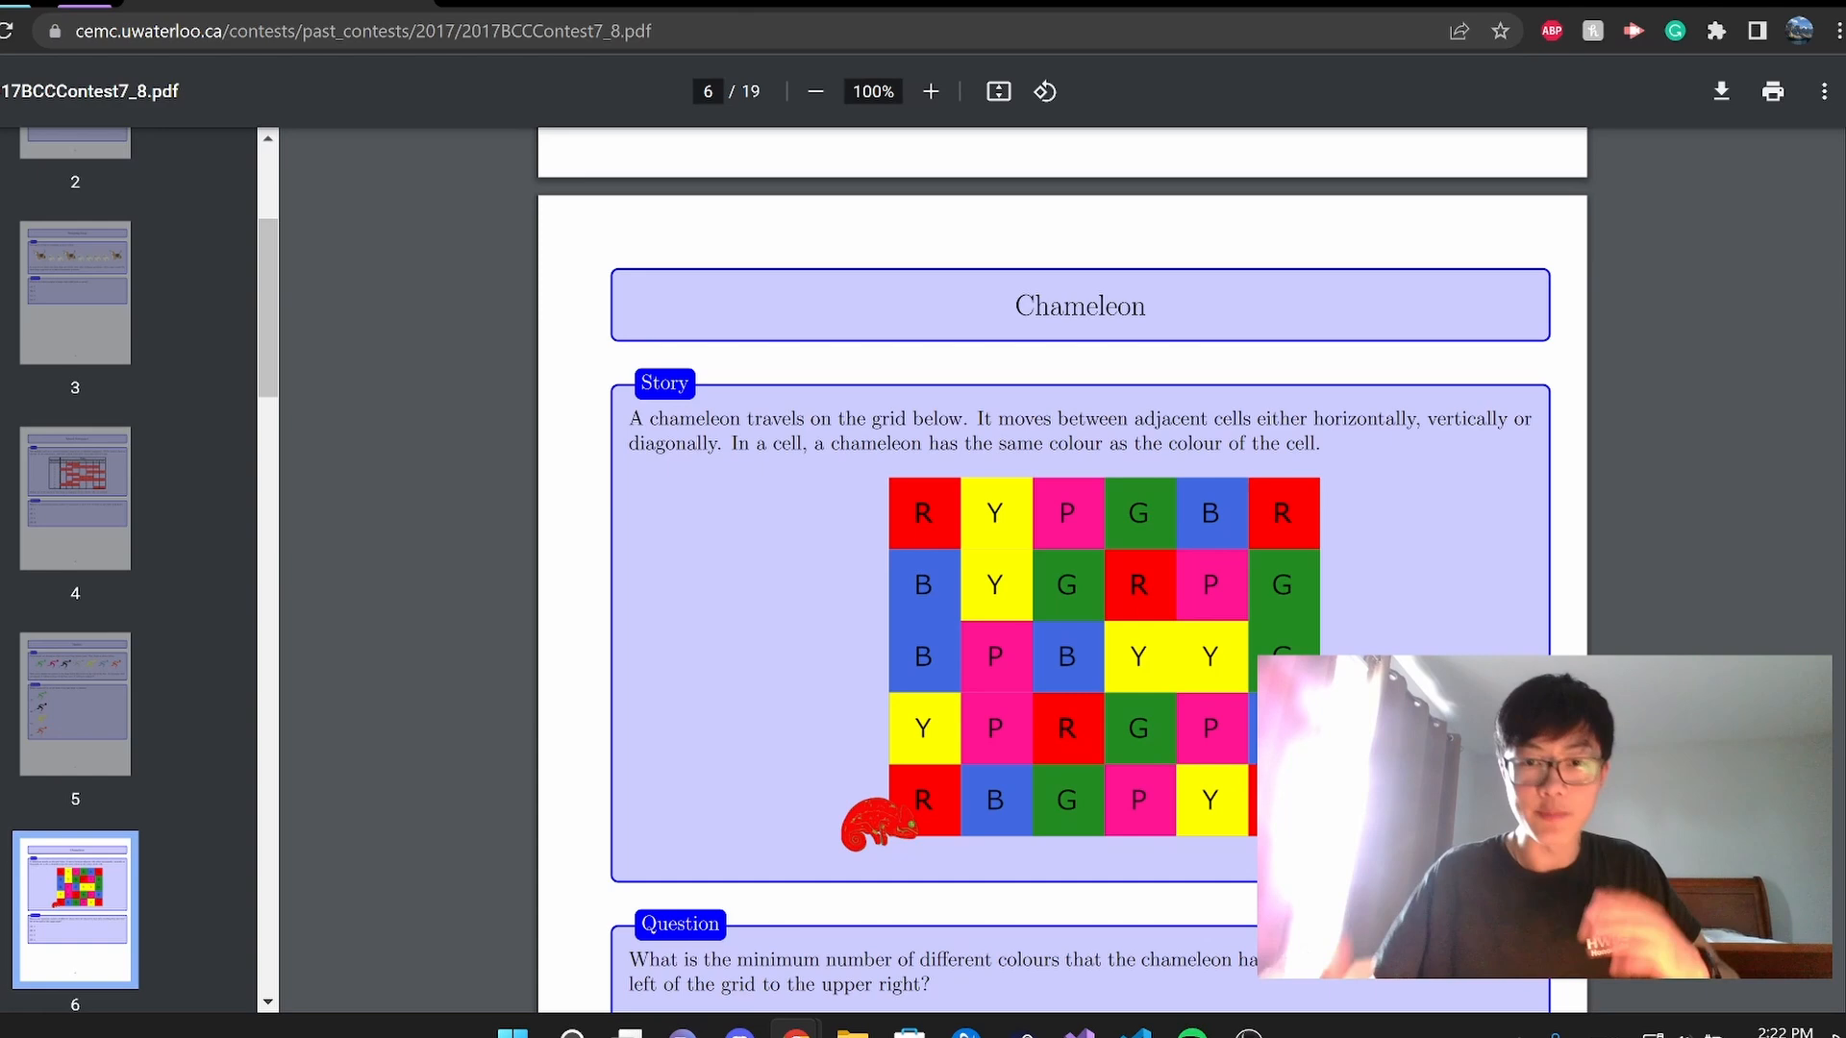
scroll(down, 3)
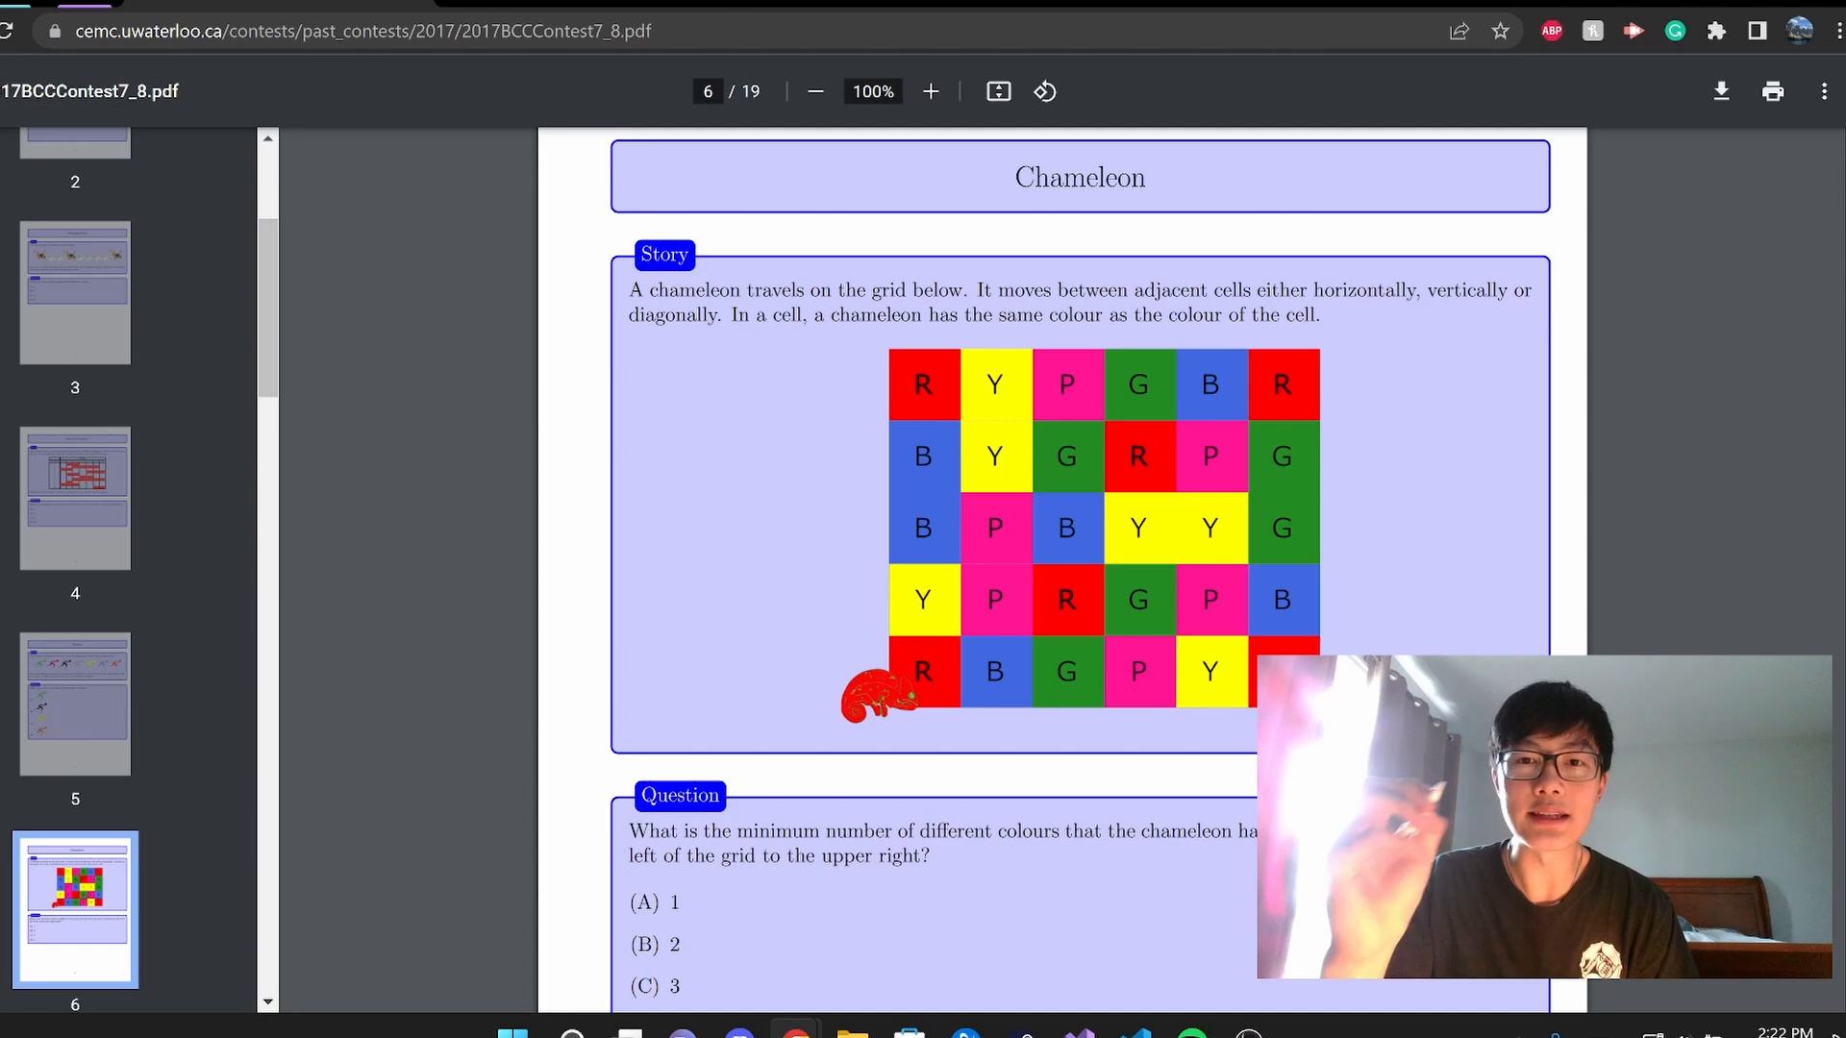
scroll(down, 3)
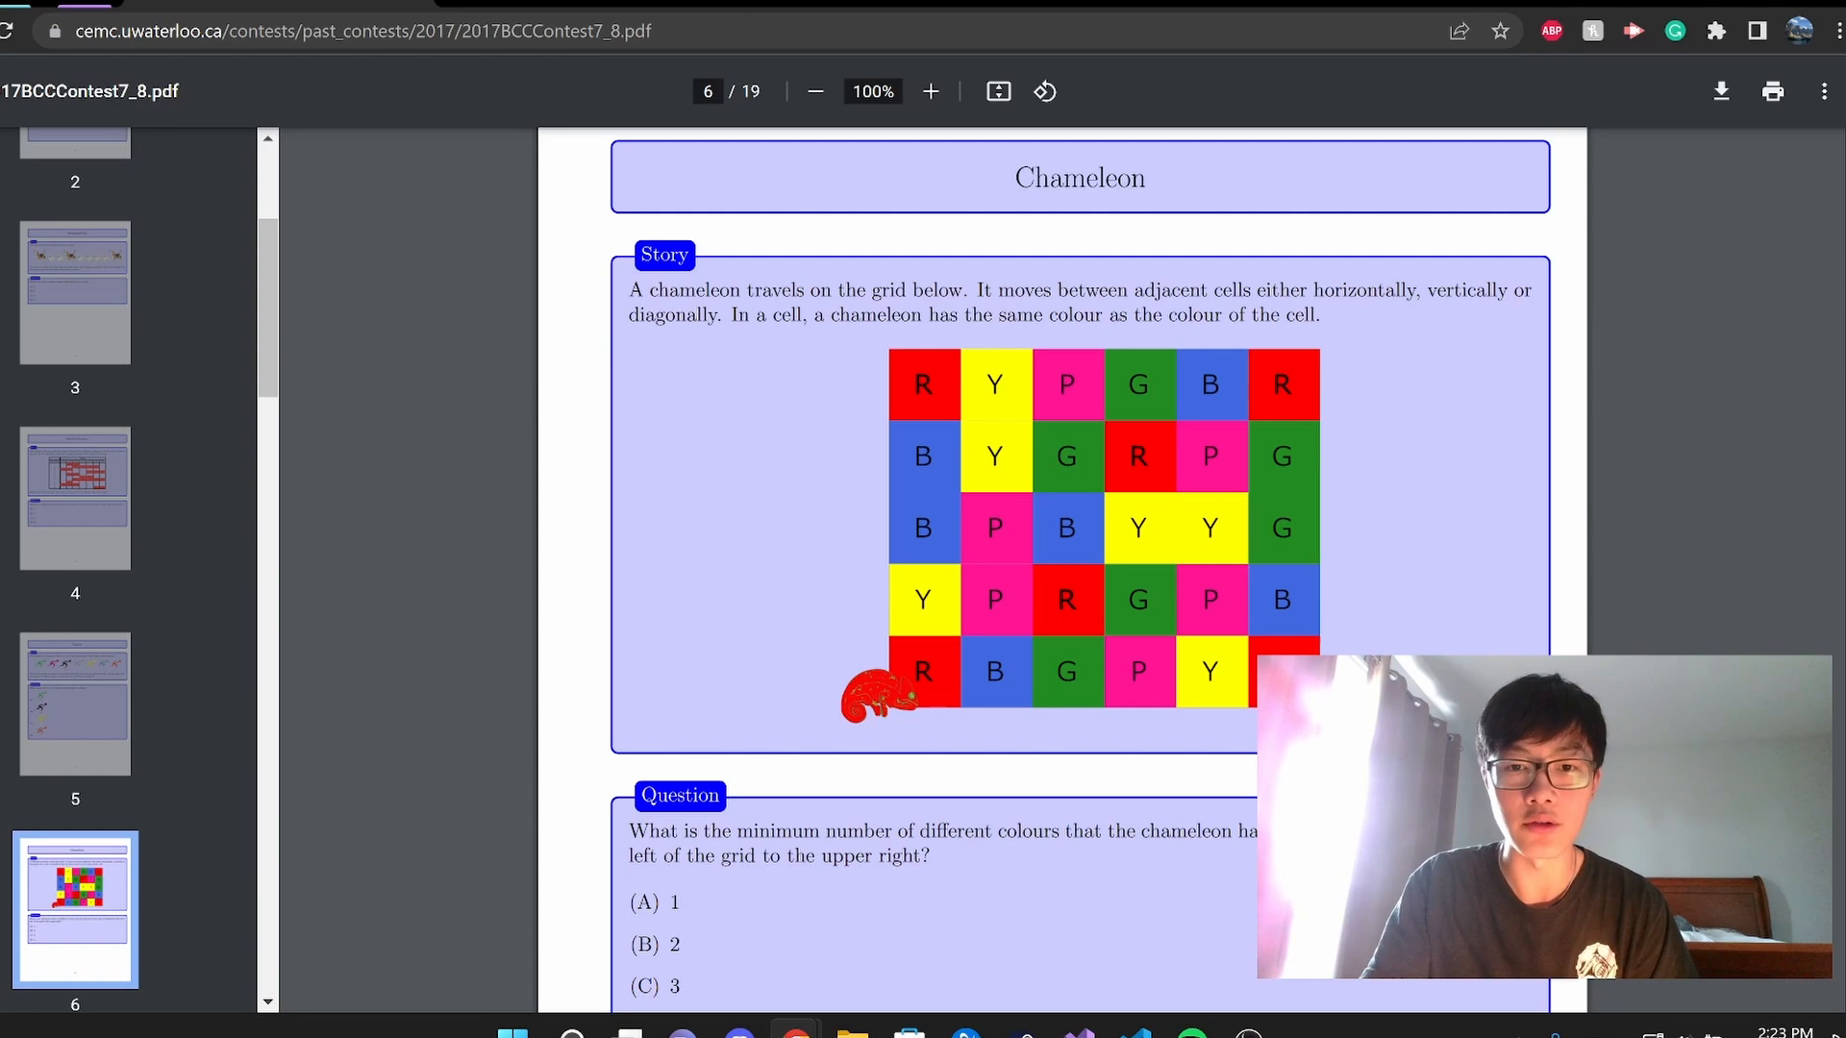
scroll(down, 3)
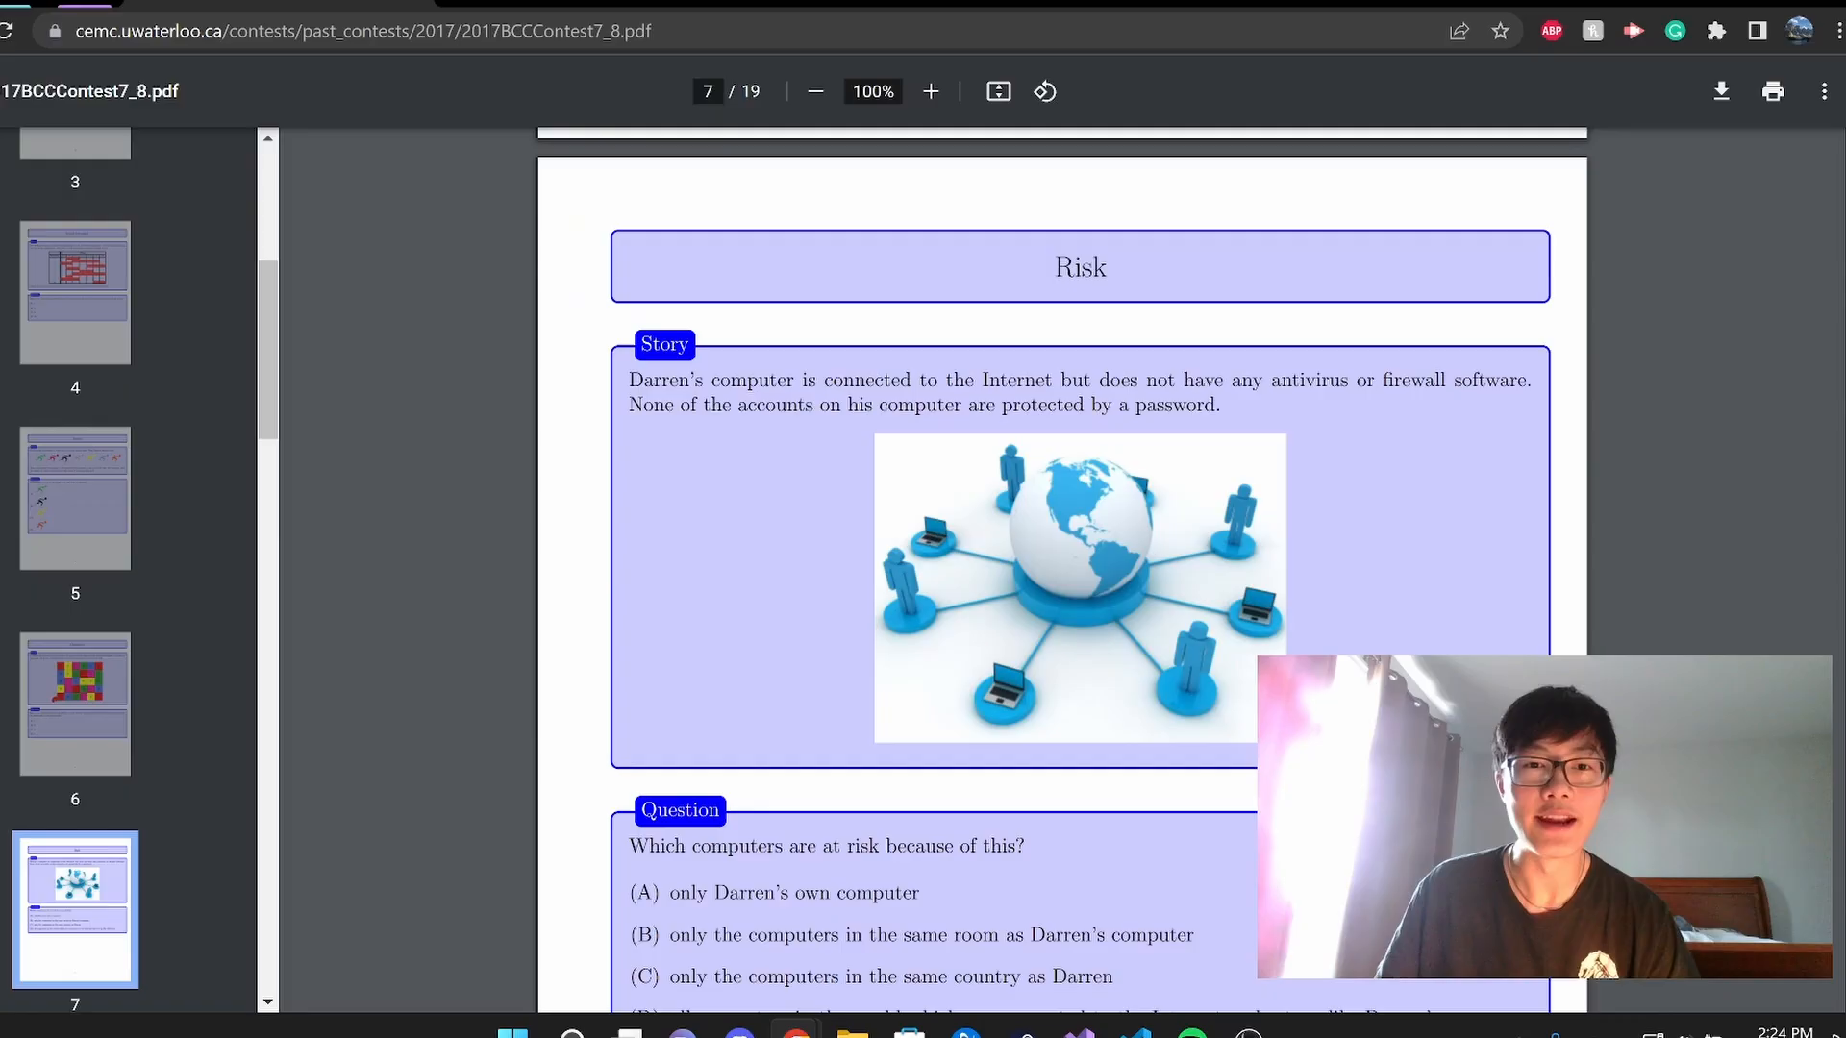
- Scroll past the Risk question to the Part B divider on page 8
scroll(down, 3)
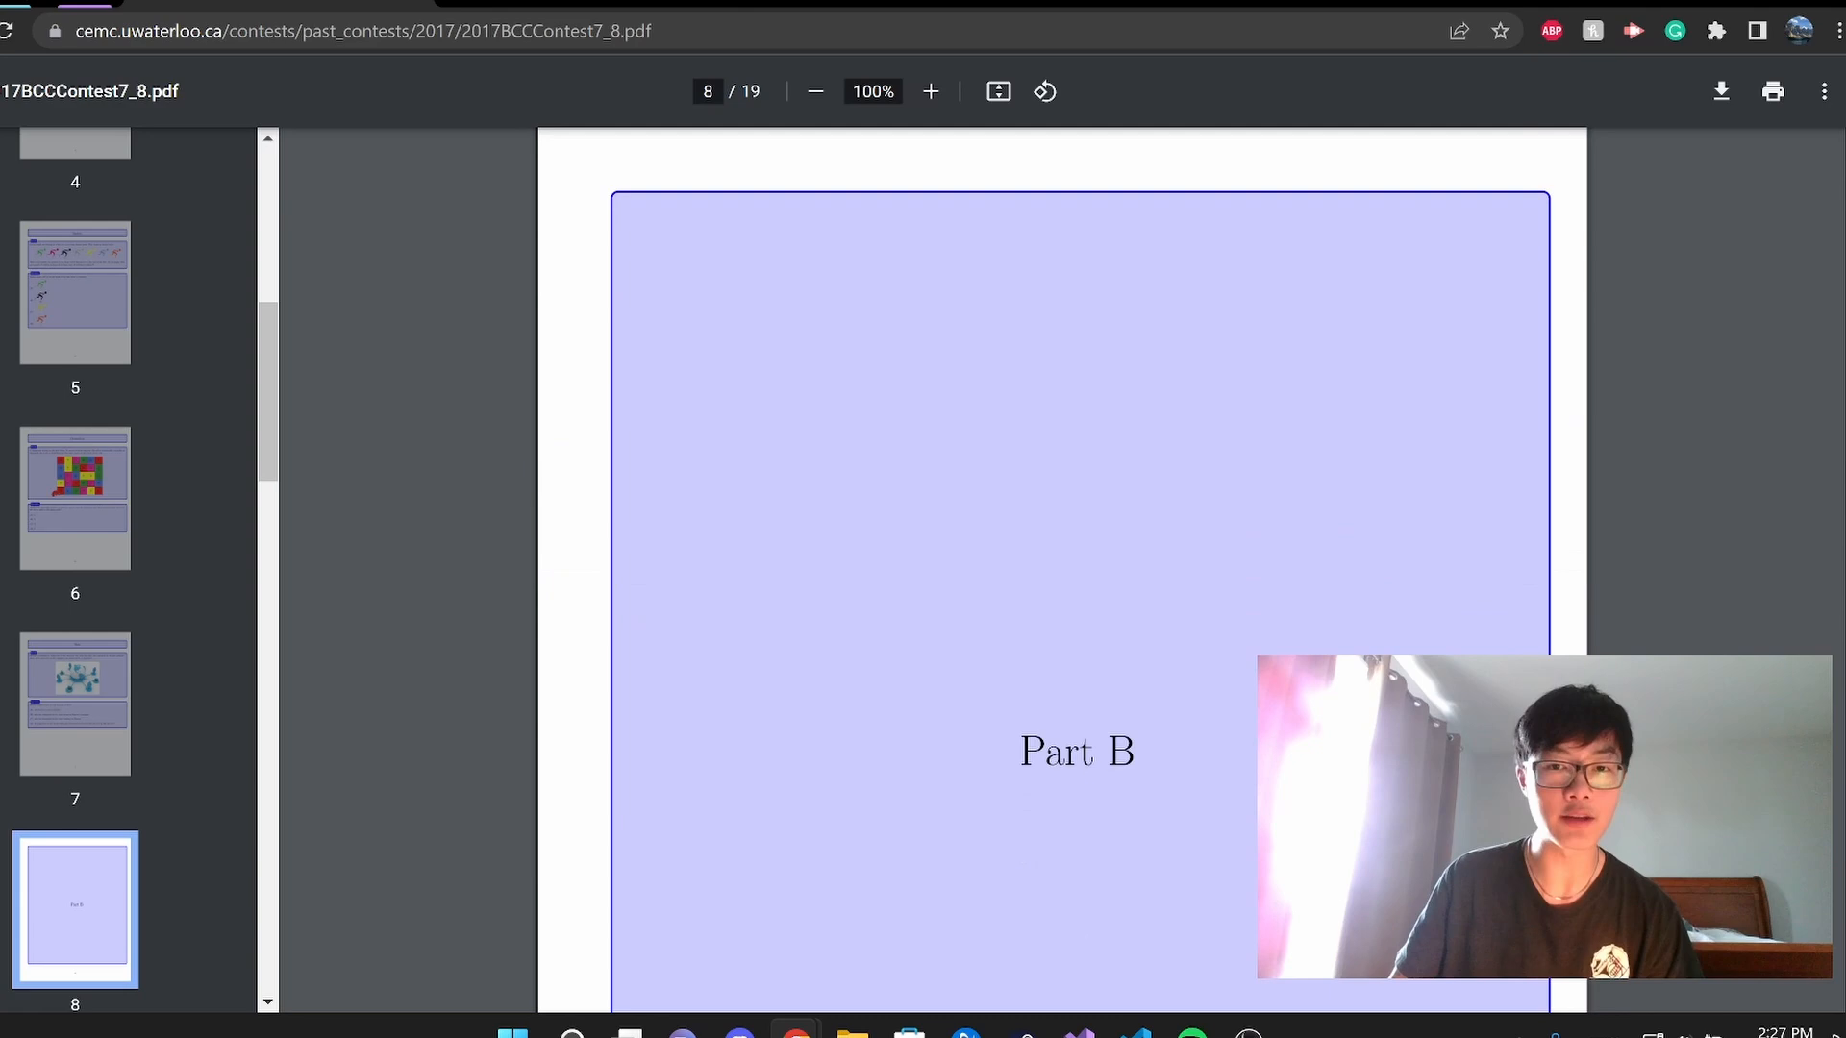
- Scroll through the Jumpers question on page 9 to the Bread question on page 10
scroll(down, 3)
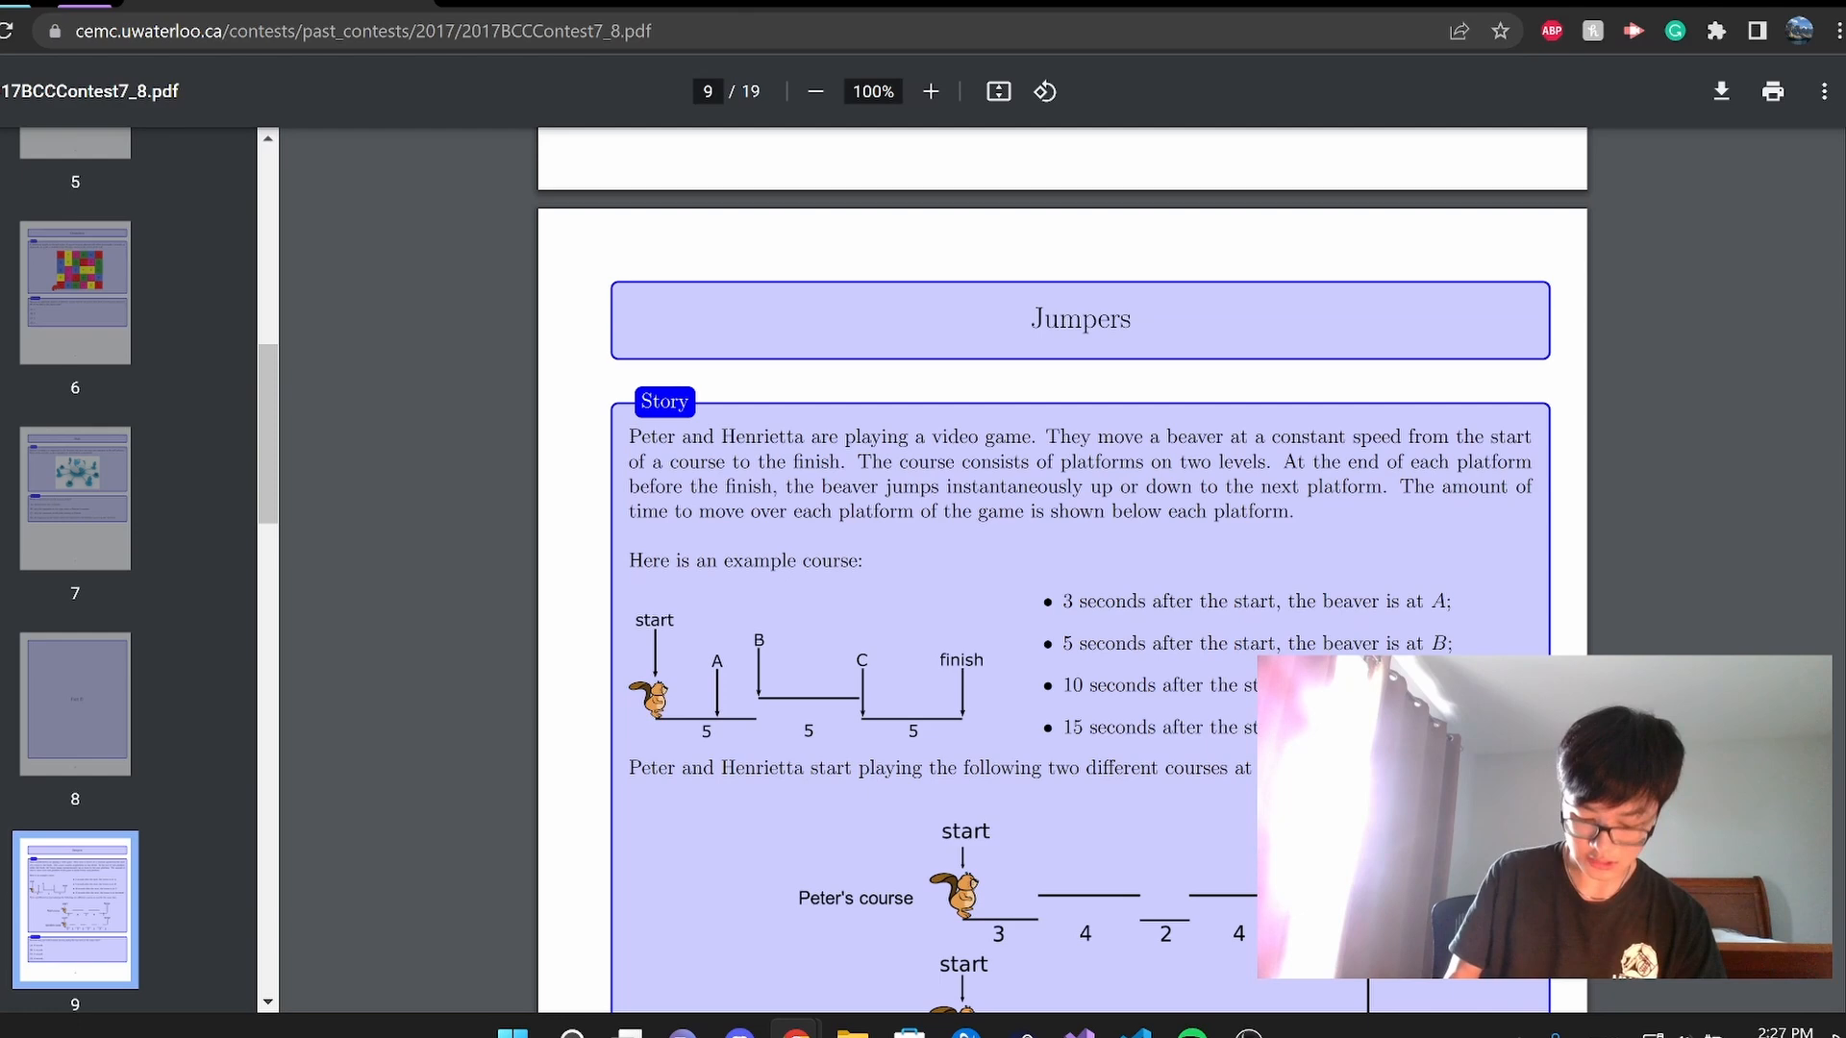
scroll(down, 3)
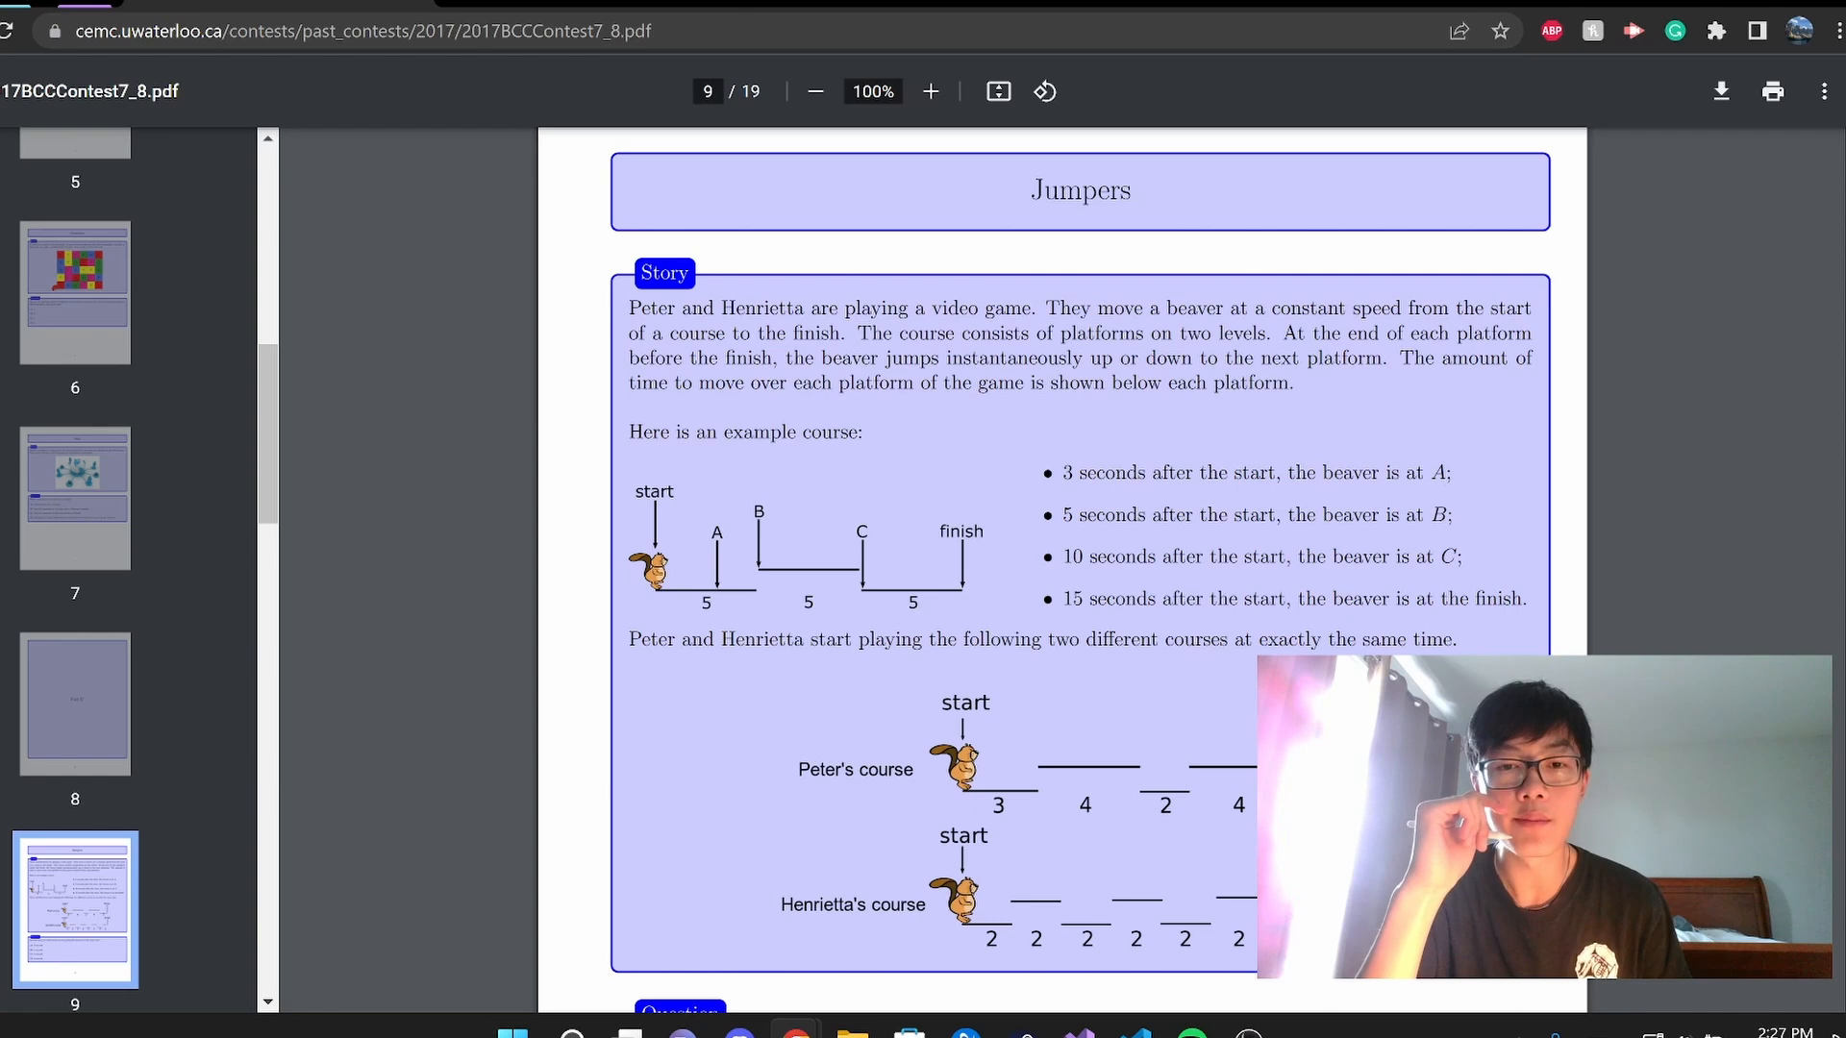
scroll(down, 3)
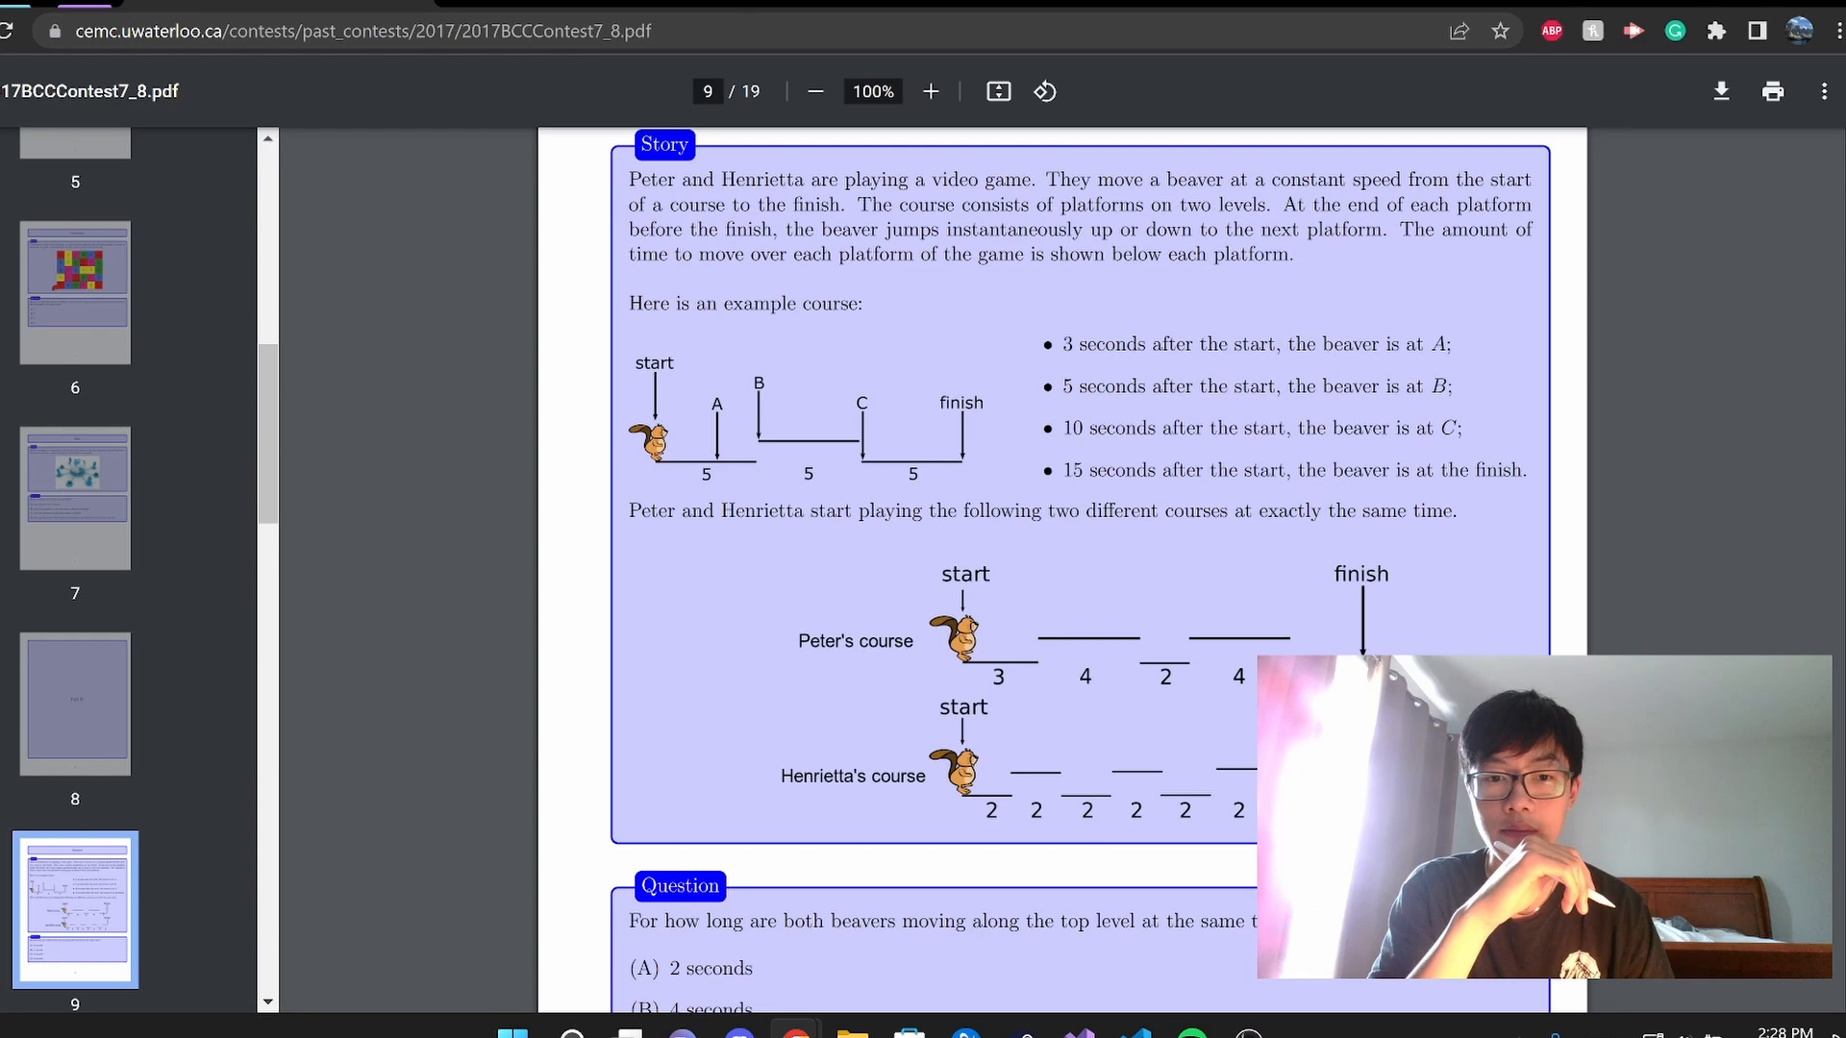
scroll(down, 3)
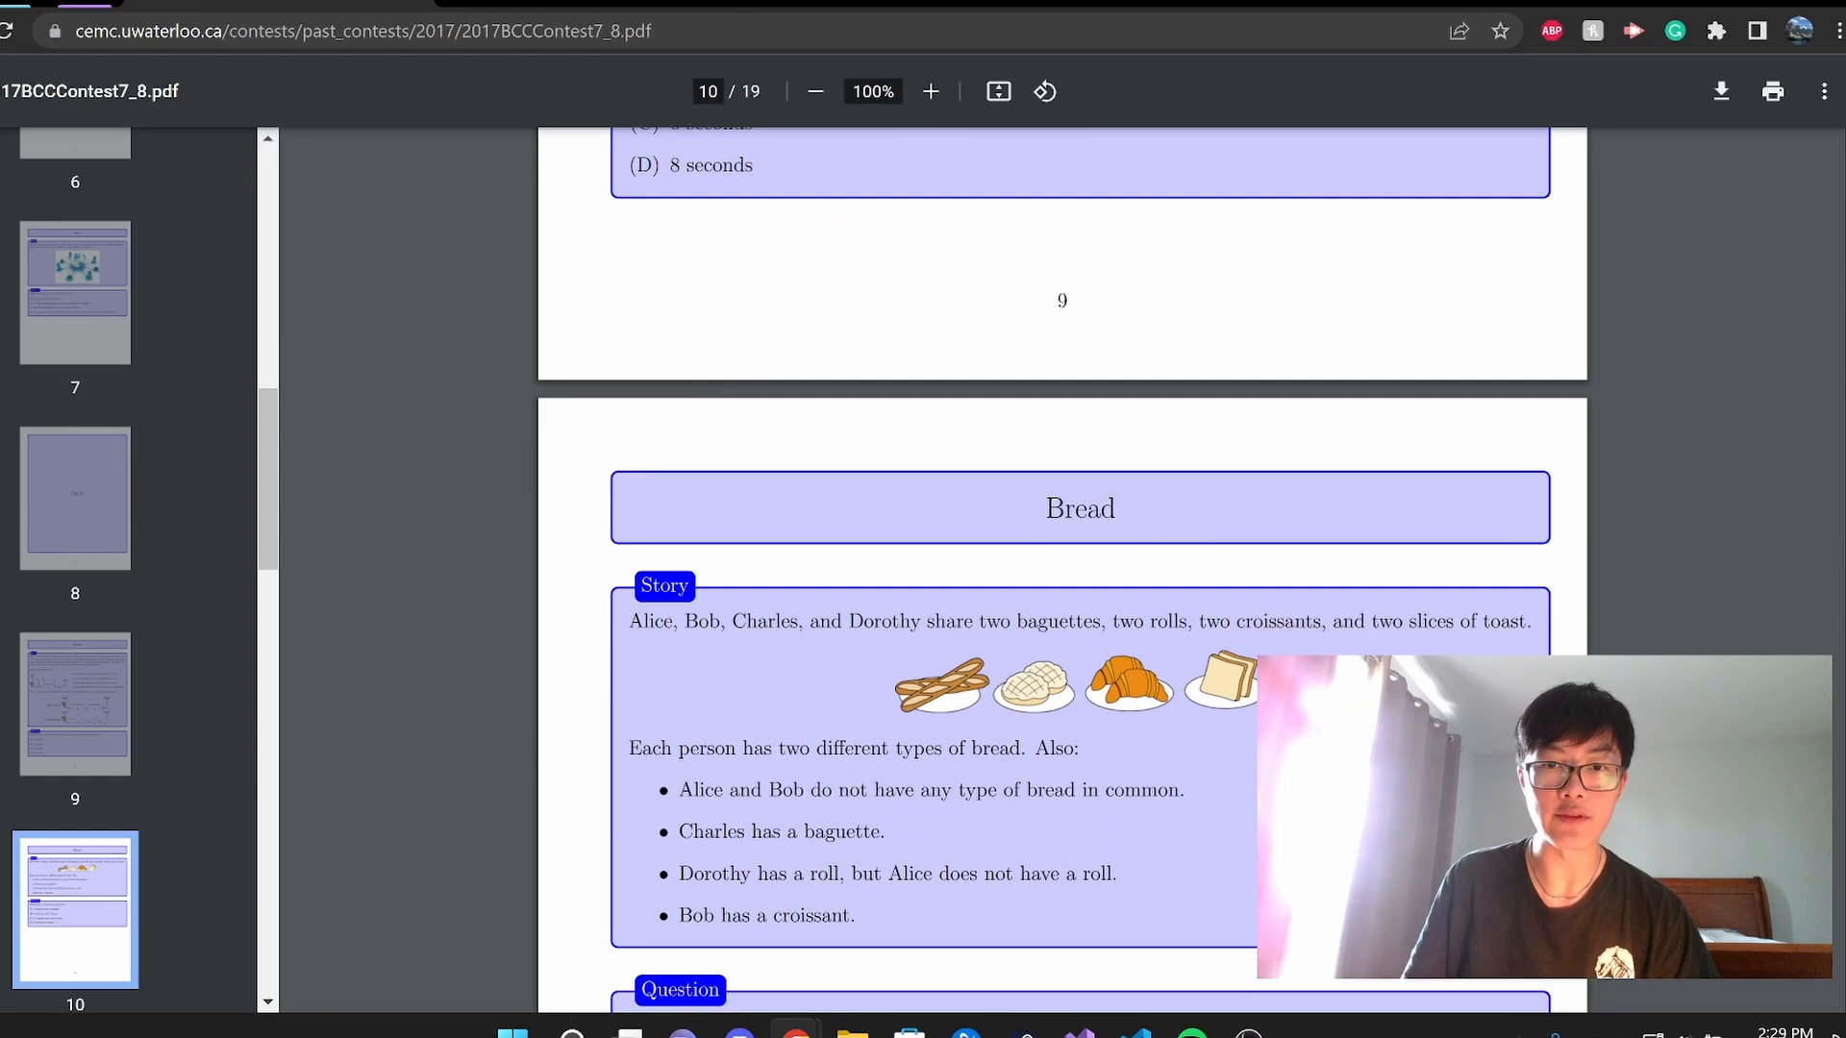
- Scroll down so the Bread question's answer choices are visible beside the notes
scroll(down, 3)
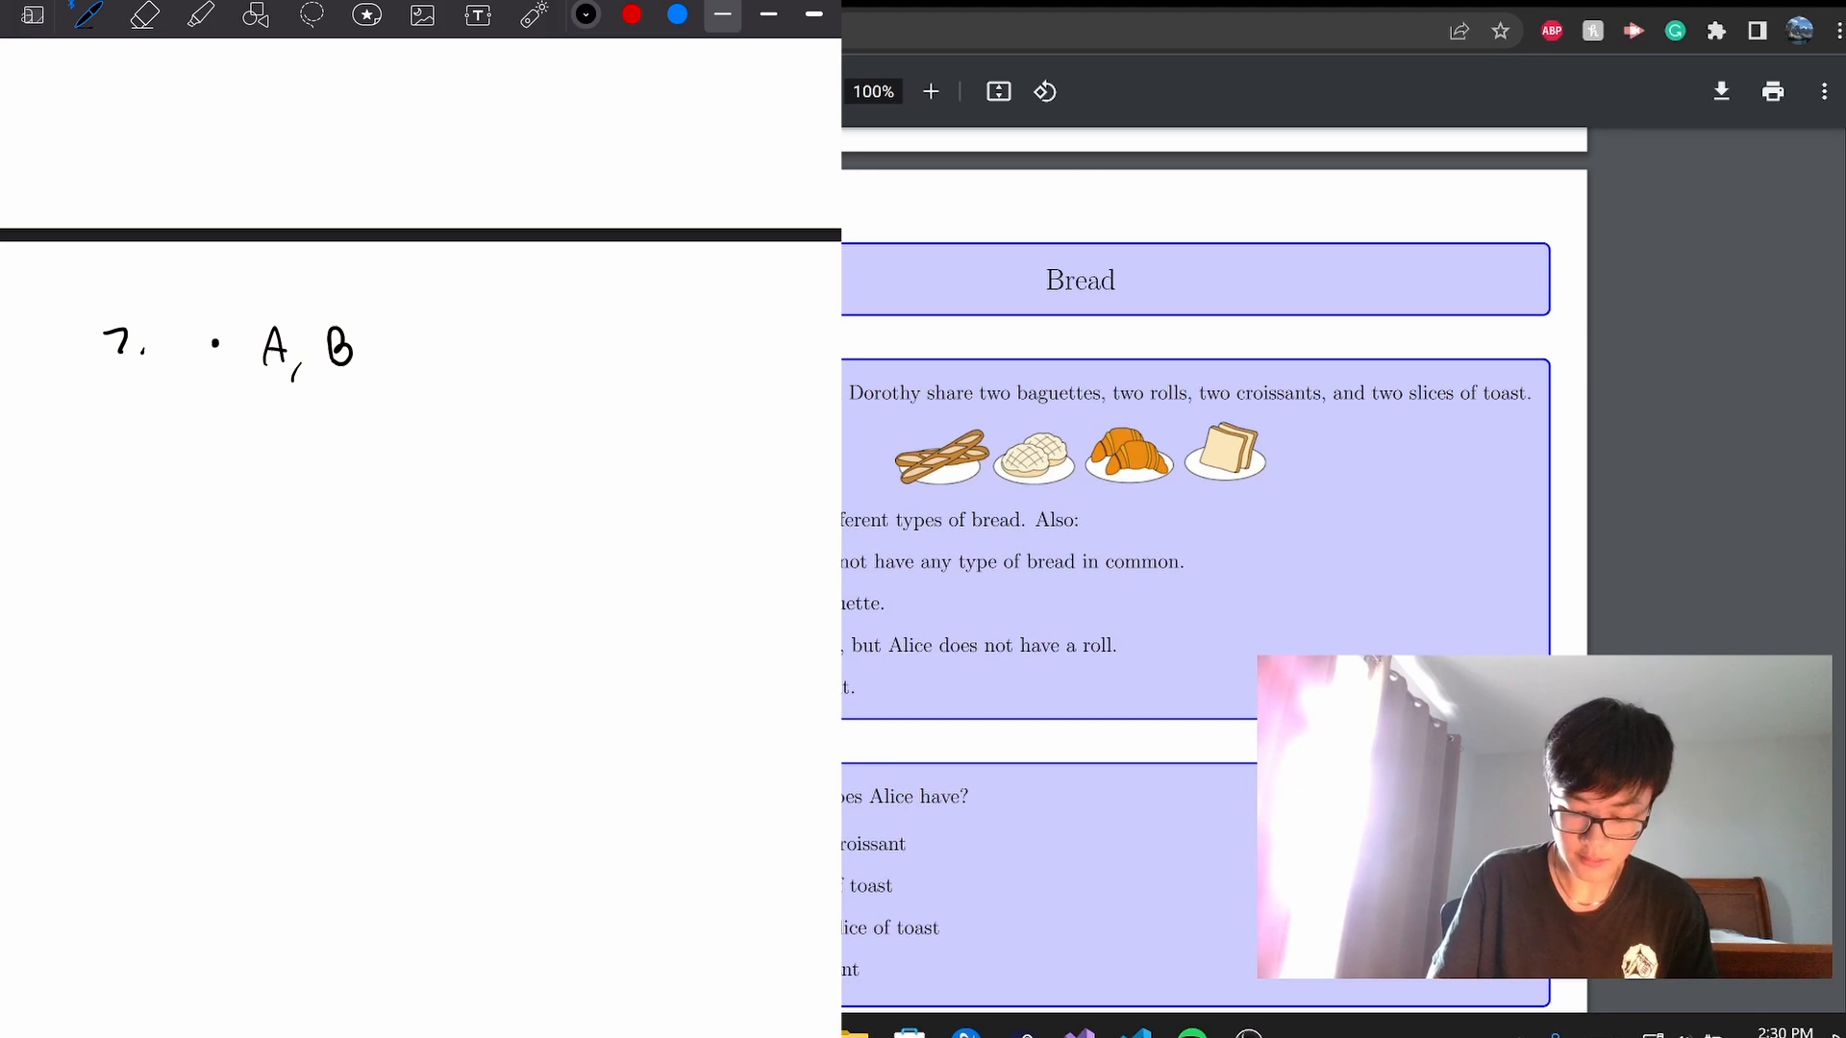
- Handwrite question 7's conditions: A does not match, has min. 1 roll, B has min
click(224, 447)
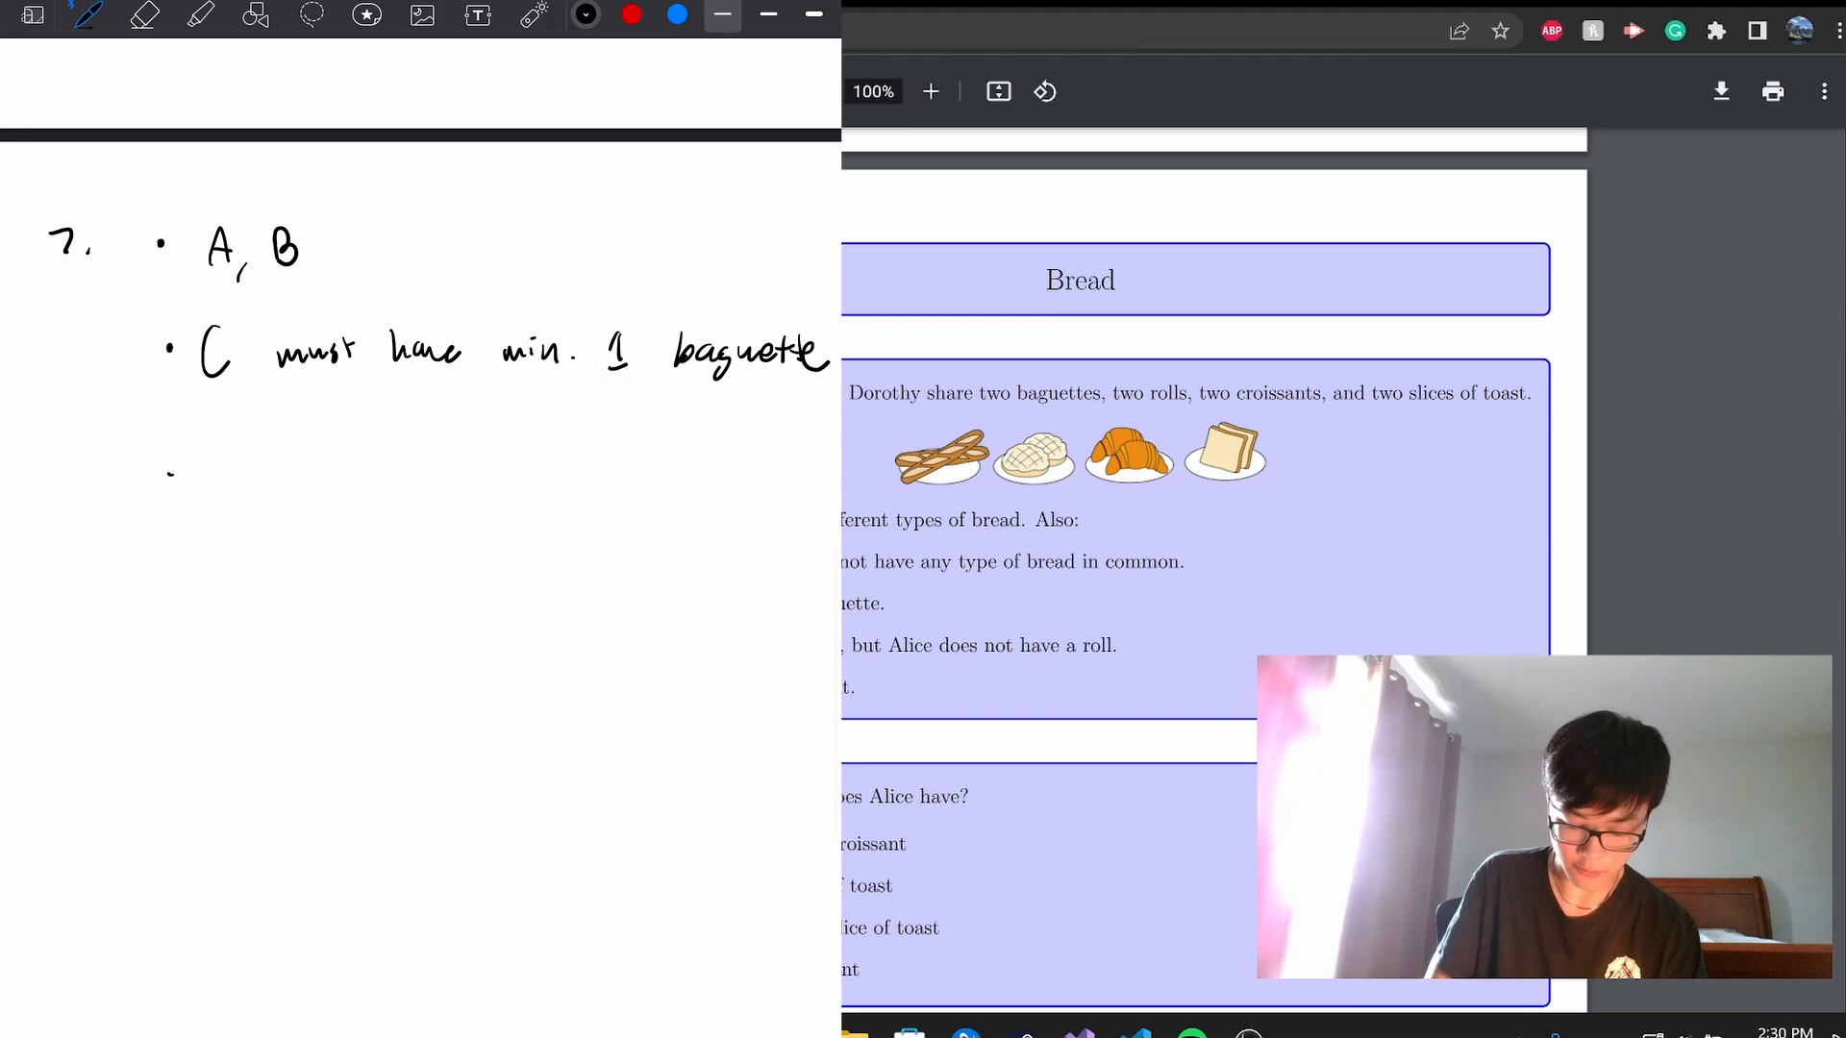
text(A does not have roll)
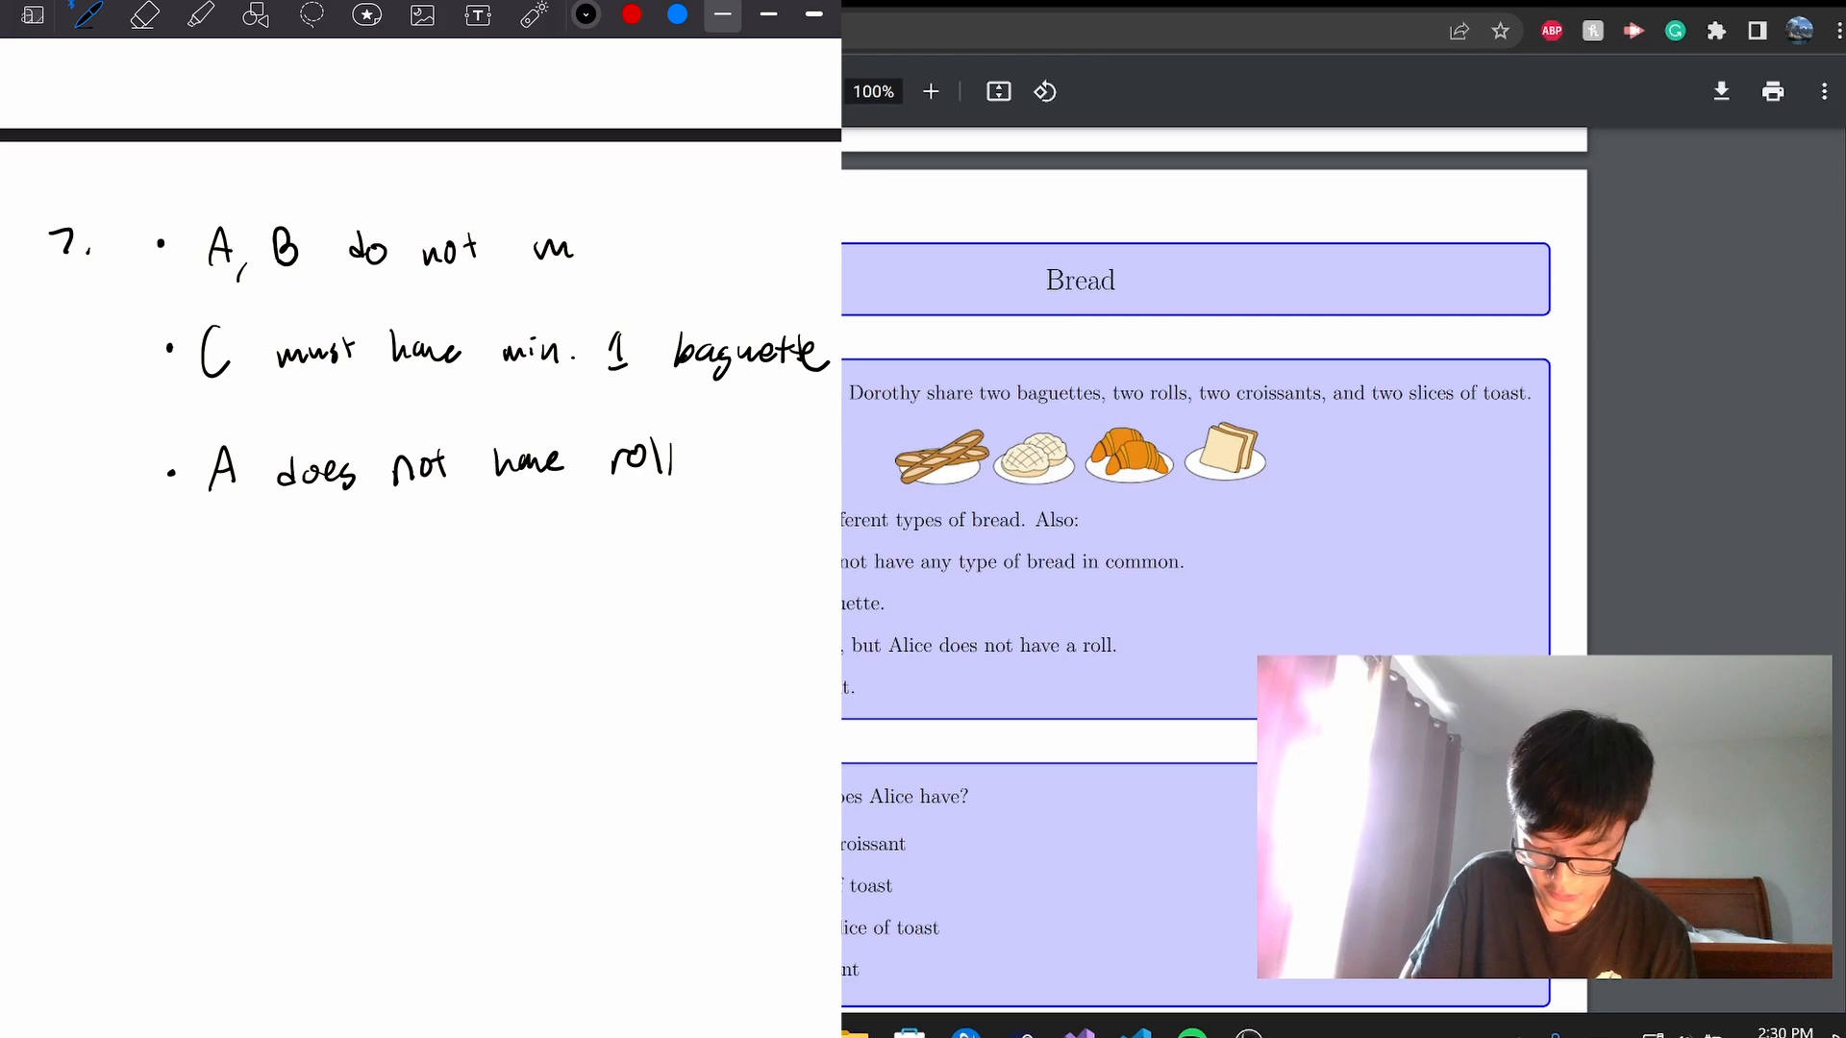
text(match)
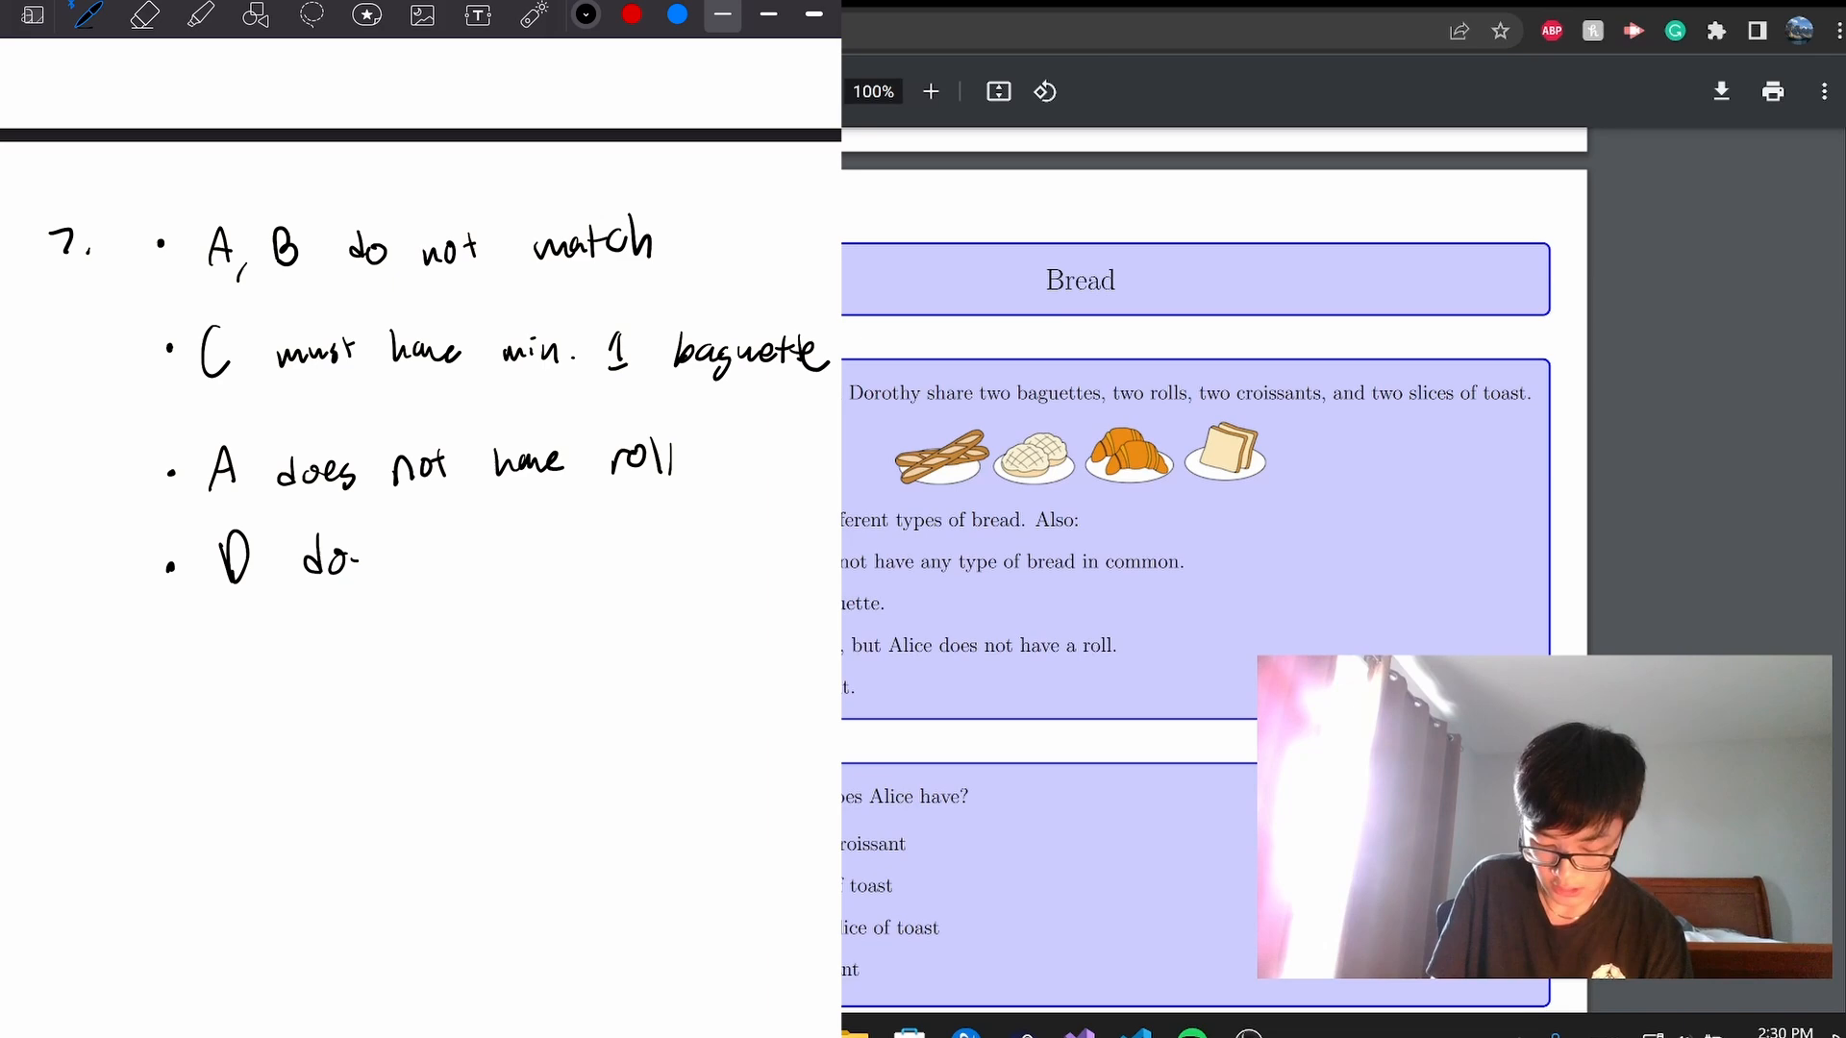
text(does have min. 1 rol)
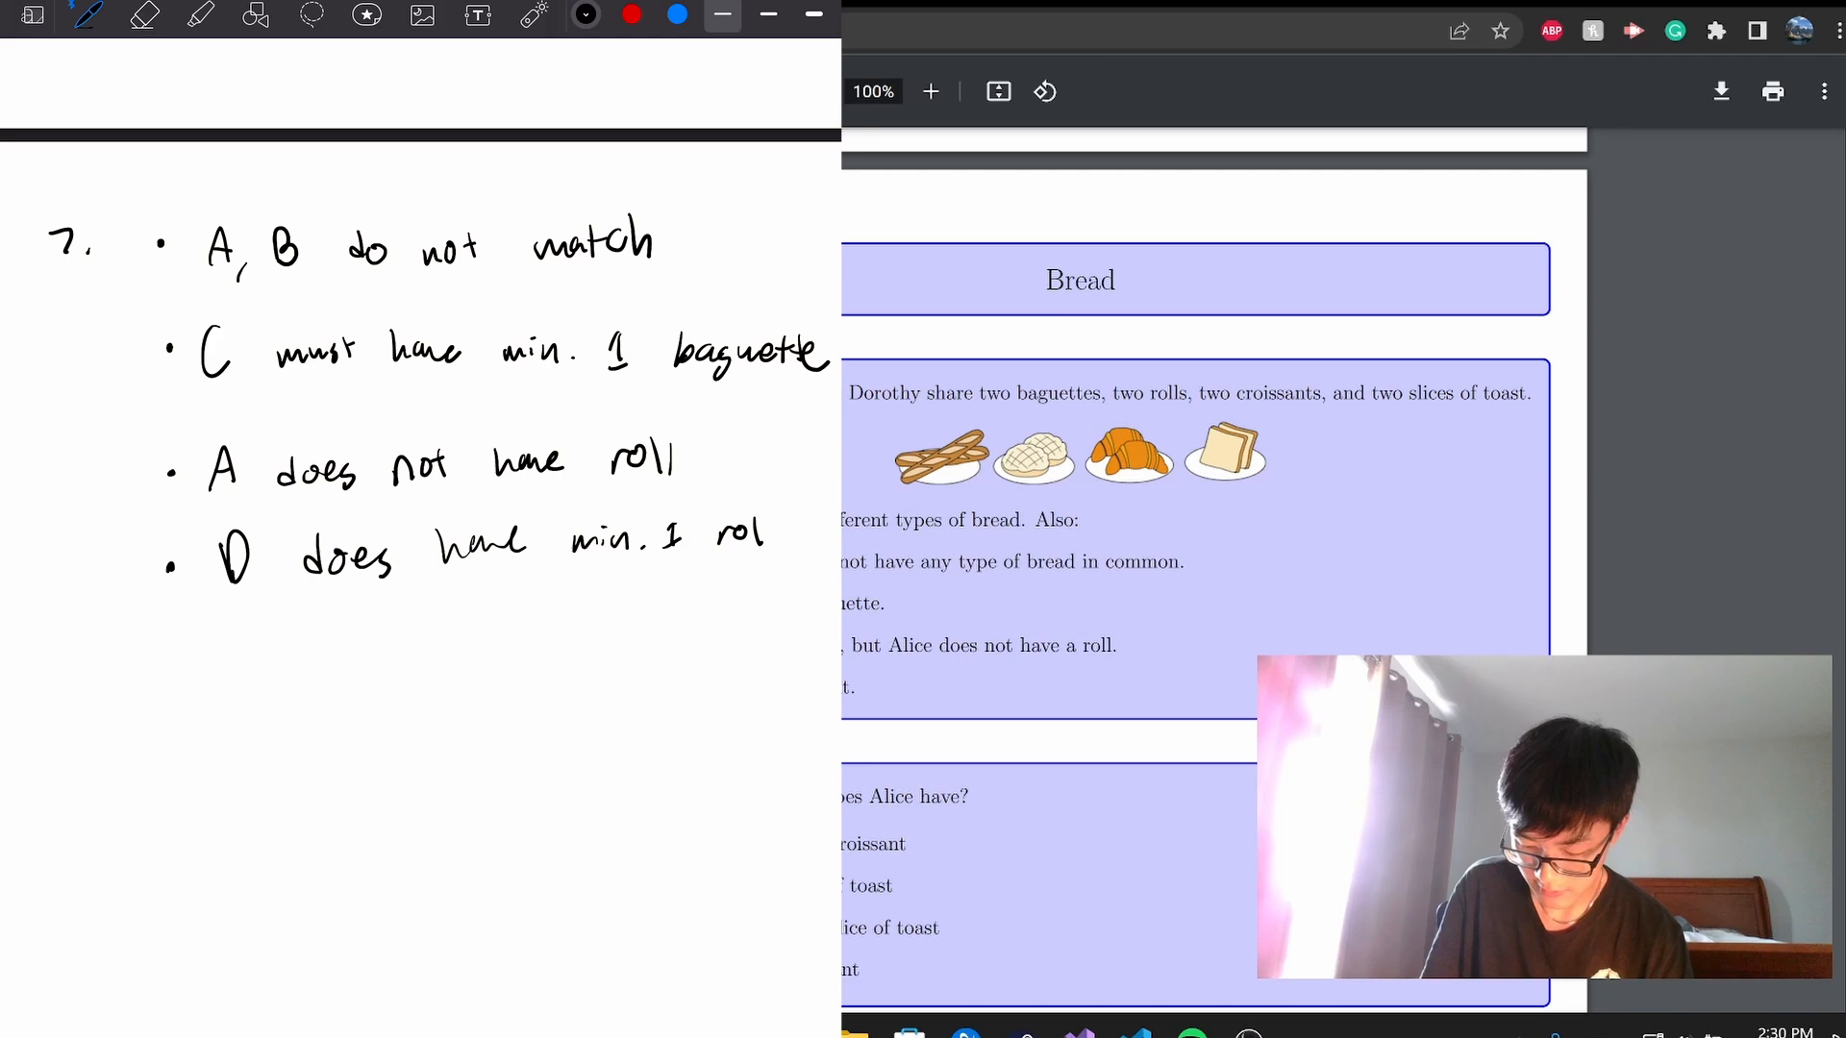
text(B has mi)
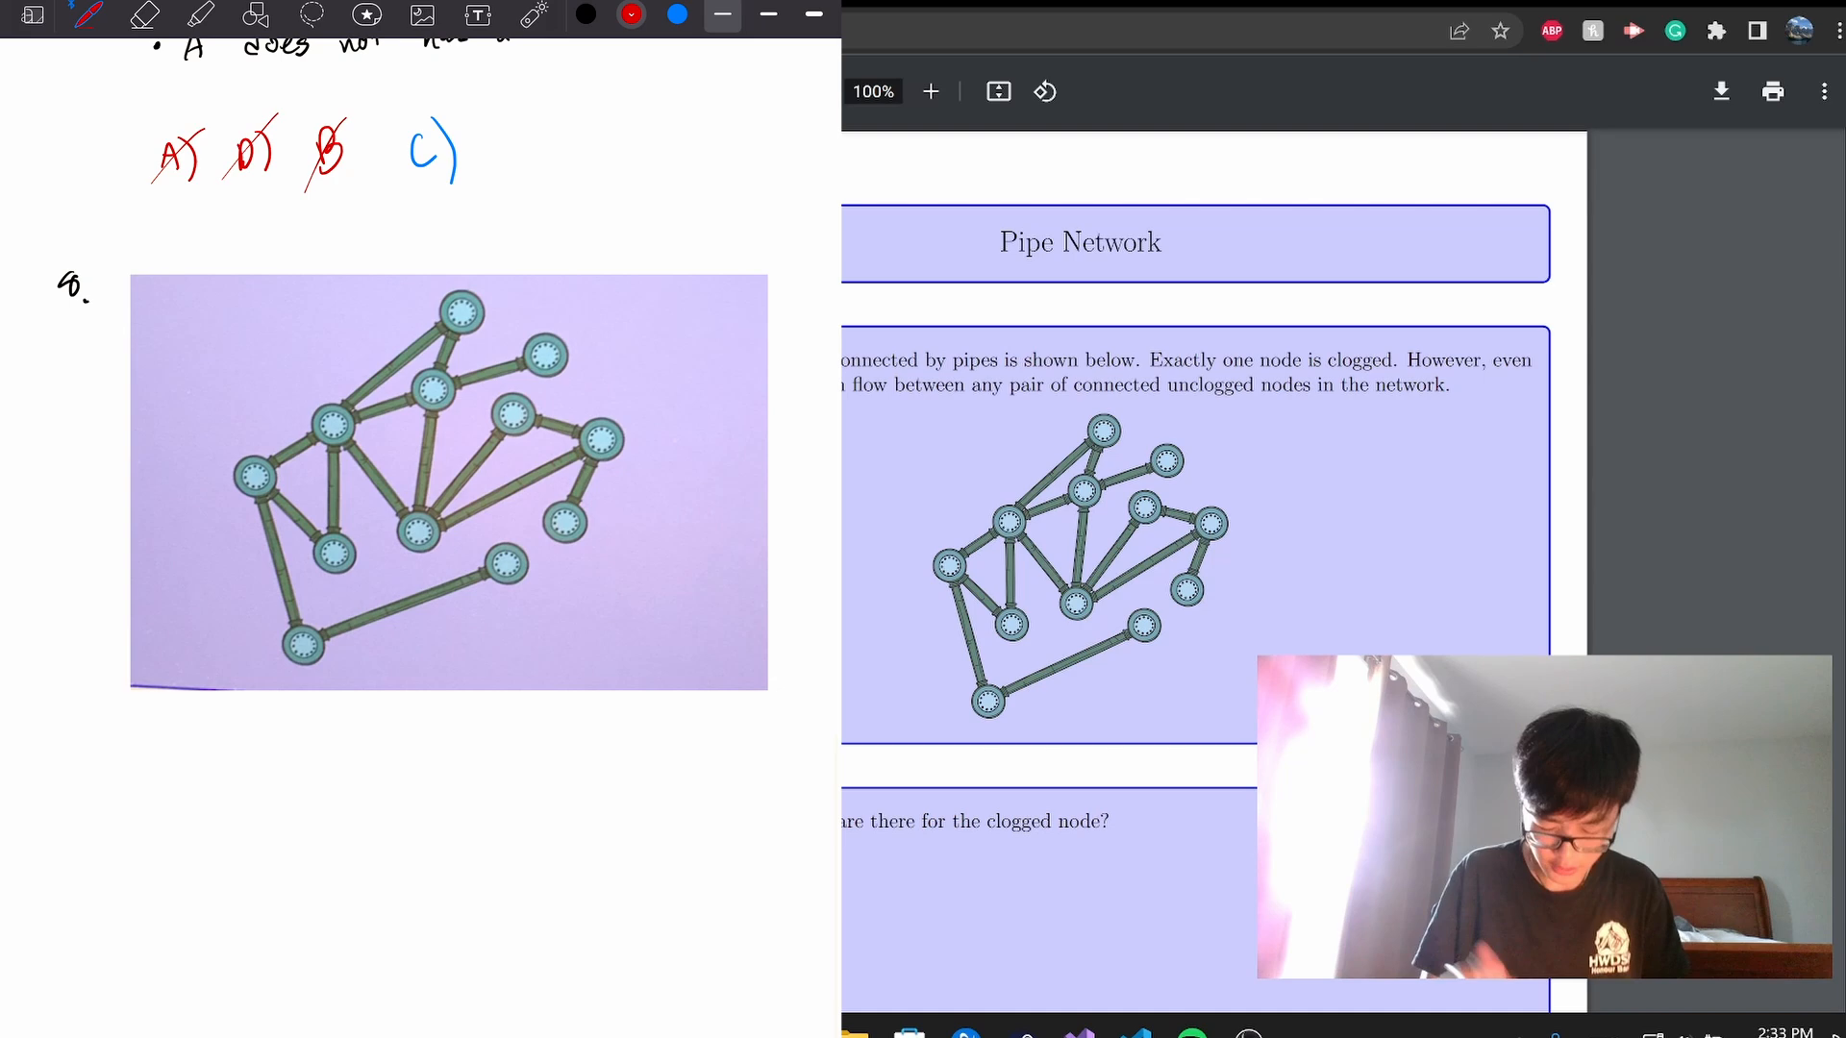
- Circle the leftmost pipe-network node in red and note that the clogged node's neighbours must connect
drag(235, 459, 271, 494)
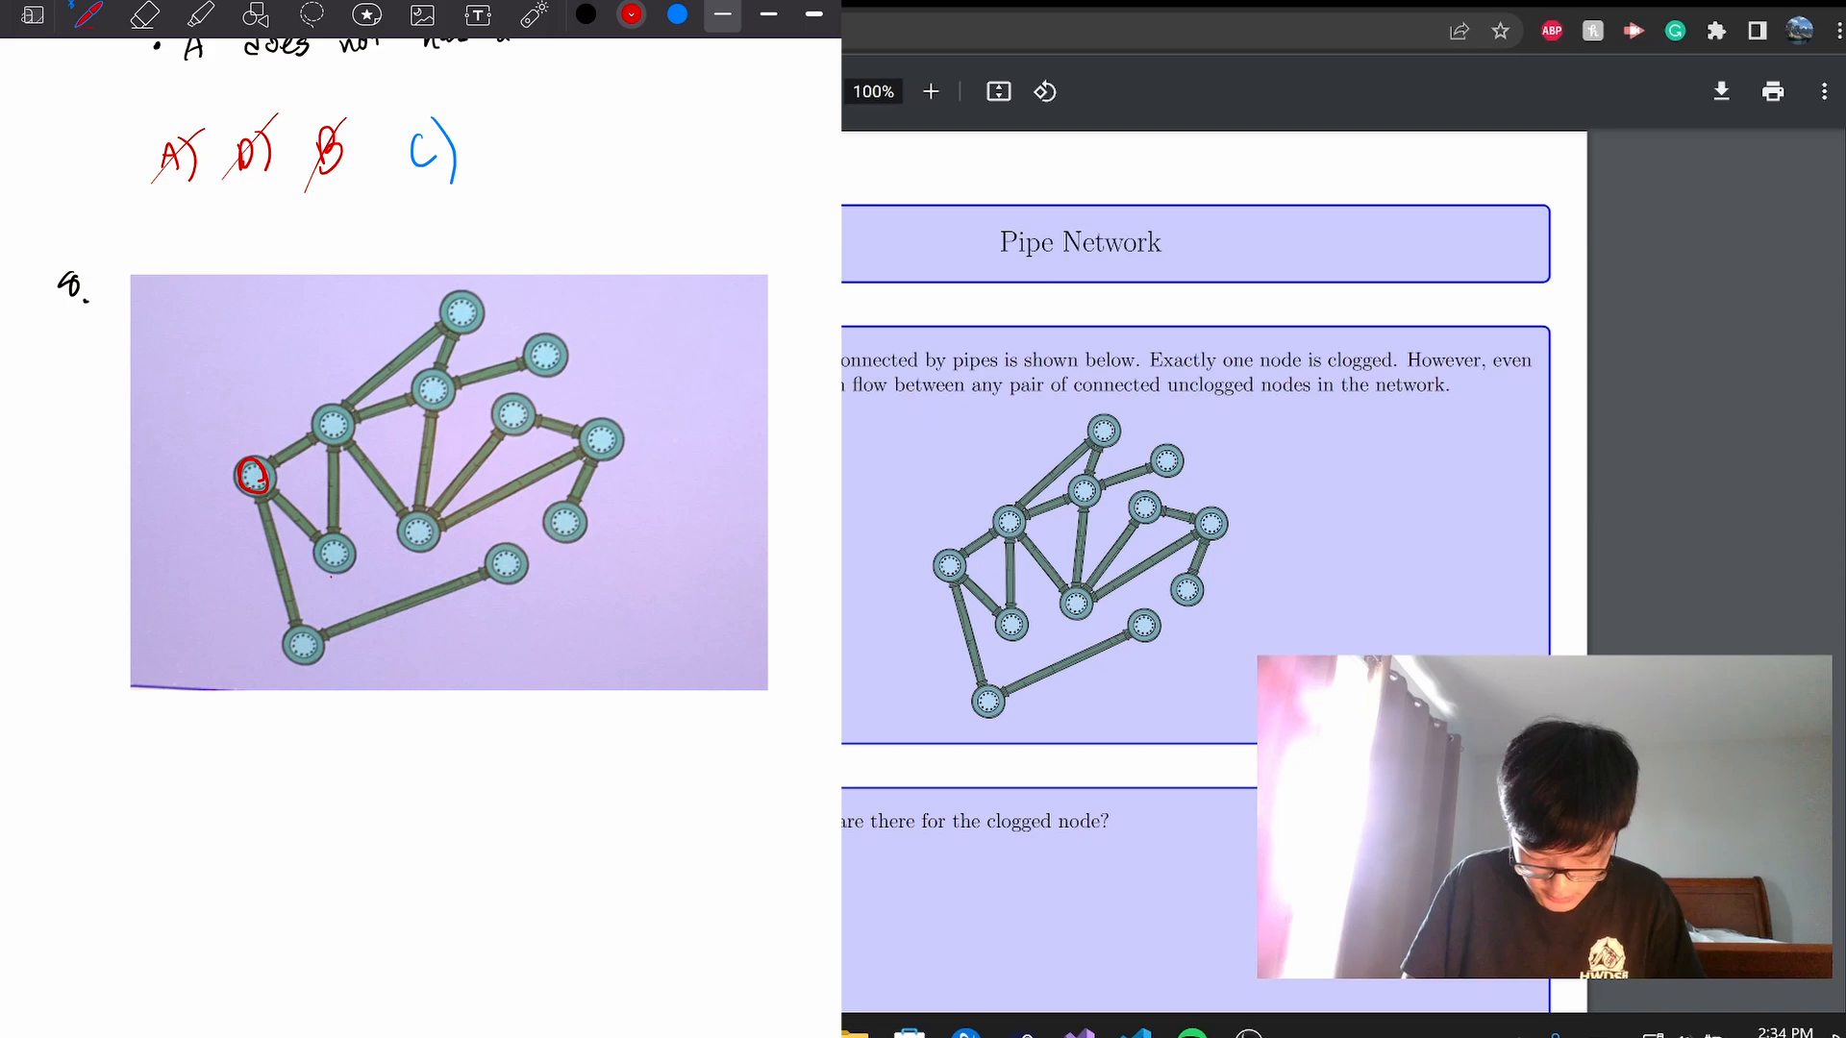
click(143, 15)
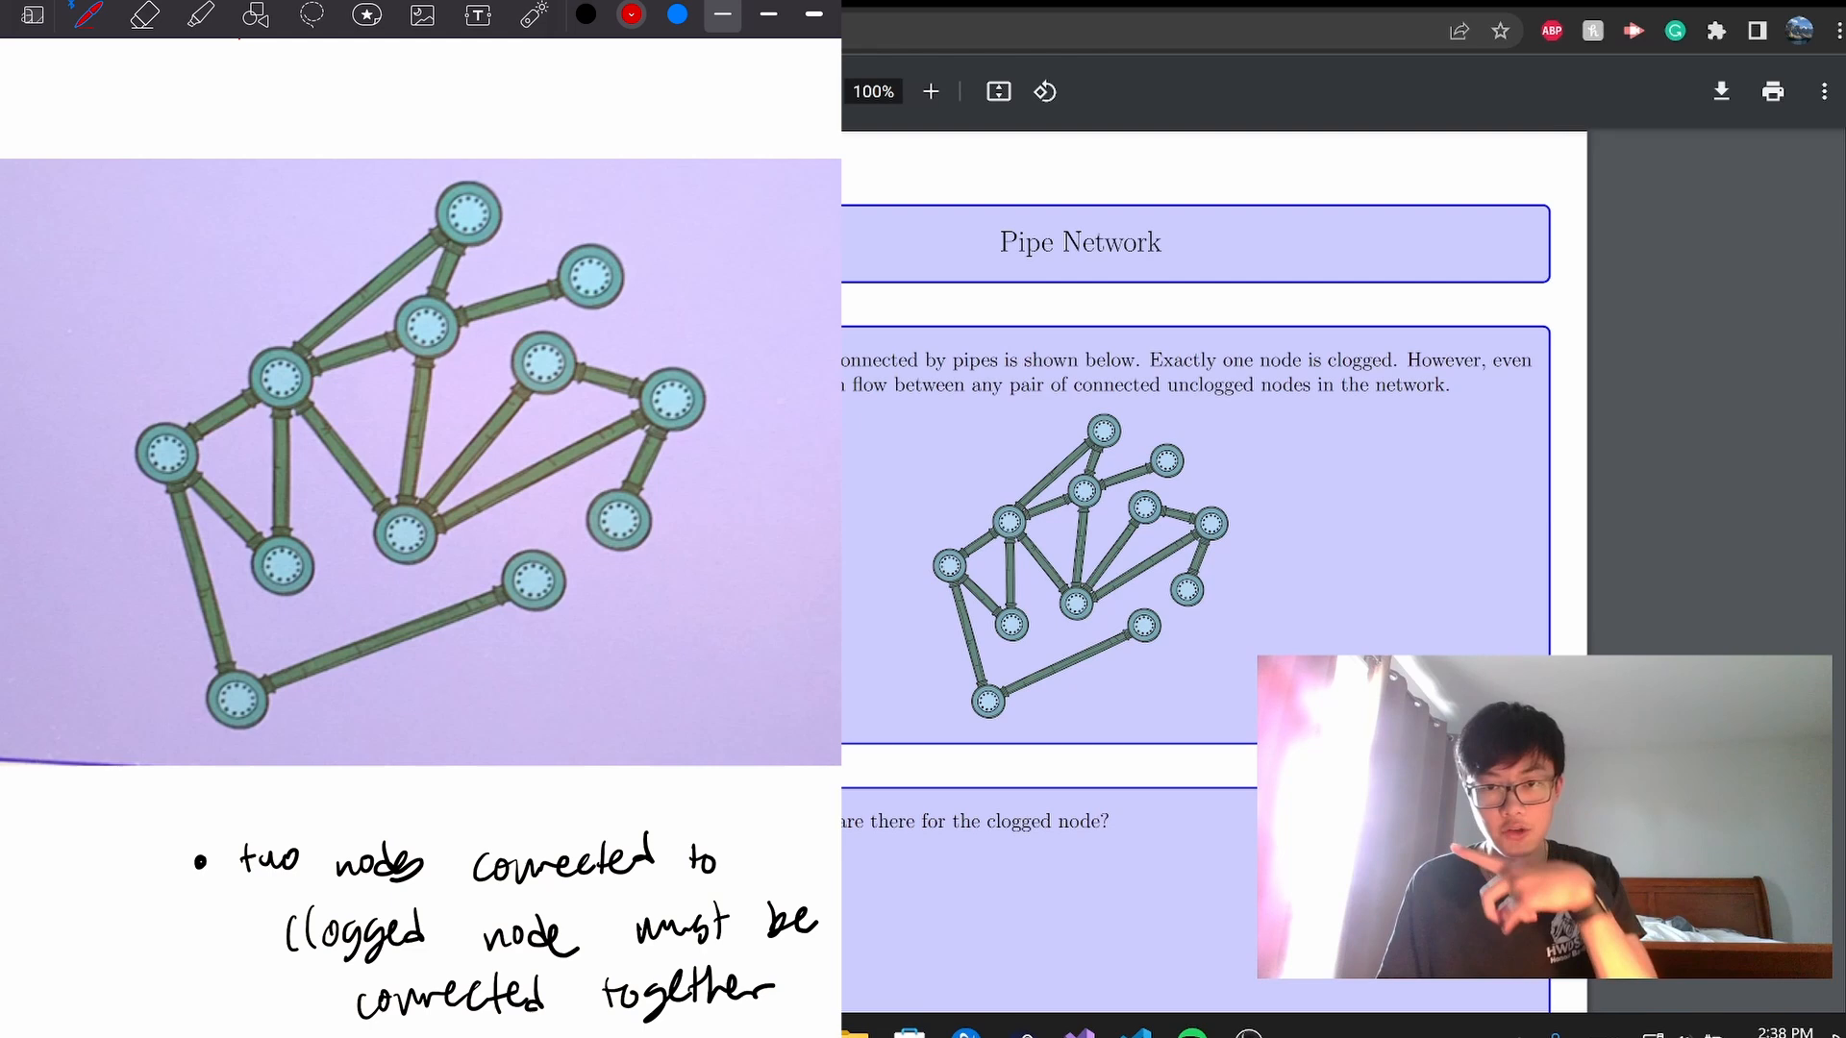
drag(171, 452, 241, 701)
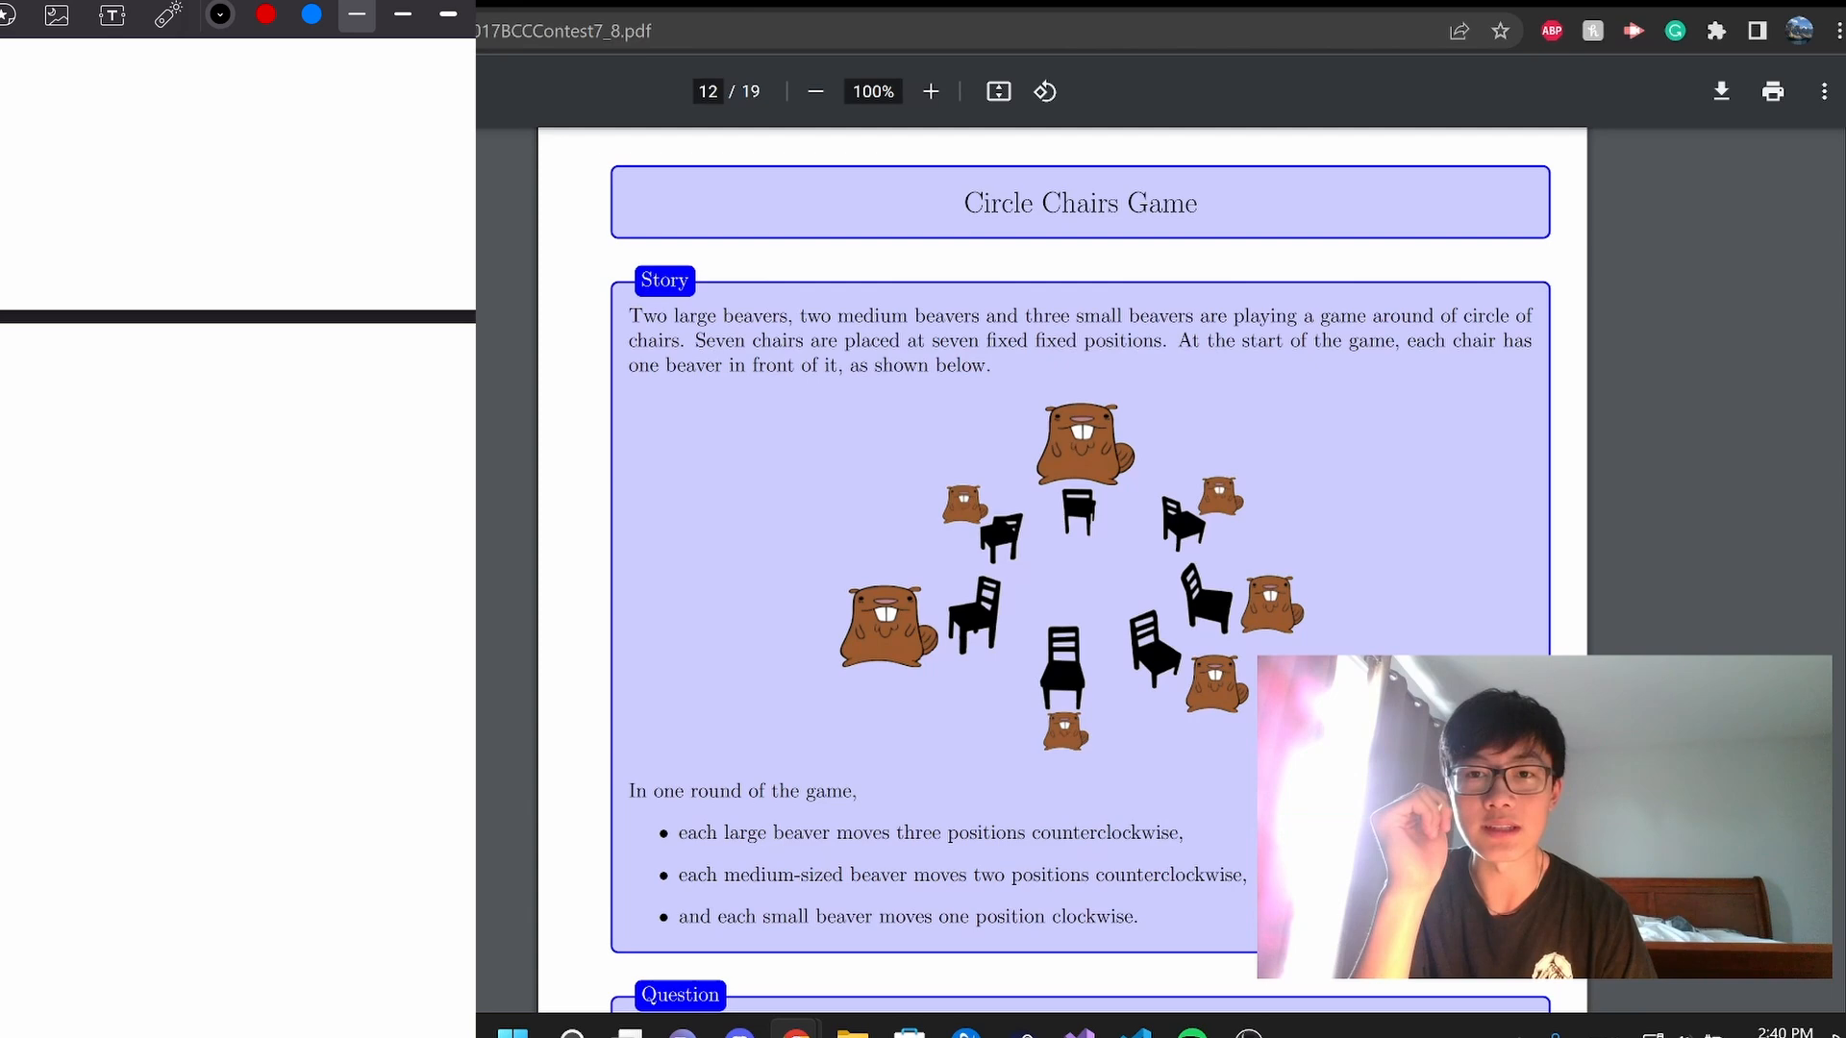
- Sketch the seven chairs with L/M/S beaver sizes and mark their positions after one round
scroll(down, 3)
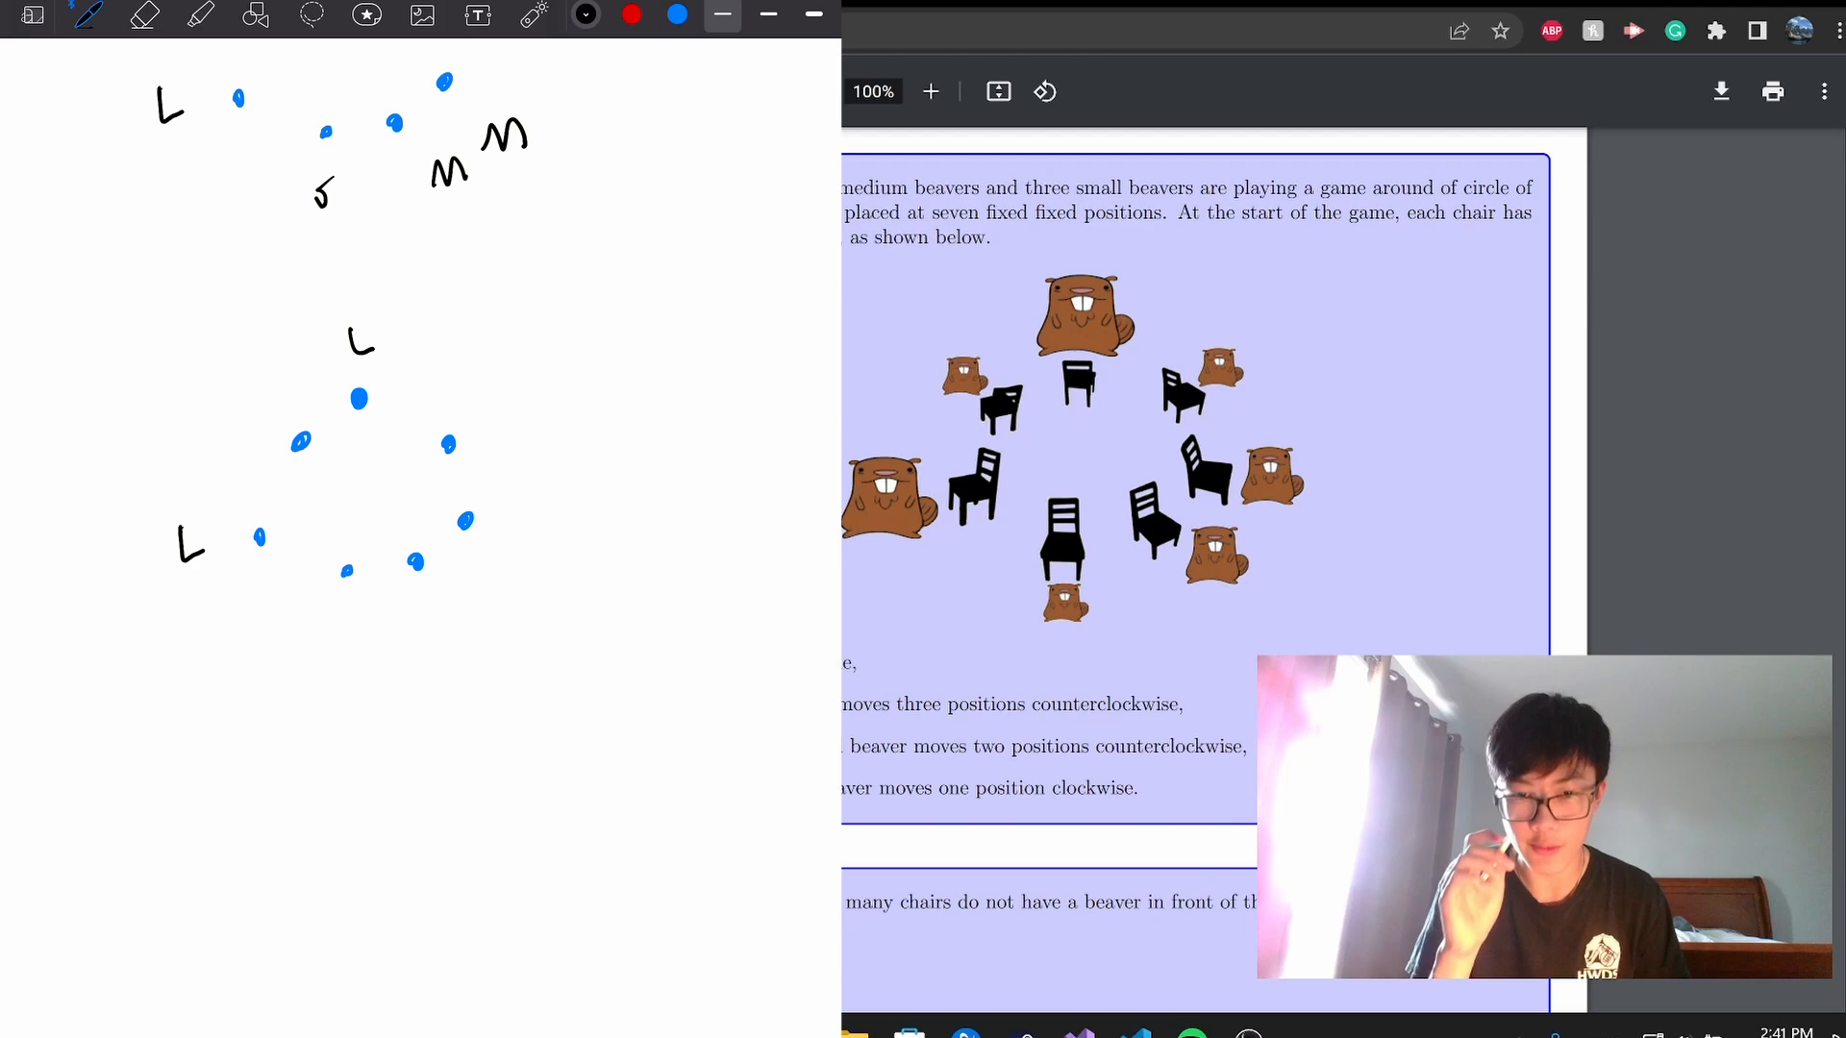
click(143, 15)
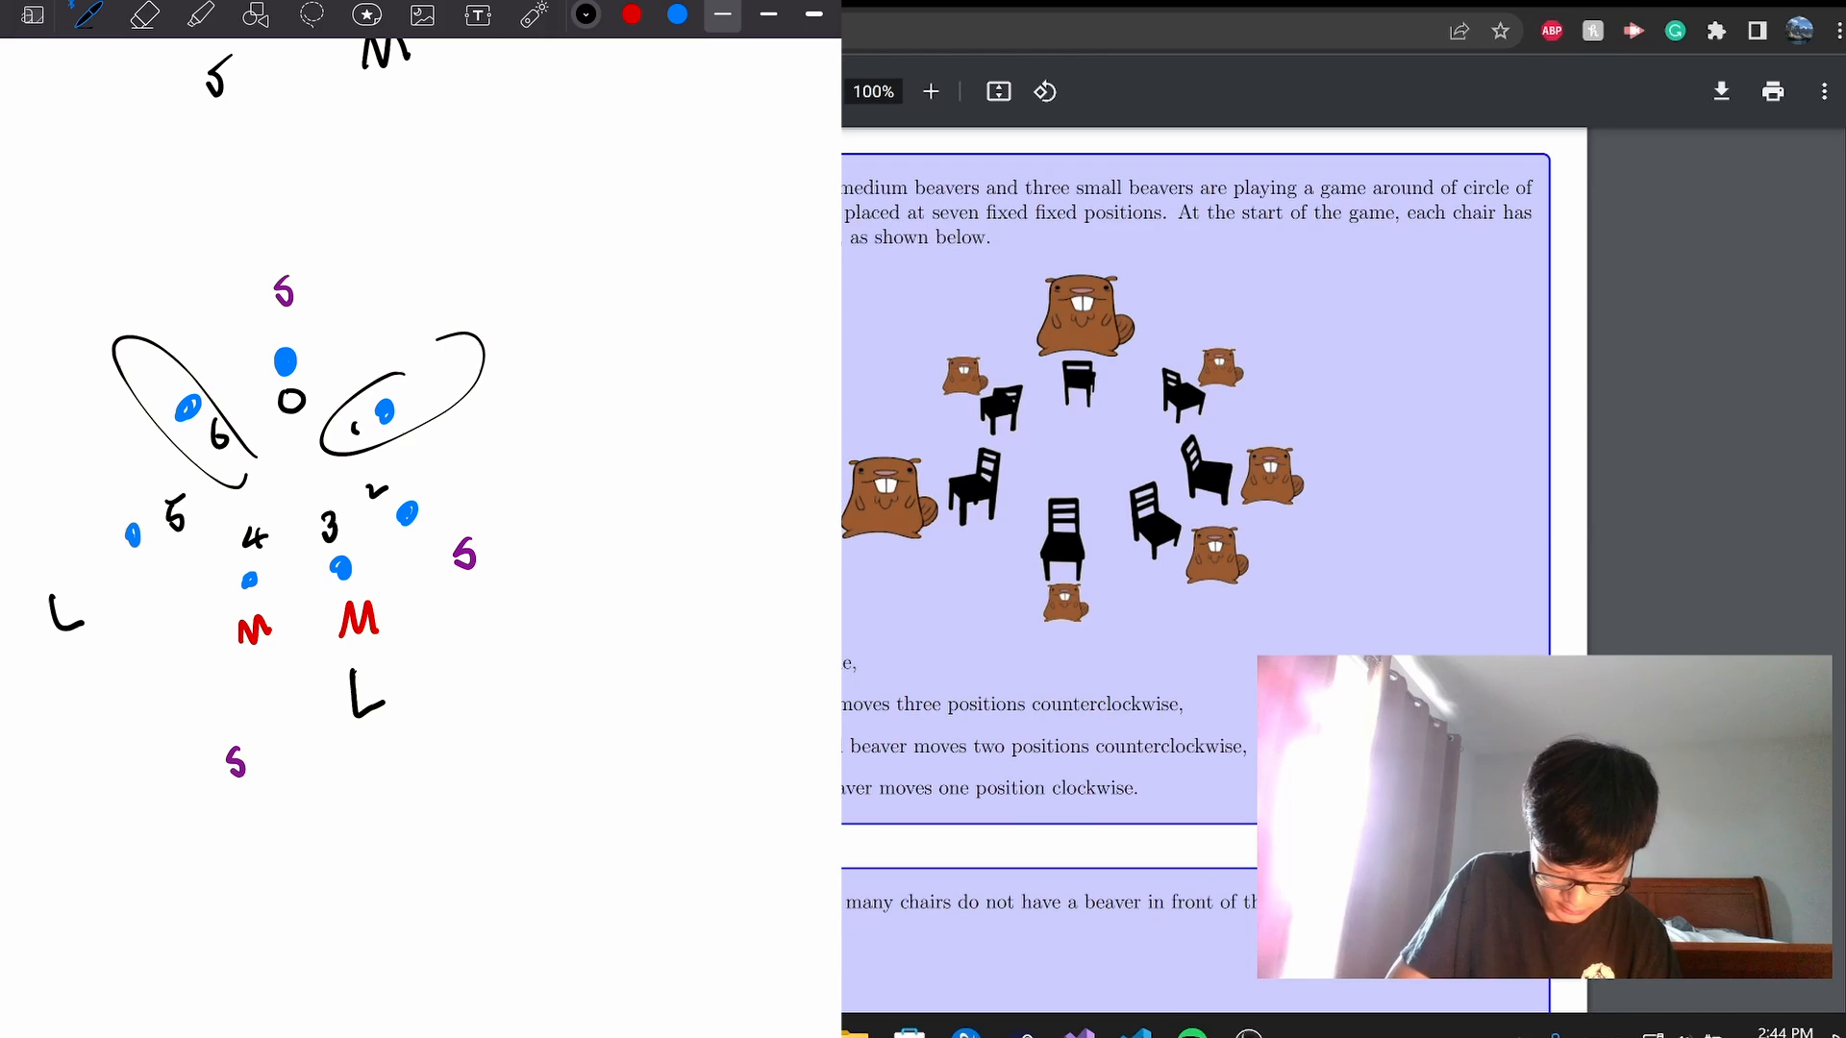
scroll(down, 3)
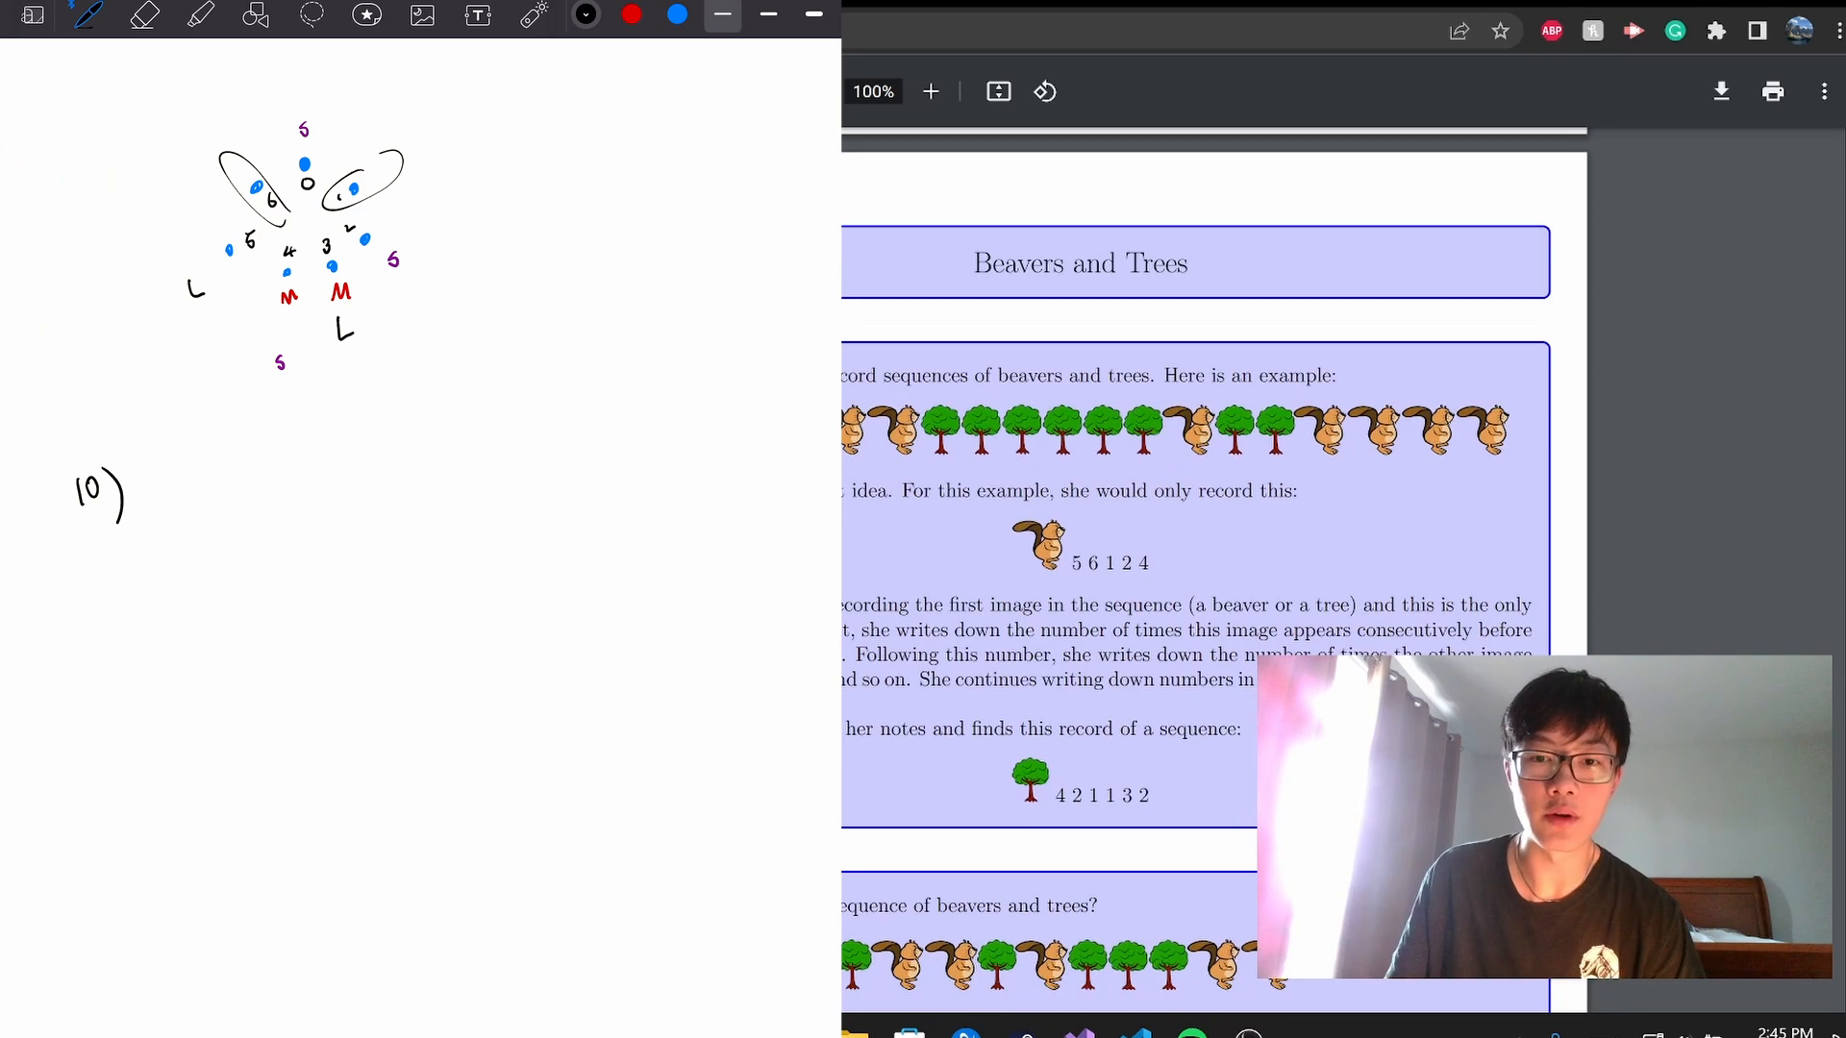
- Scroll the PDF to the Beavers and Trees question while writing the T/B sequence for question 10
scroll(down, 3)
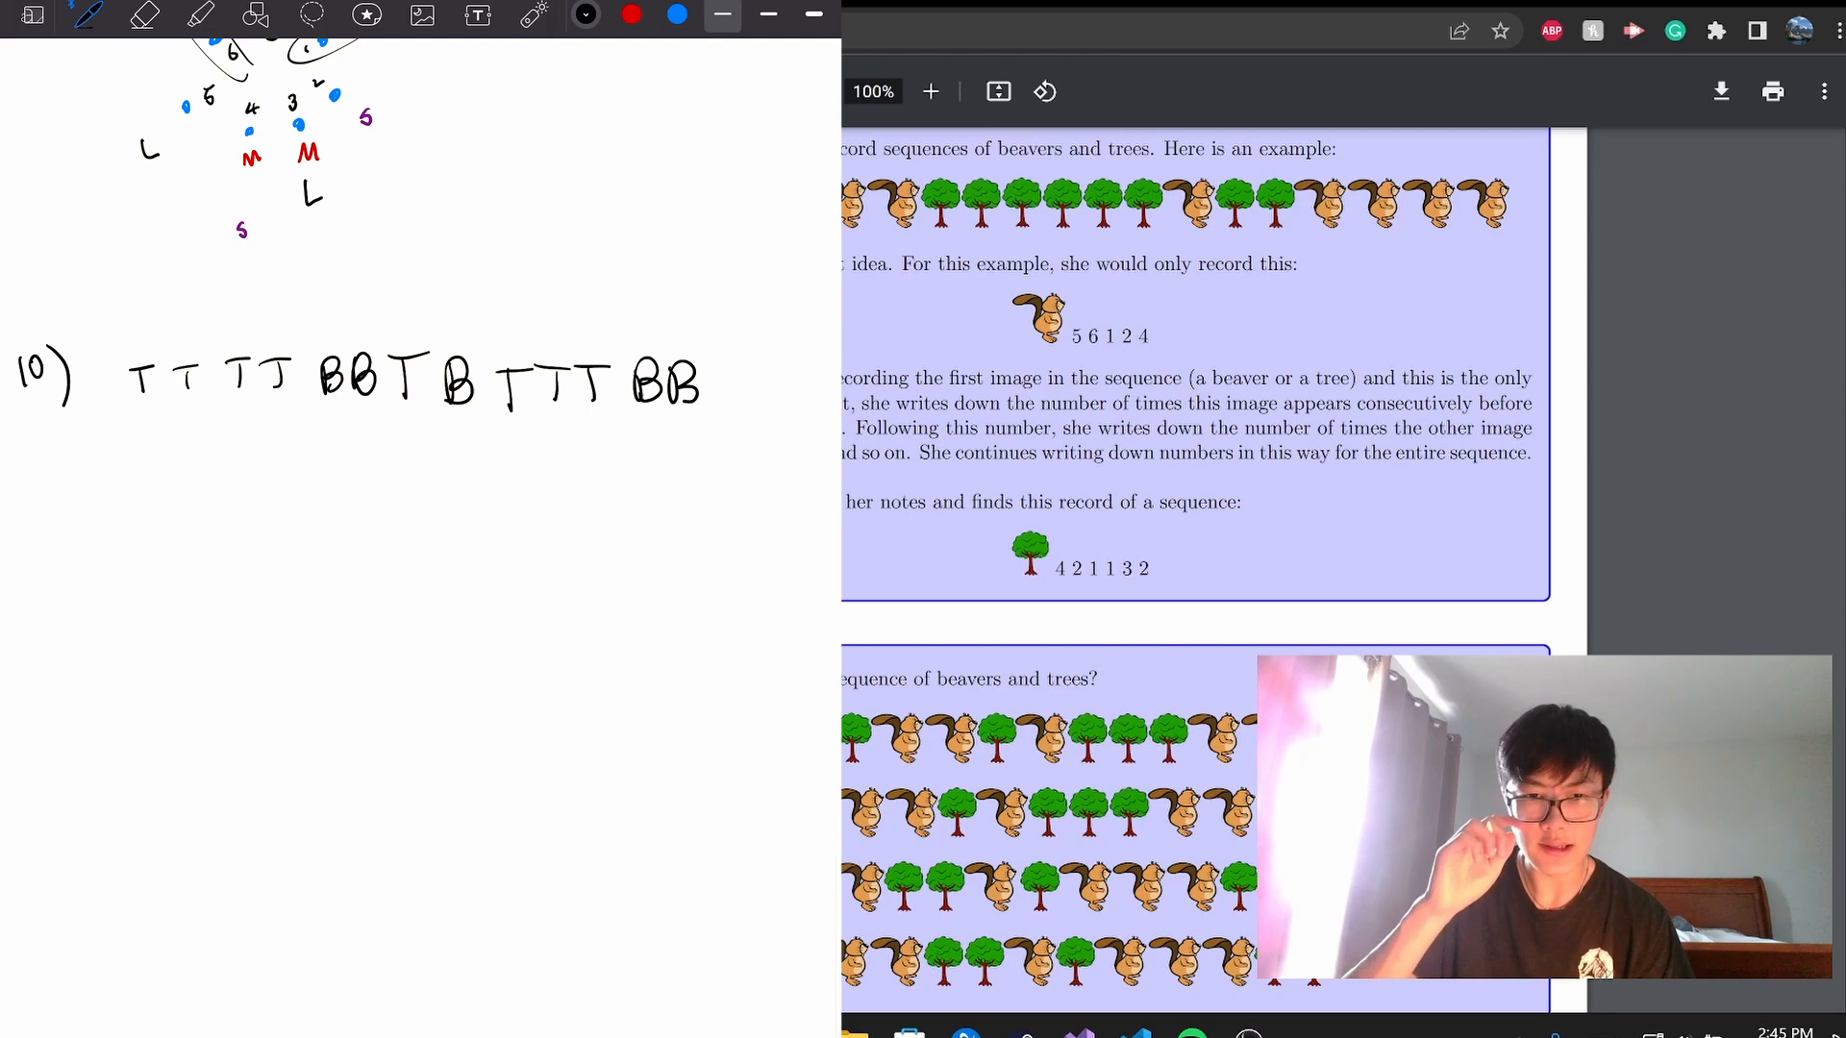
scroll(down, 3)
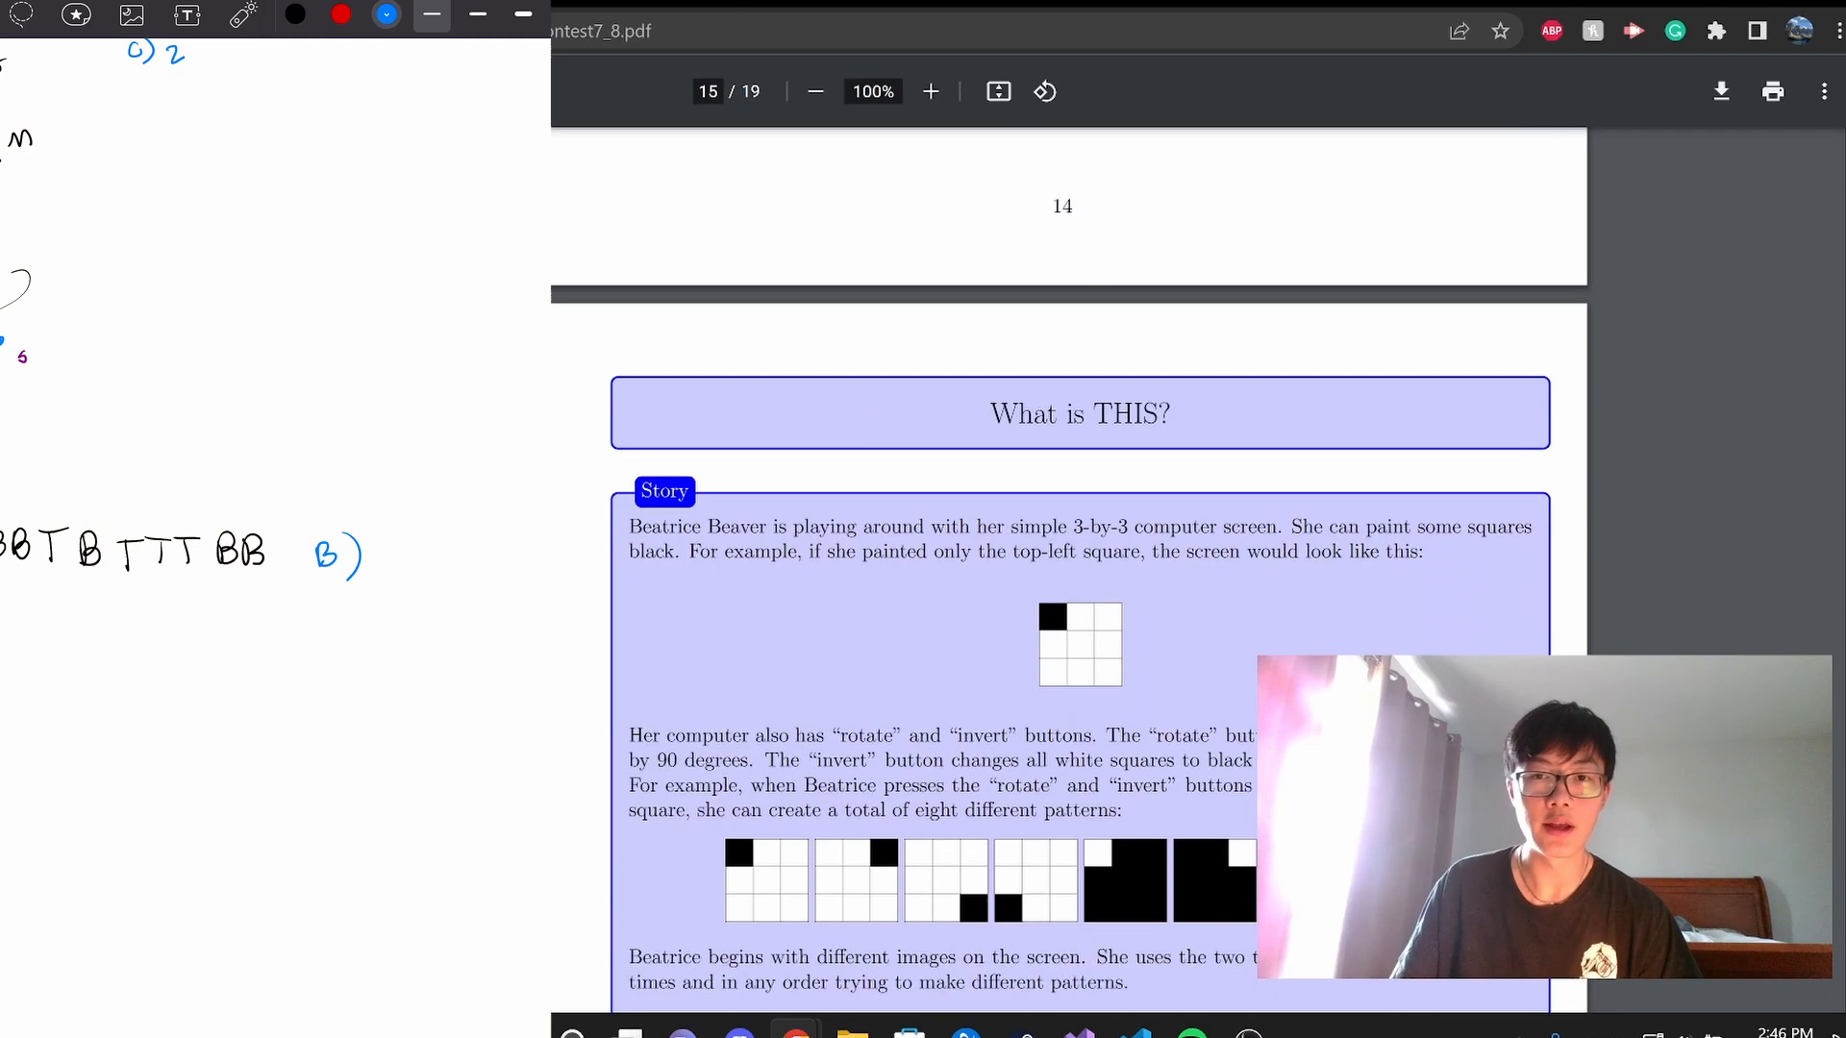
- Scroll to the What is THIS? question with its eight patterns and start noting question 11
scroll(down, 3)
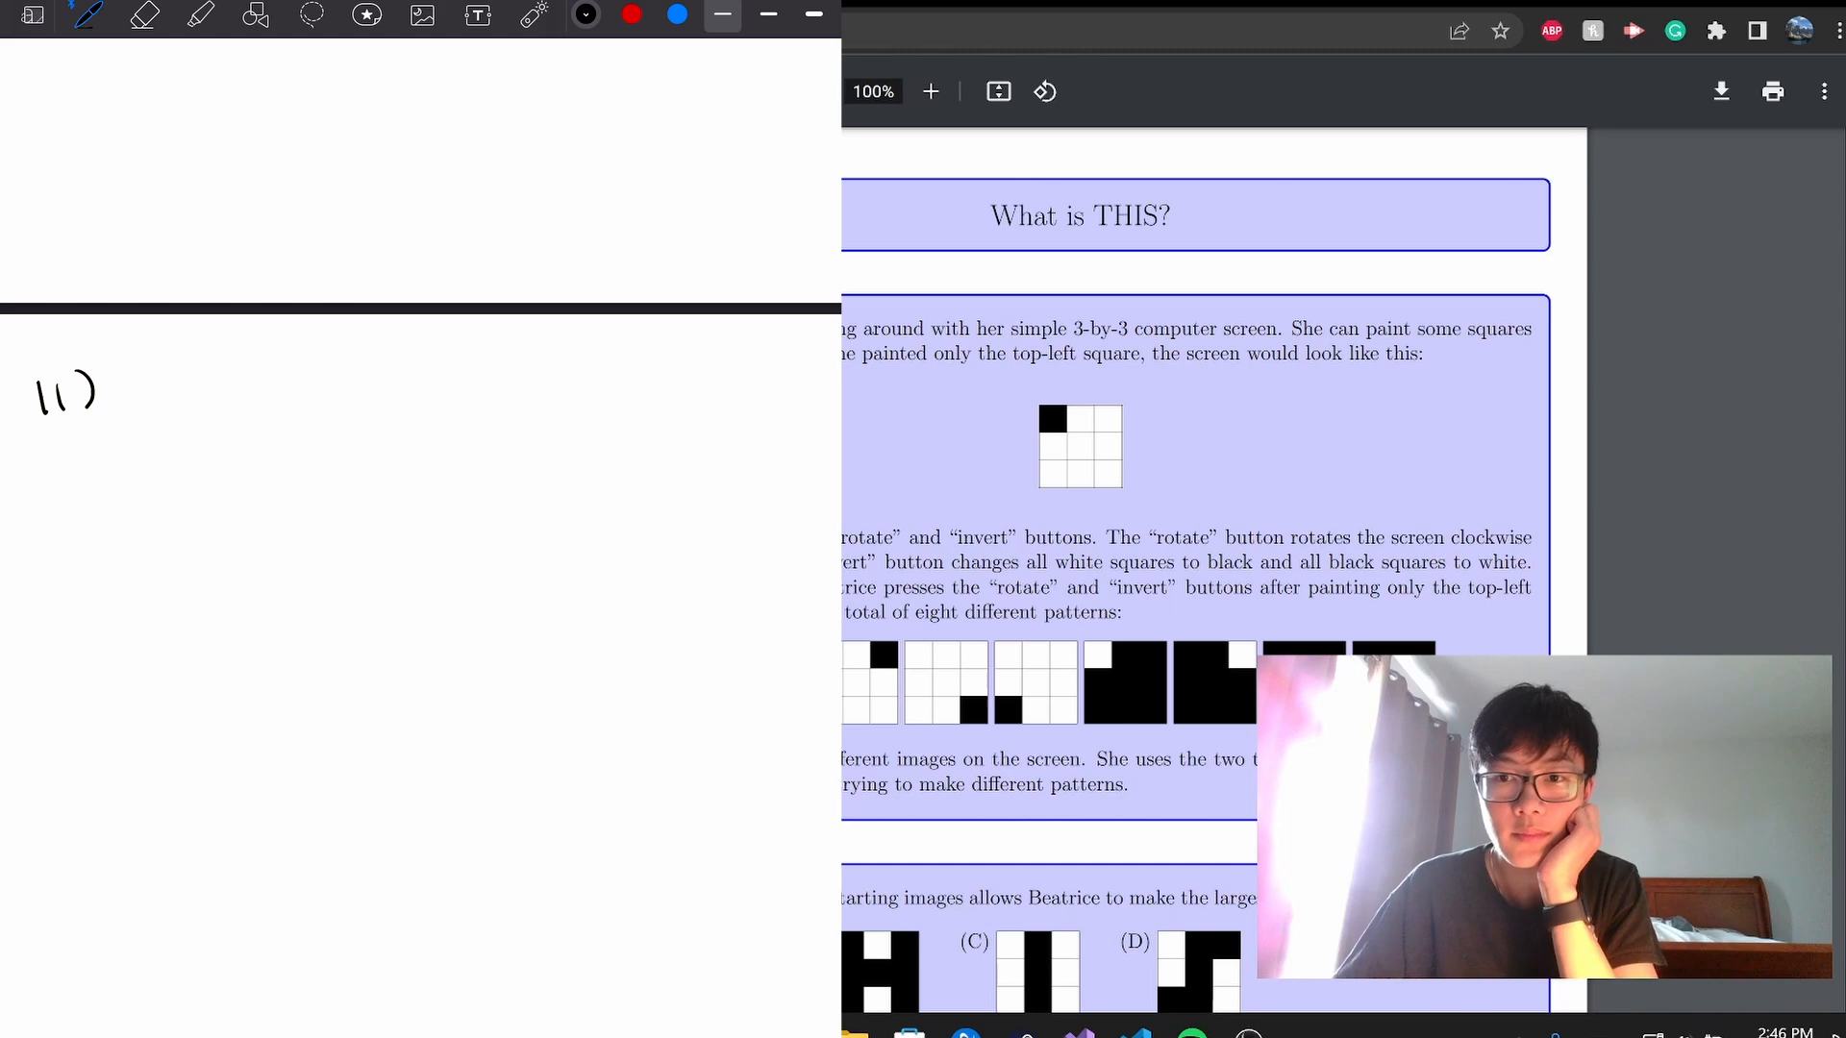
scroll(down, 3)
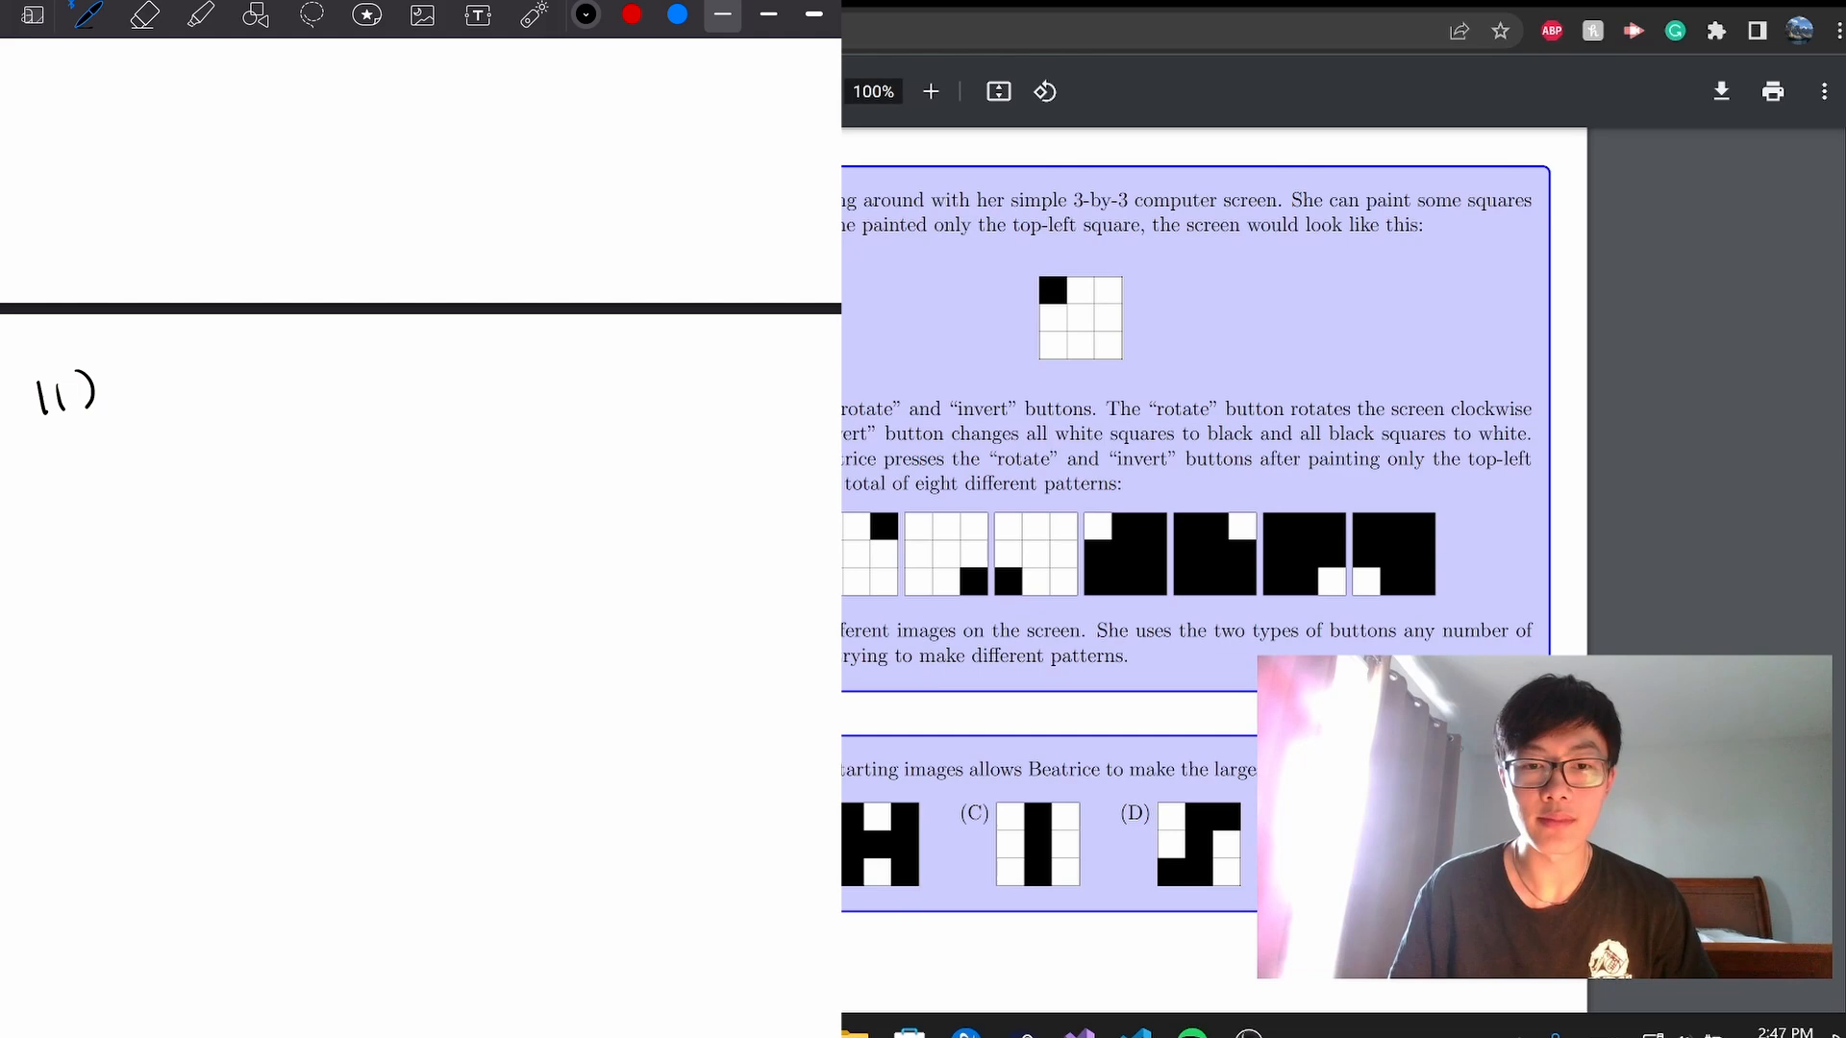
drag(135, 435, 205, 383)
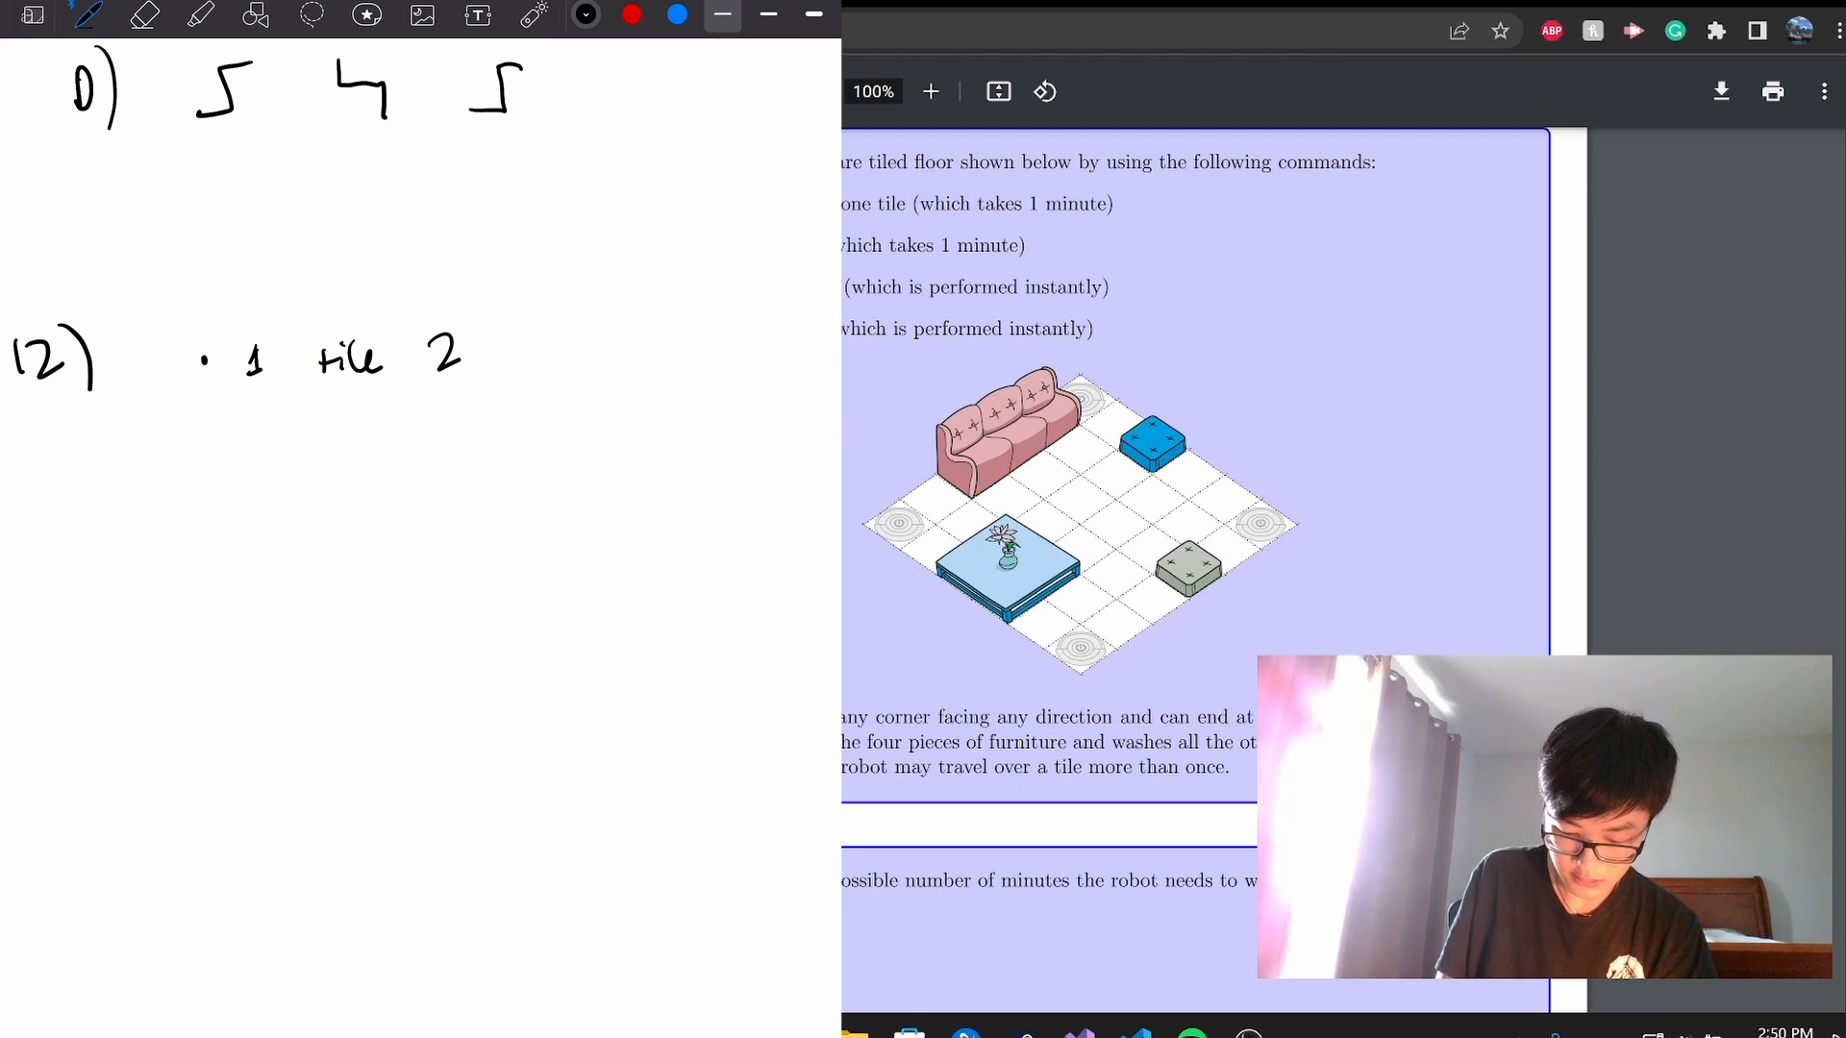
- Write 'minutes' in the notes for the robot floor-washing question
text(minutes)
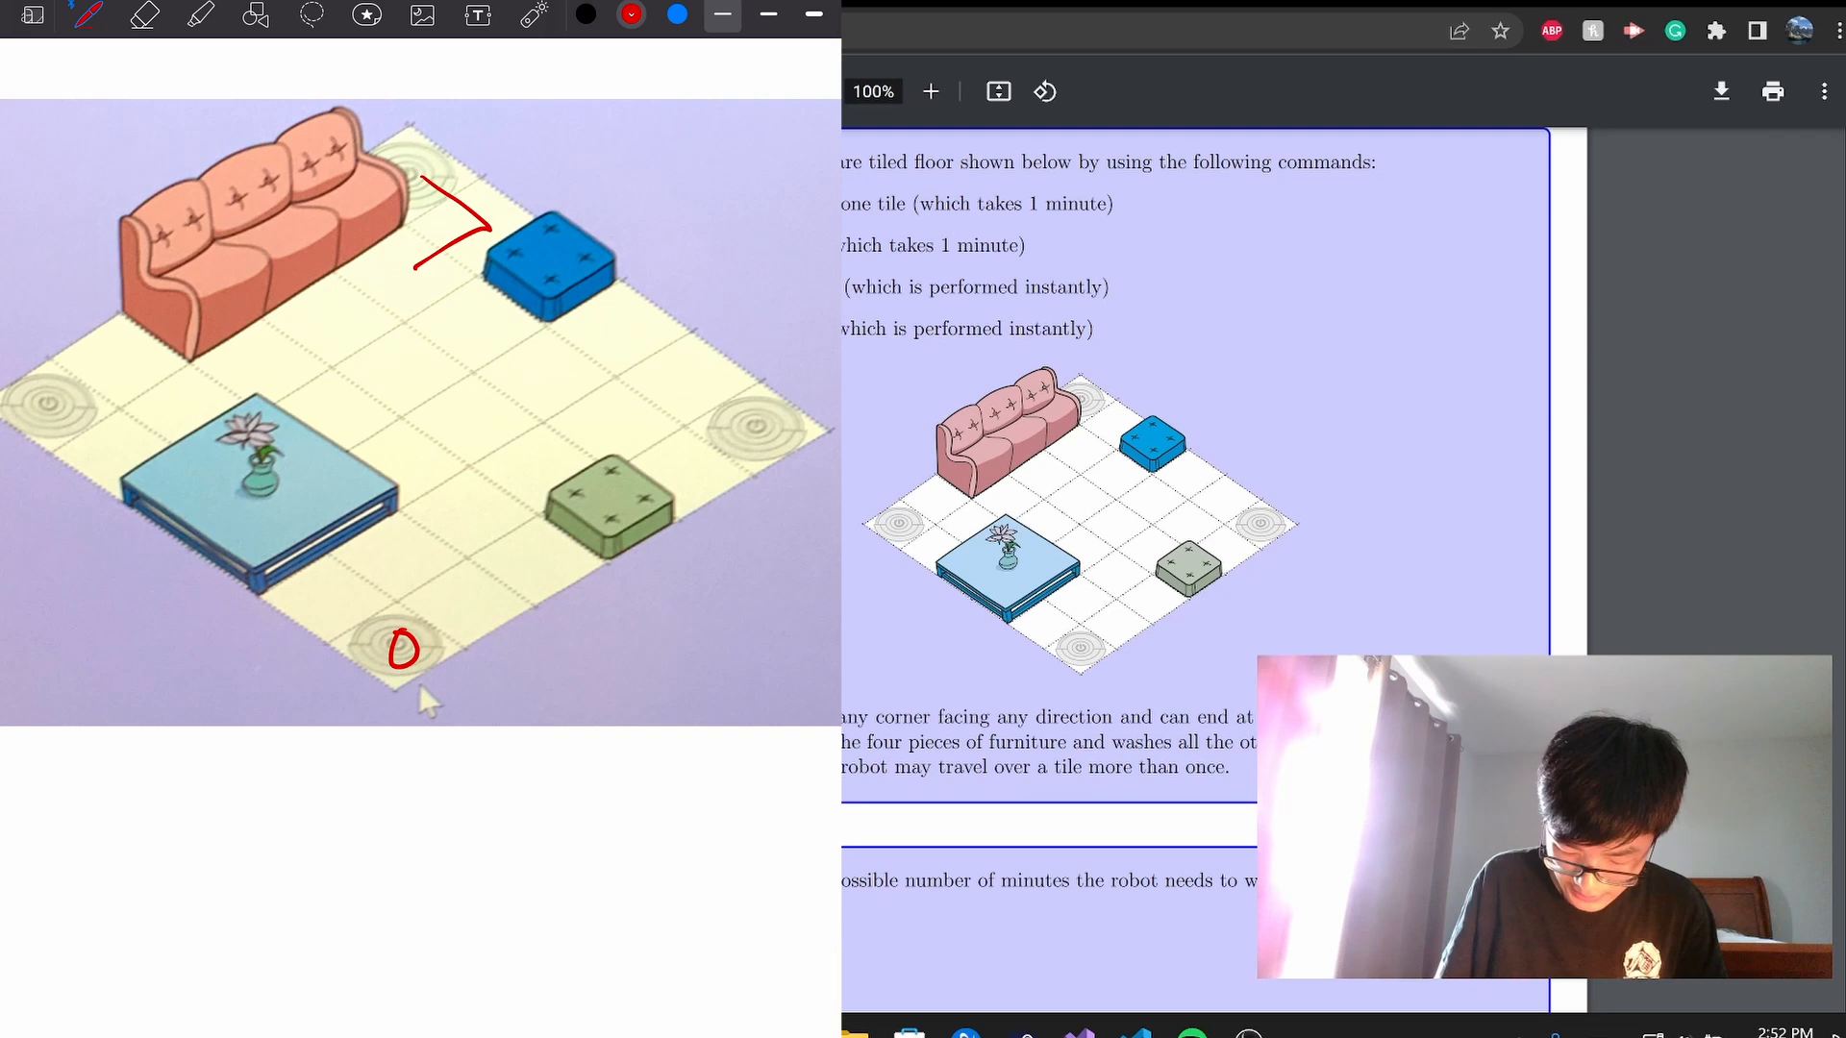
- Select the Robot Cleaner story text, then scroll down toward the Beehive question
drag(577, 365, 707, 471)
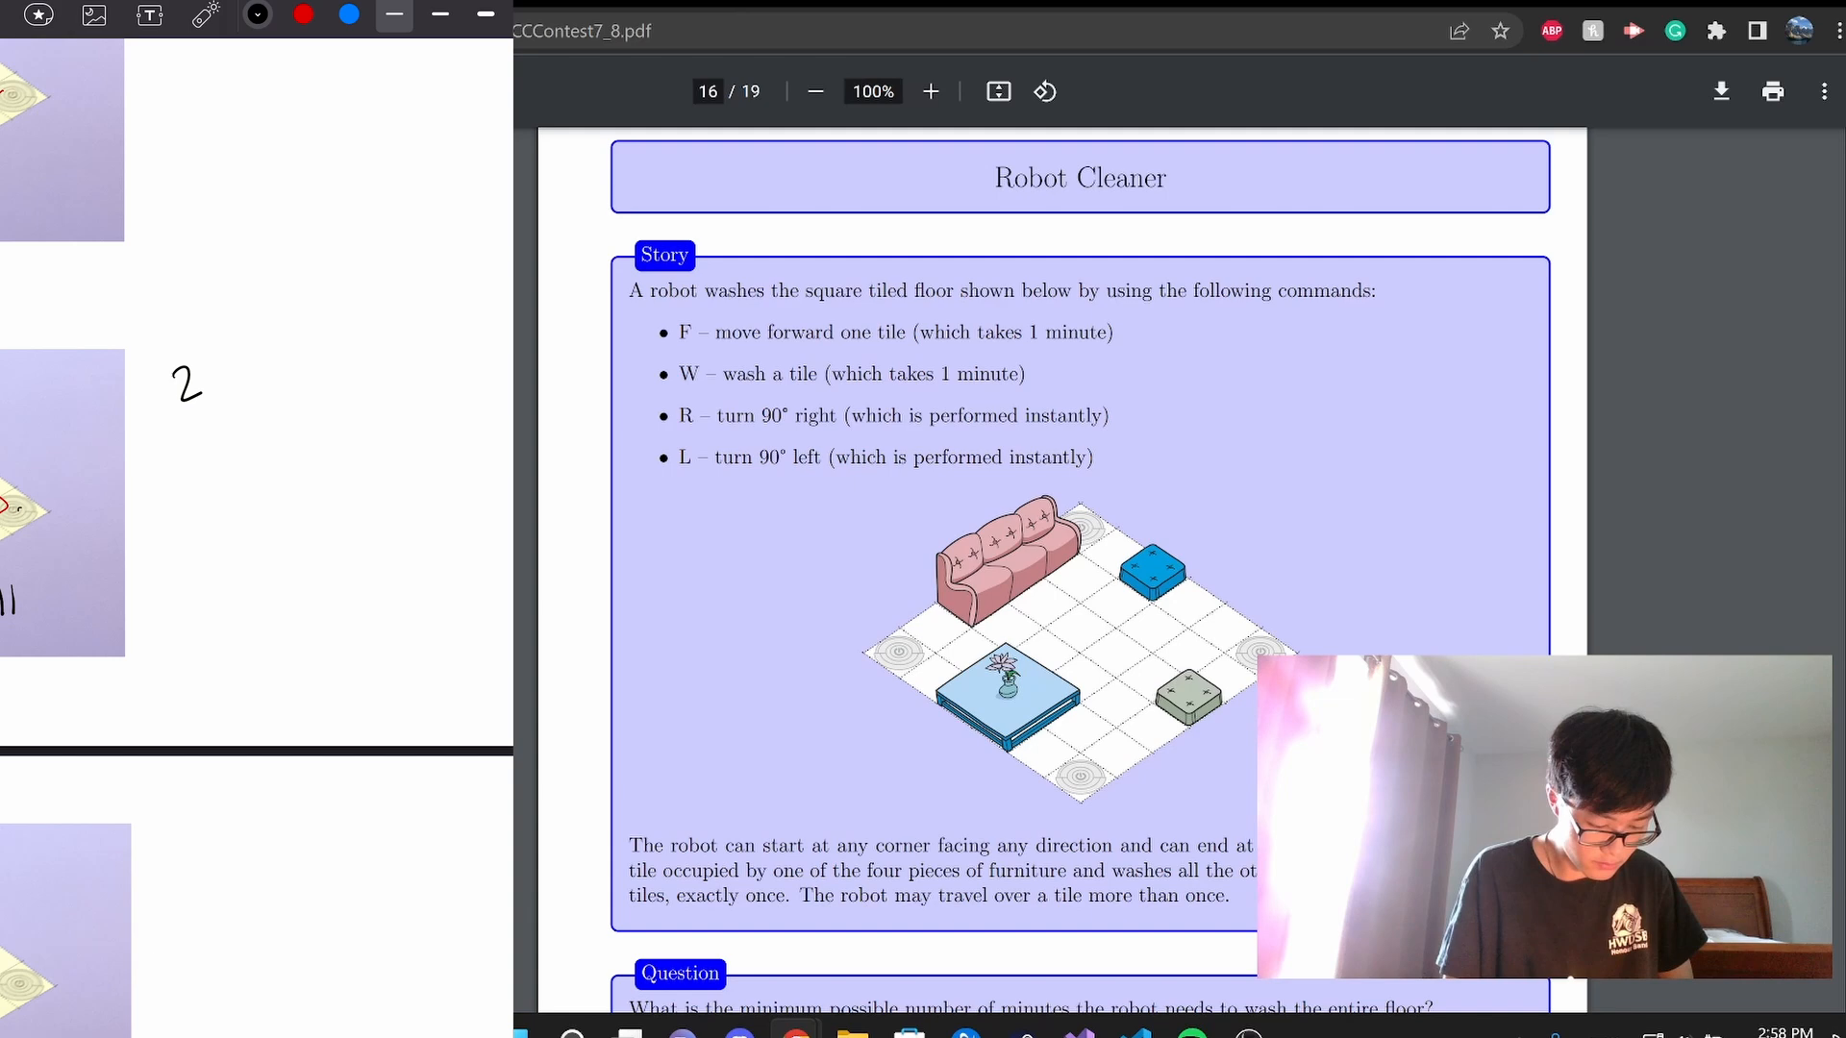
scroll(down, 3)
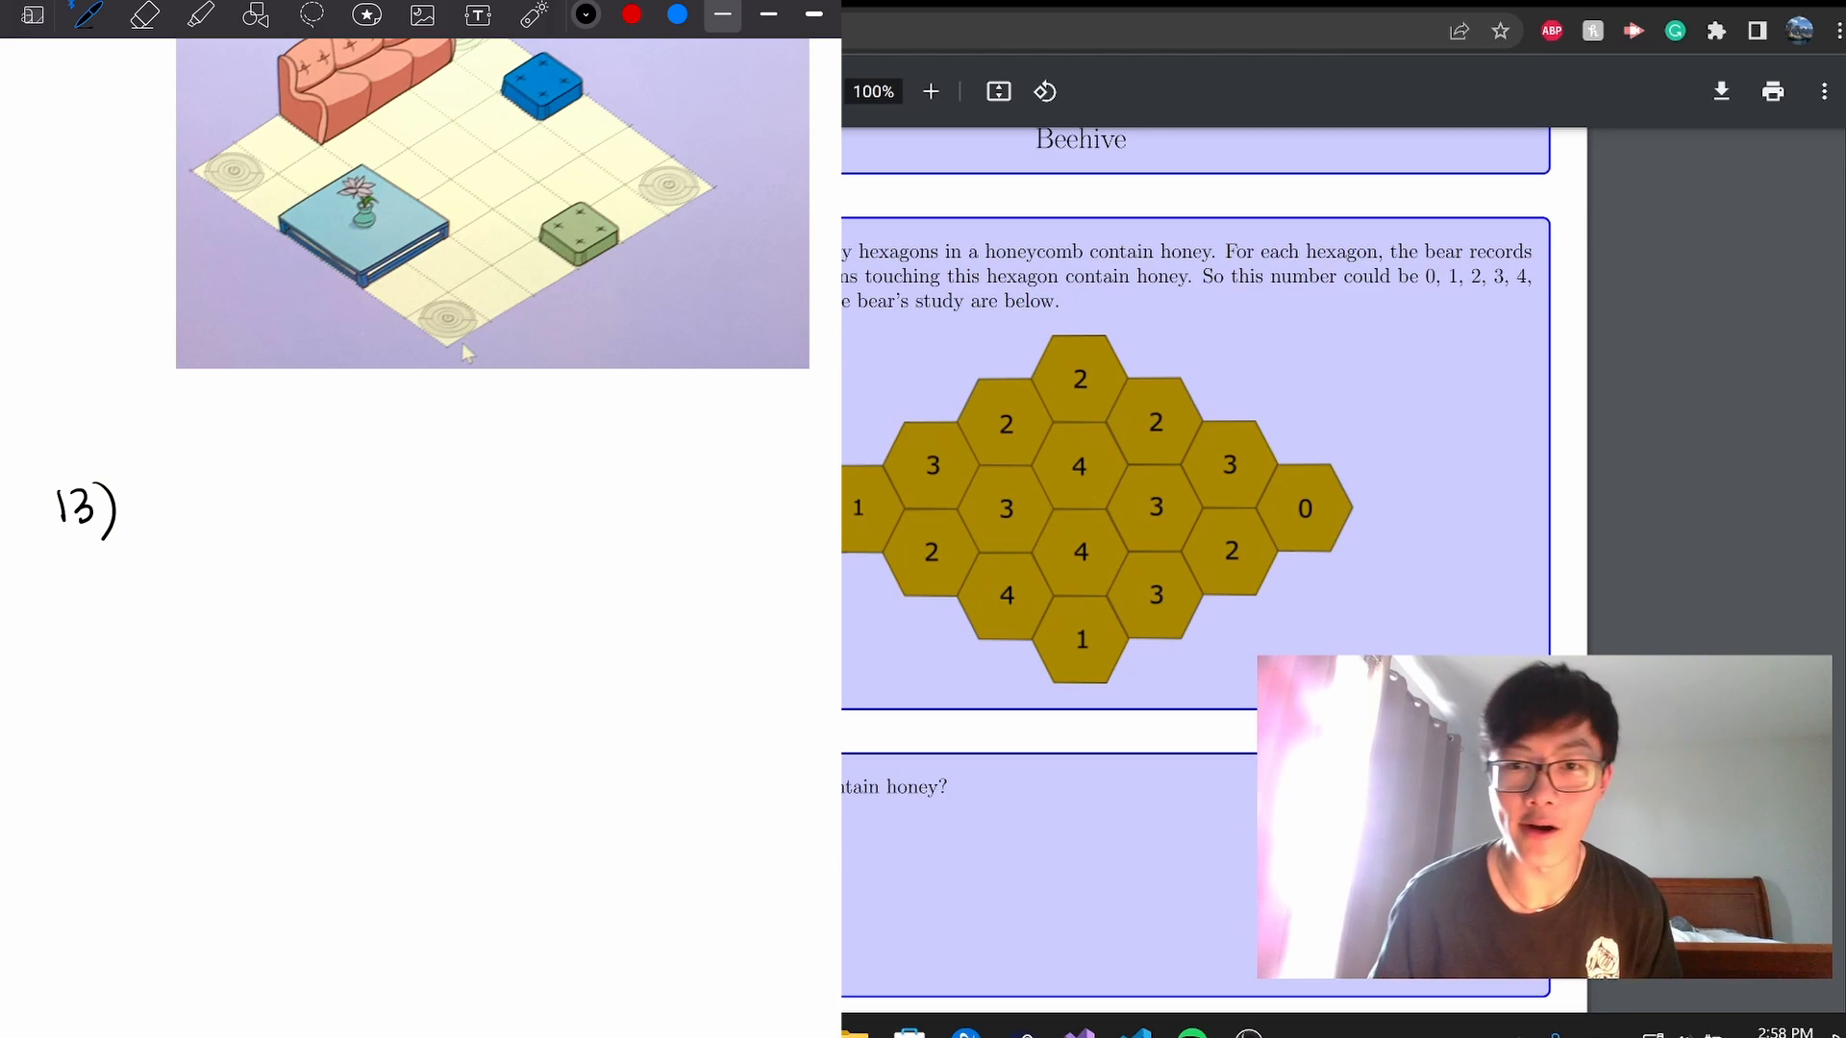
- Scroll to the Beehive numbered honeycomb and select part of it
scroll(down, 3)
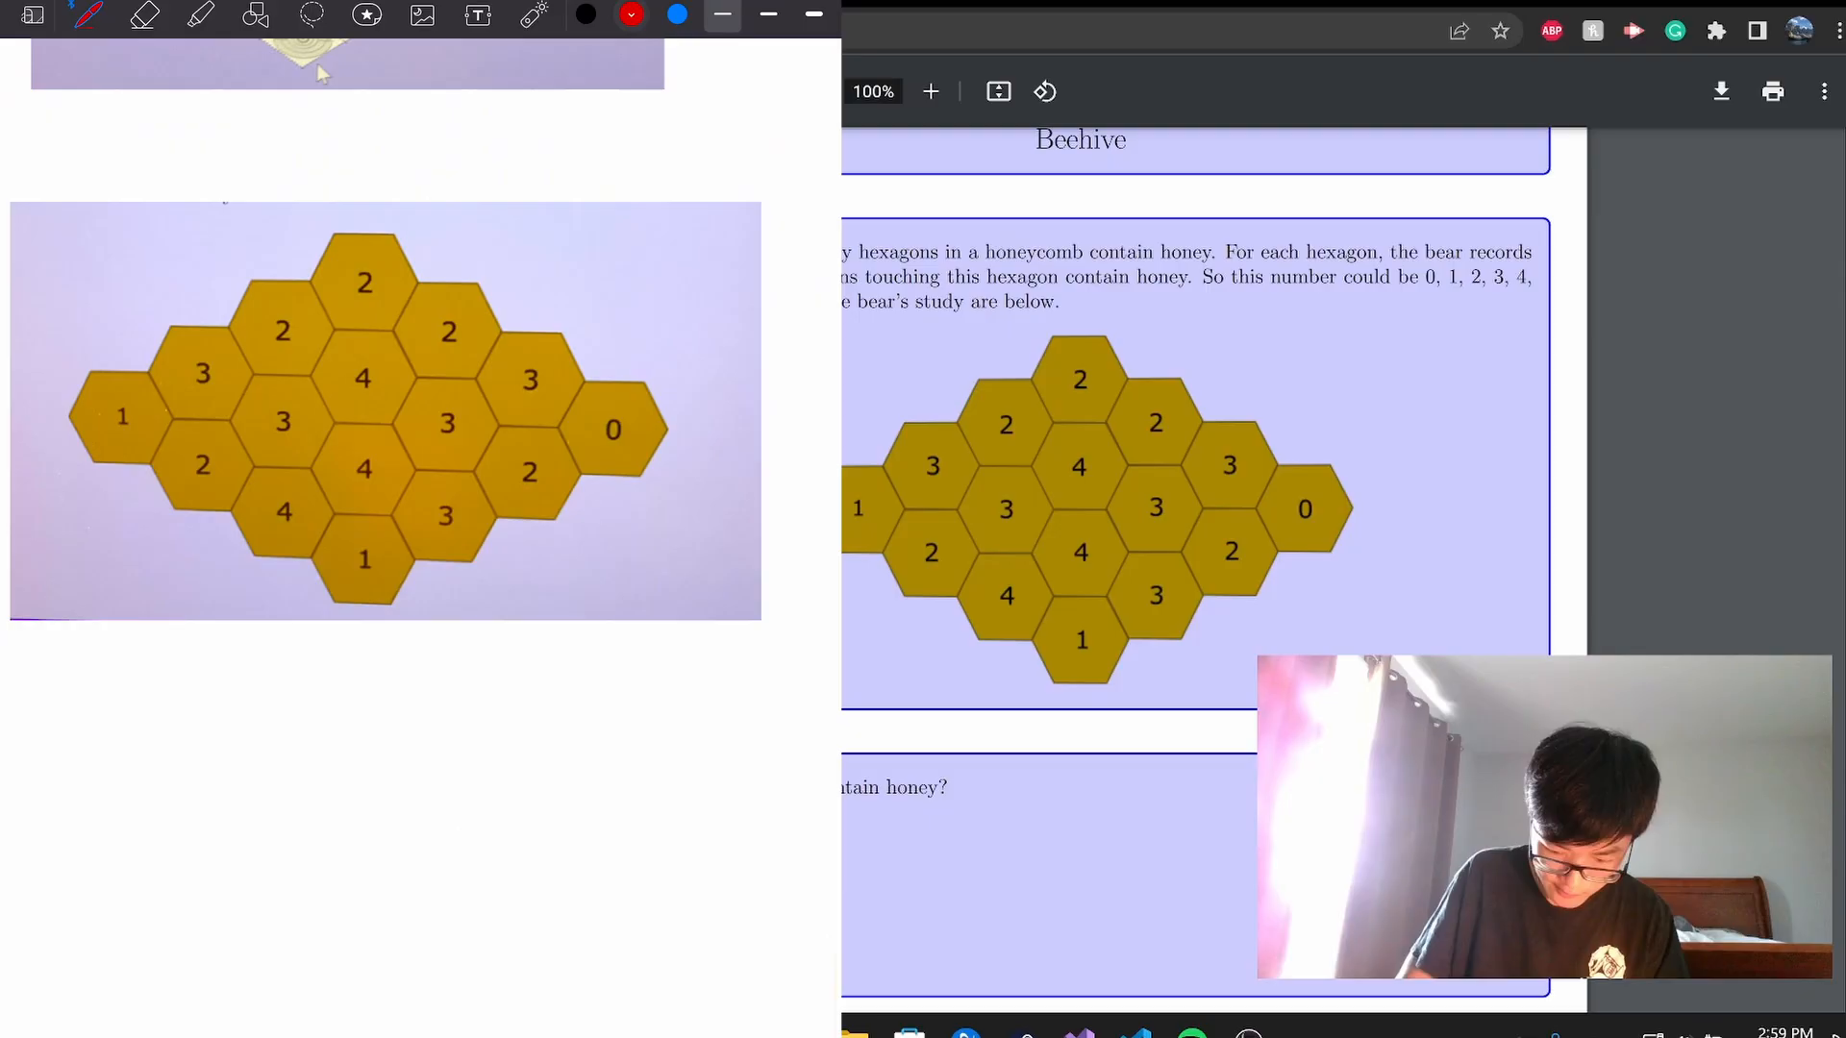
drag(526, 377, 534, 471)
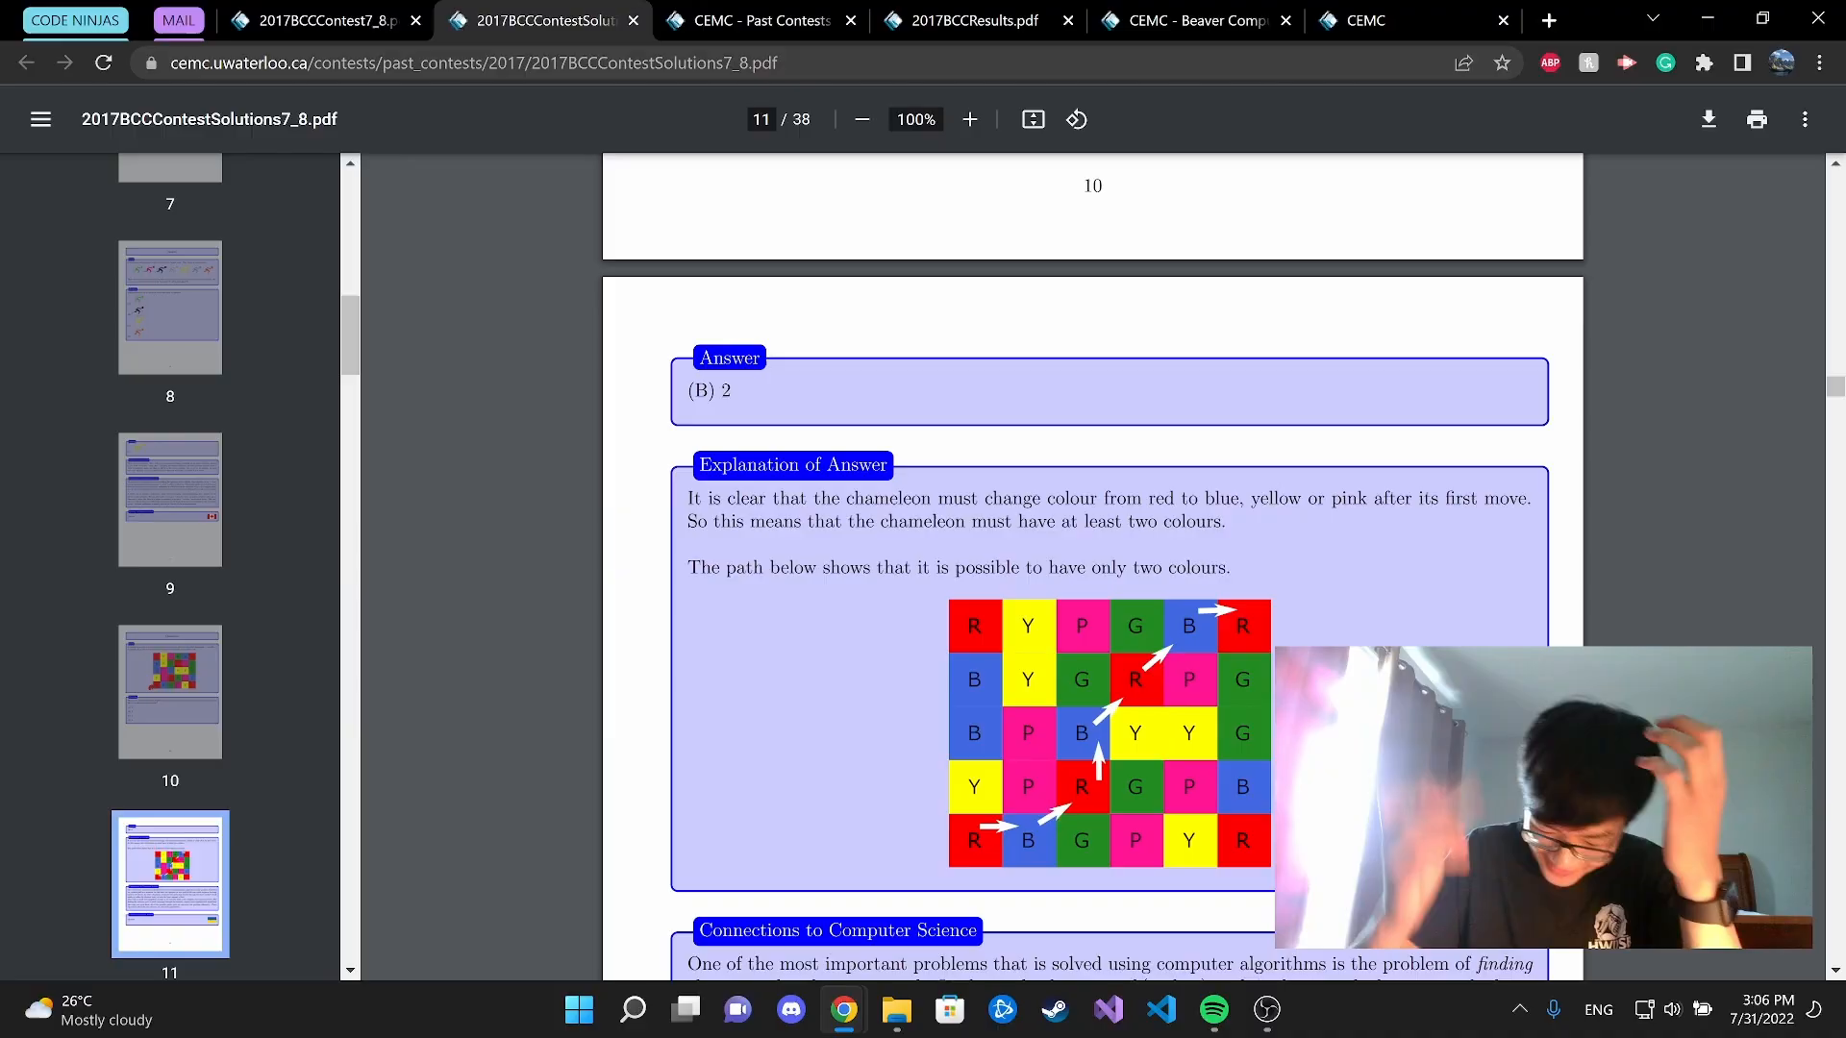
- Scroll the solutions PDF past the Robot Cleaner answer (C) 55 to page 32's Beehive question
scroll(down, 3)
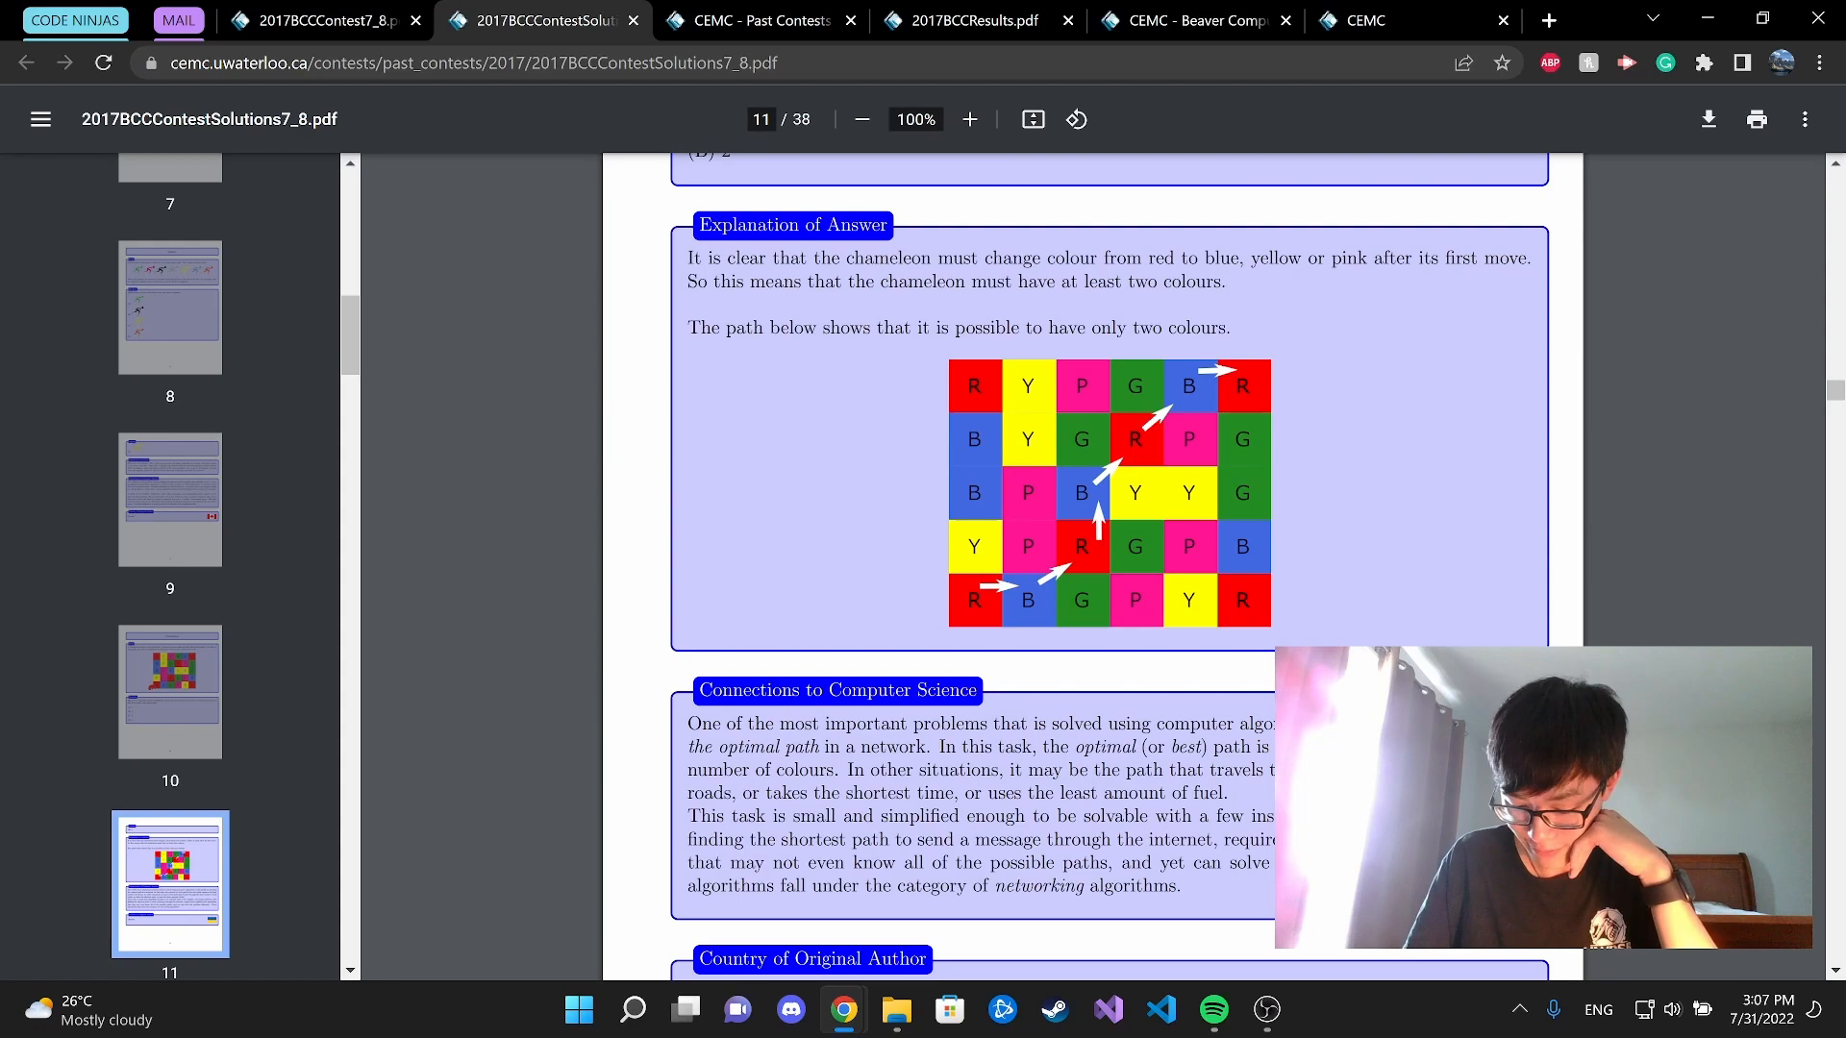
scroll(down, 3)
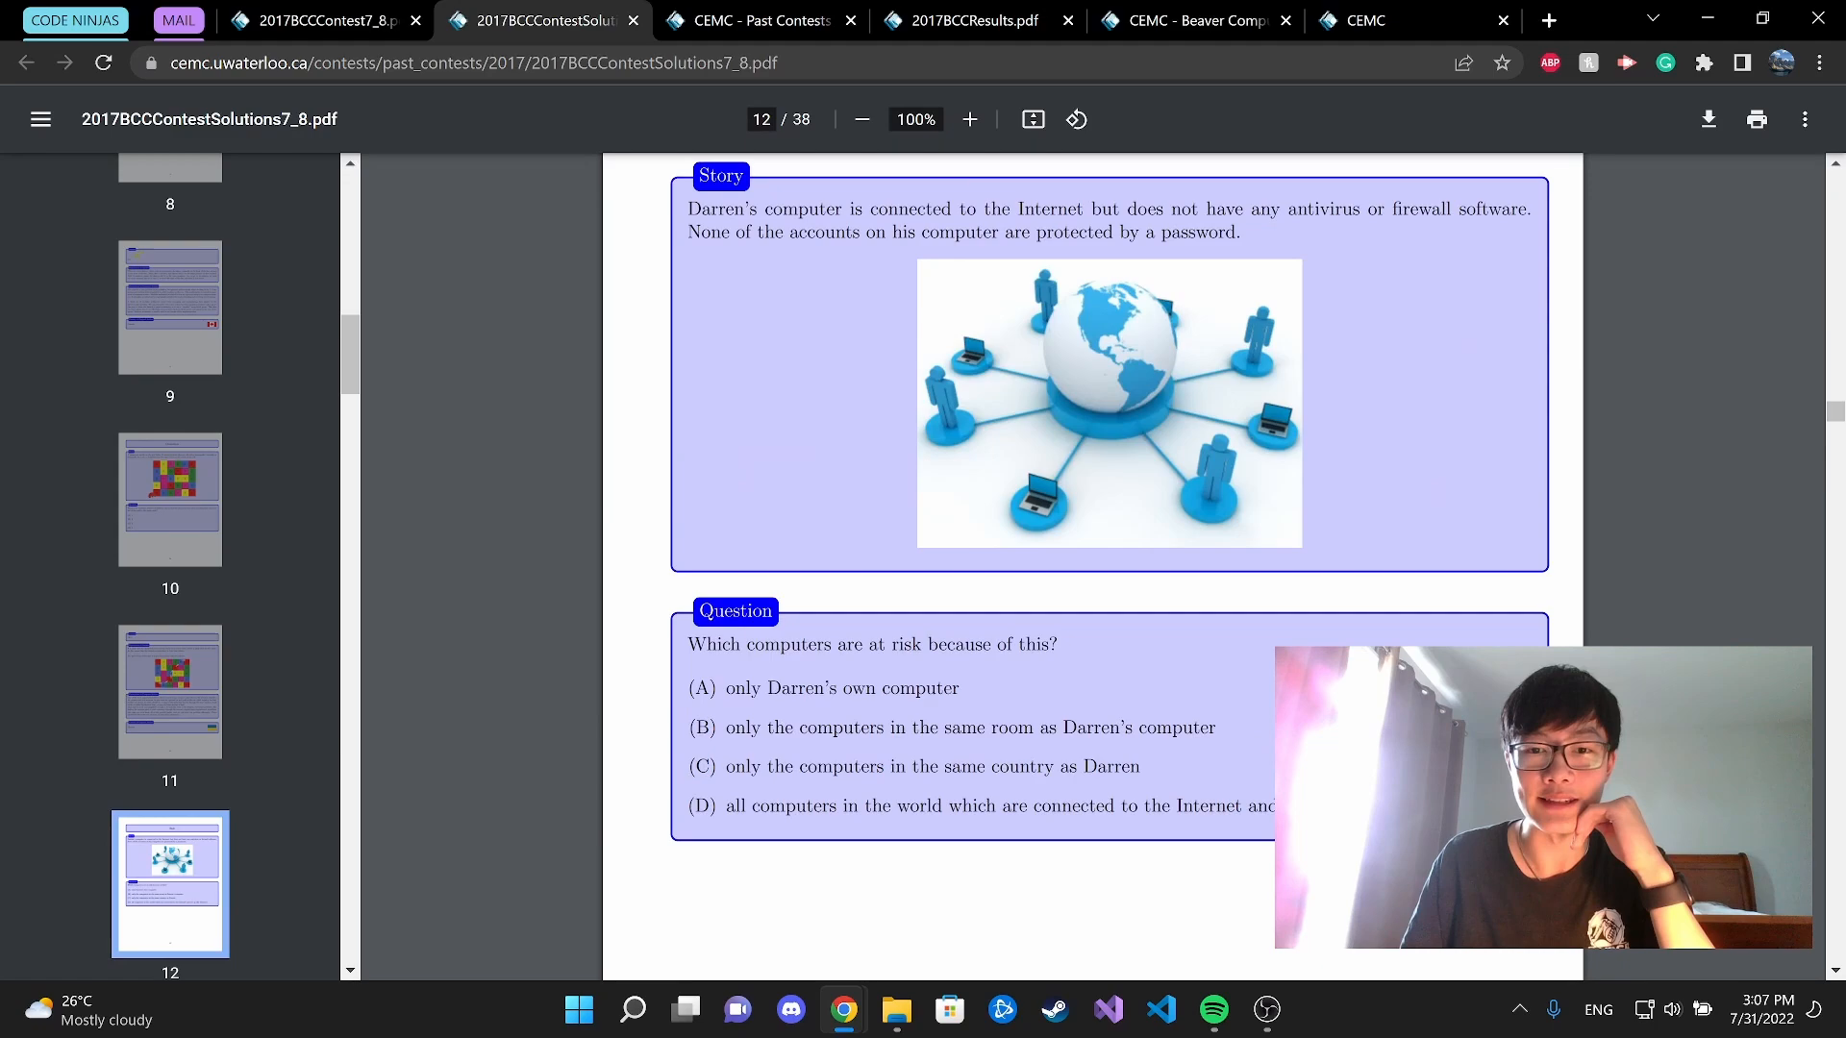
scroll(down, 3)
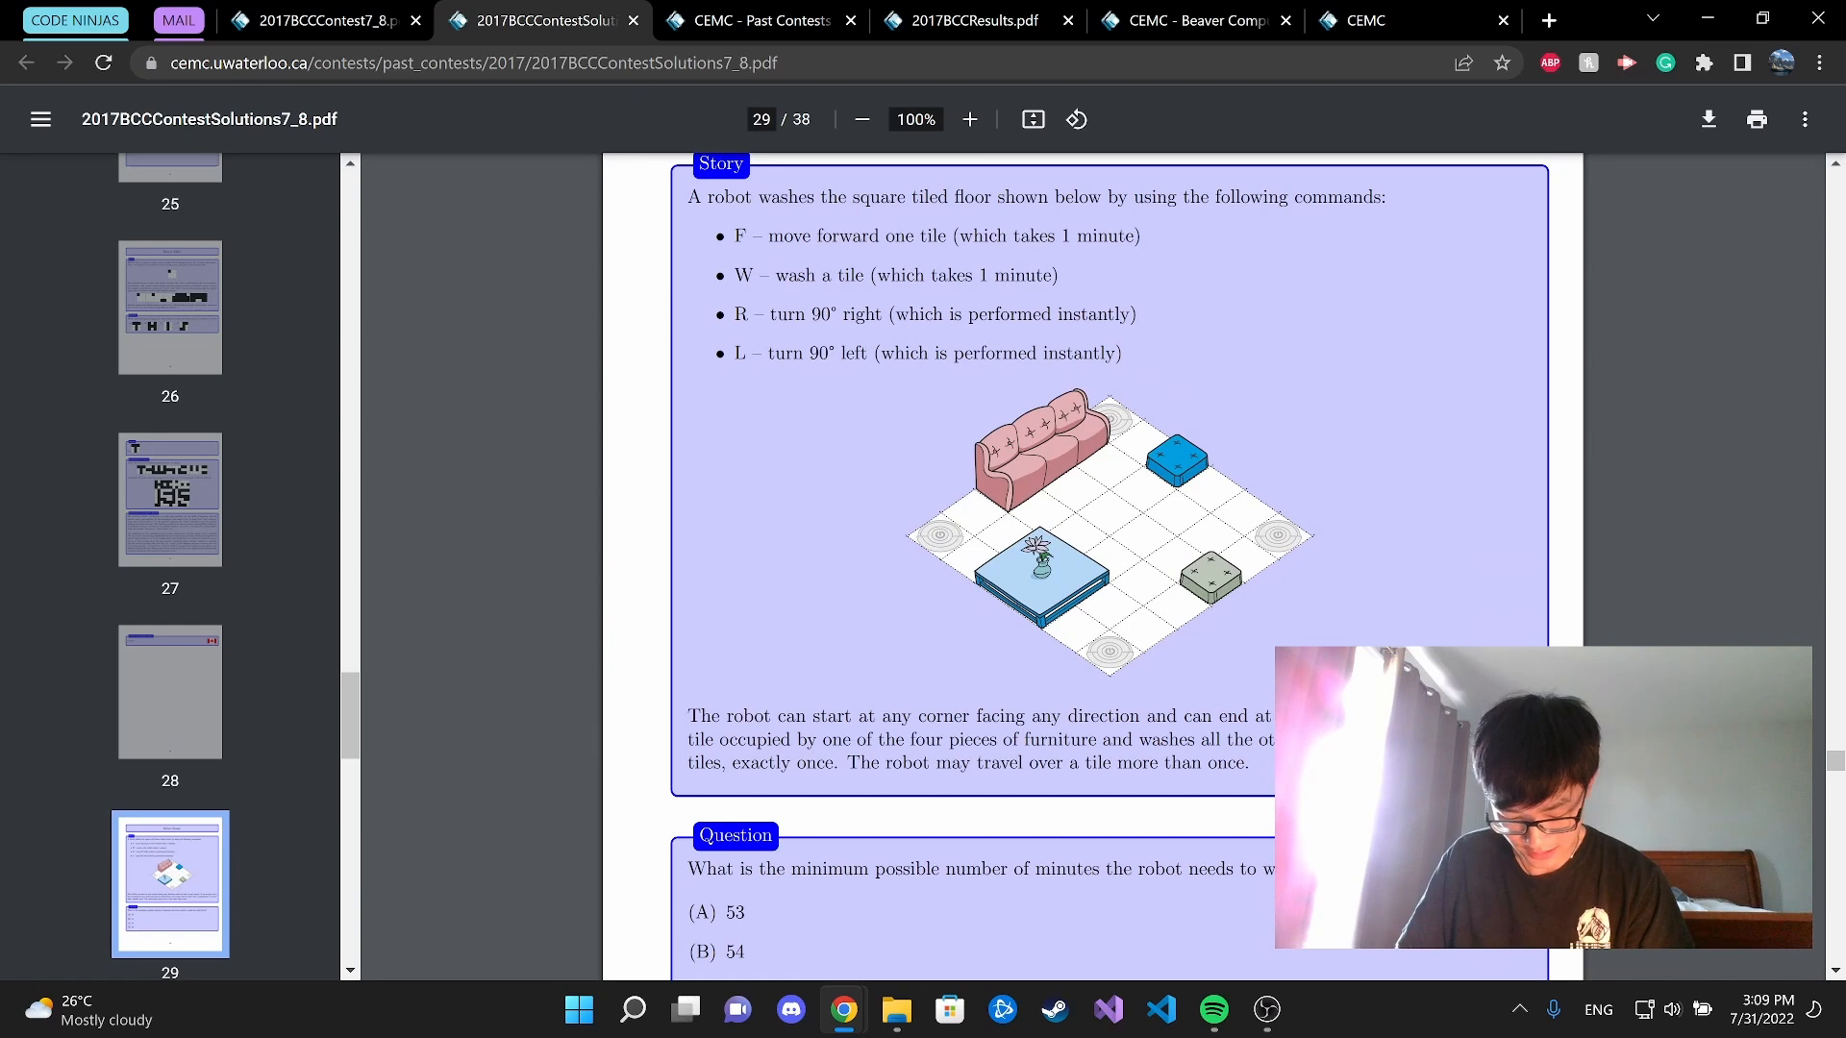
scroll(down, 3)
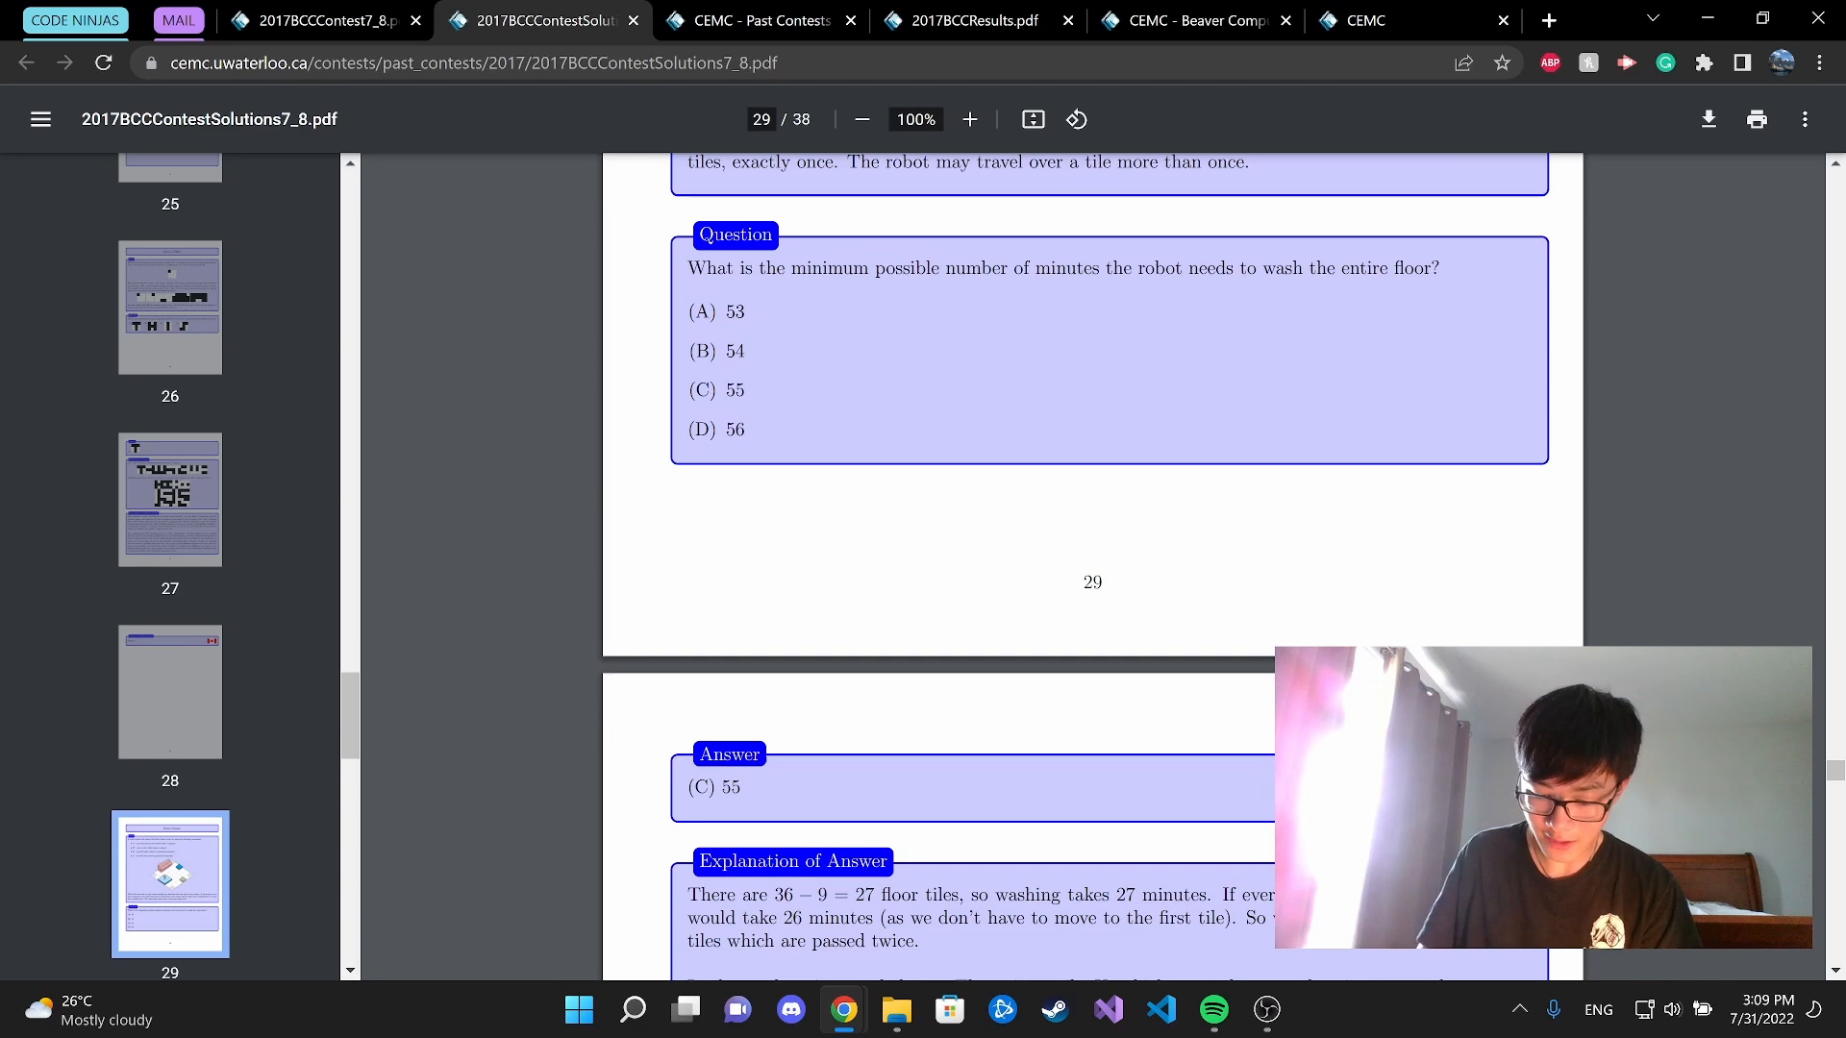
scroll(down, 3)
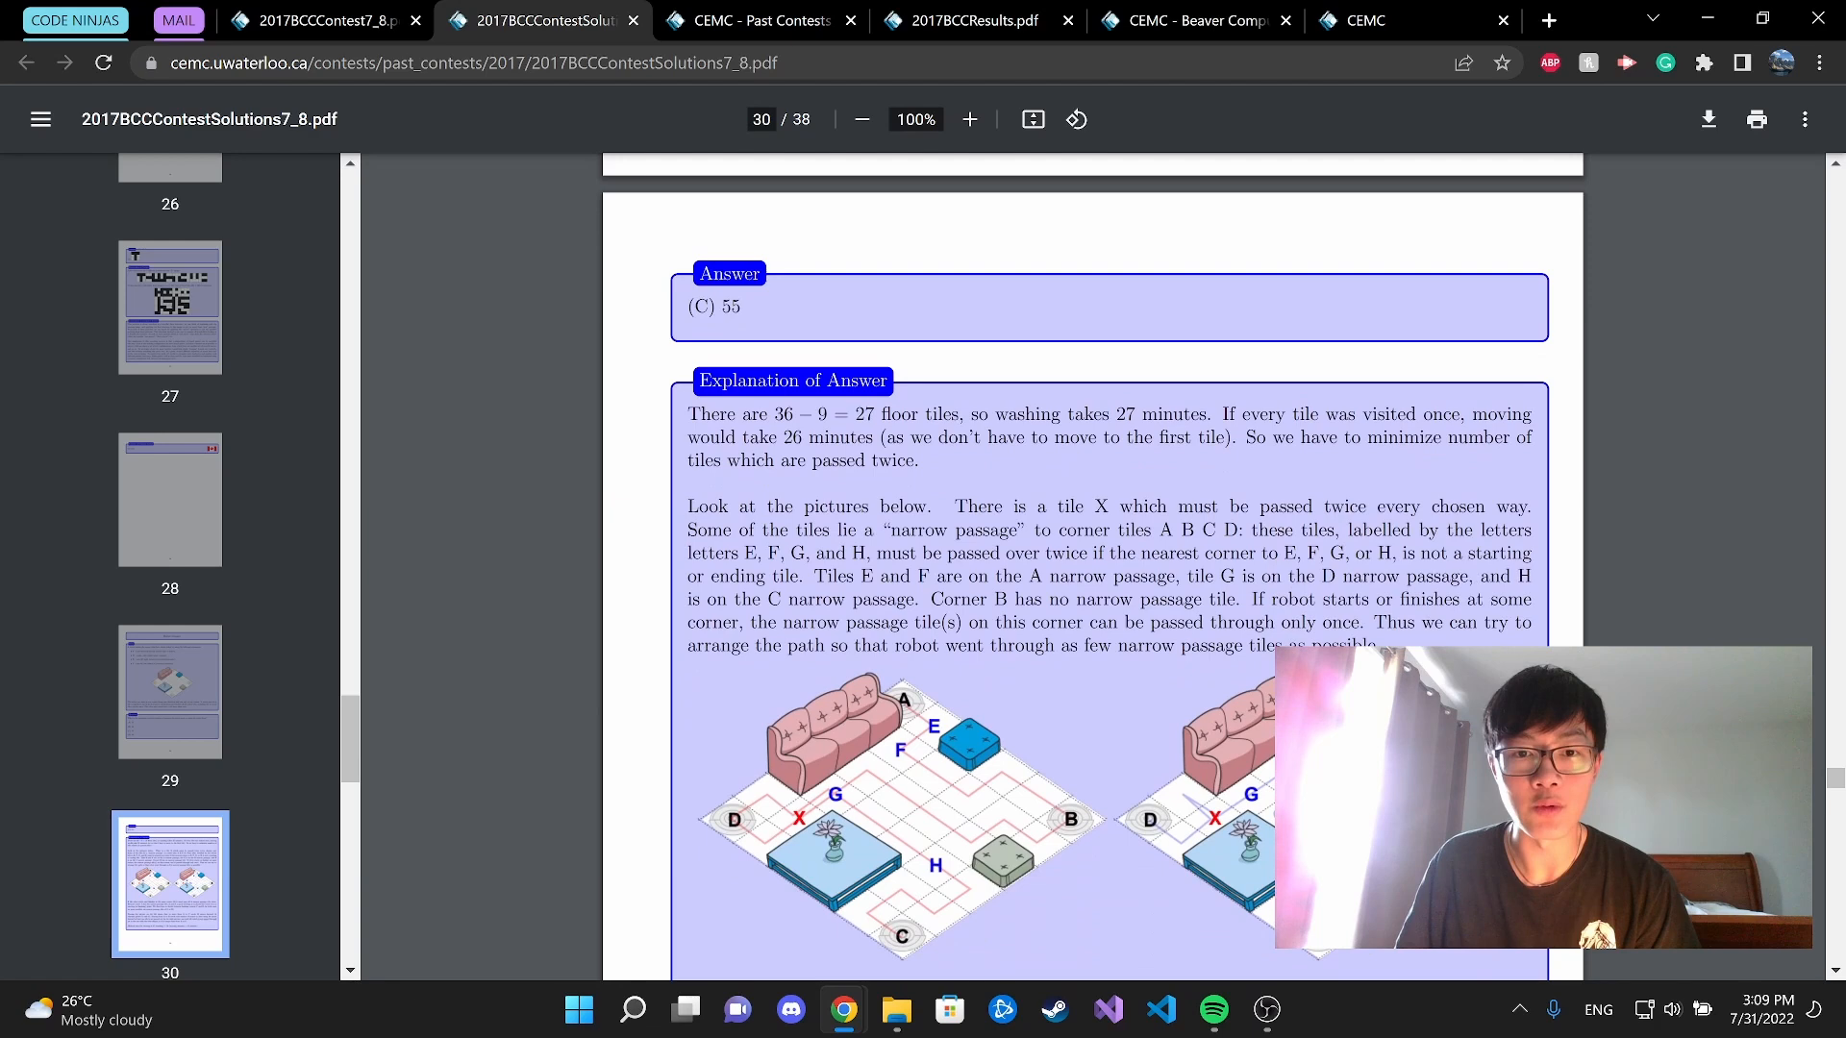
scroll(down, 3)
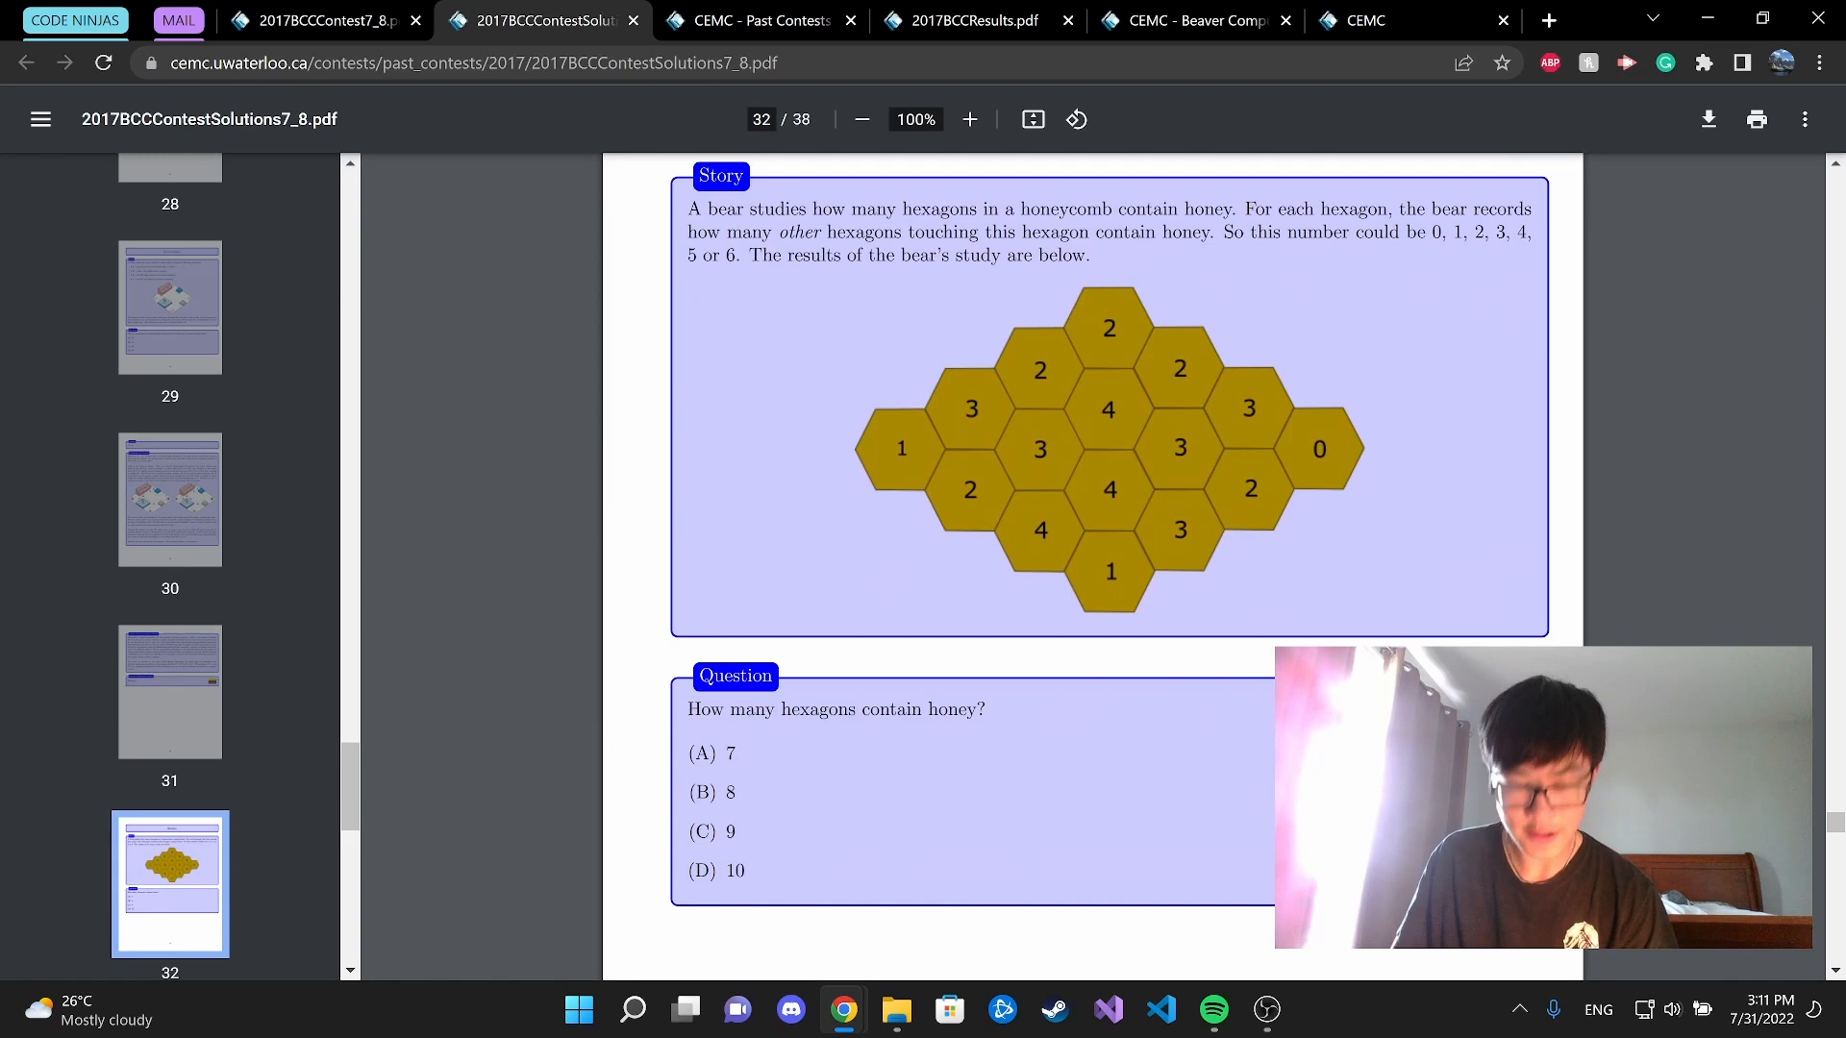
- Scroll down to page 33 to read the Beehive answer (C) 9
scroll(down, 3)
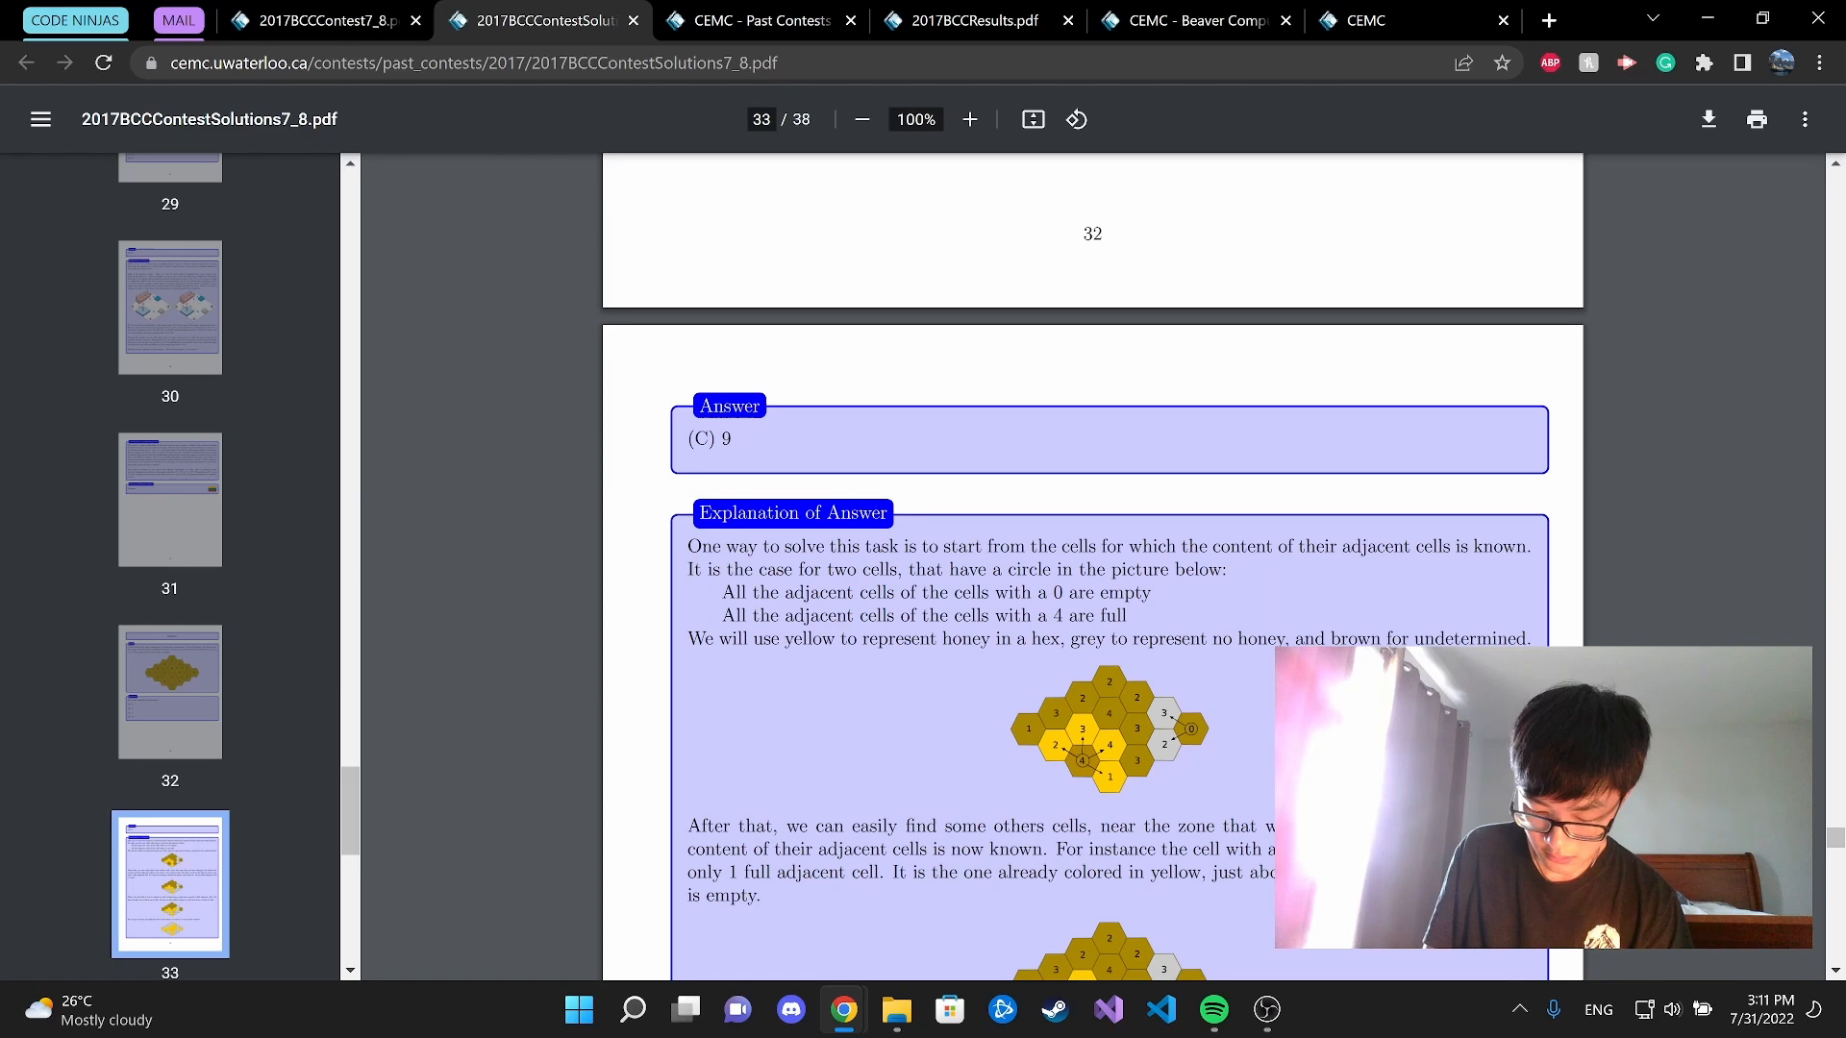
scroll(down, 3)
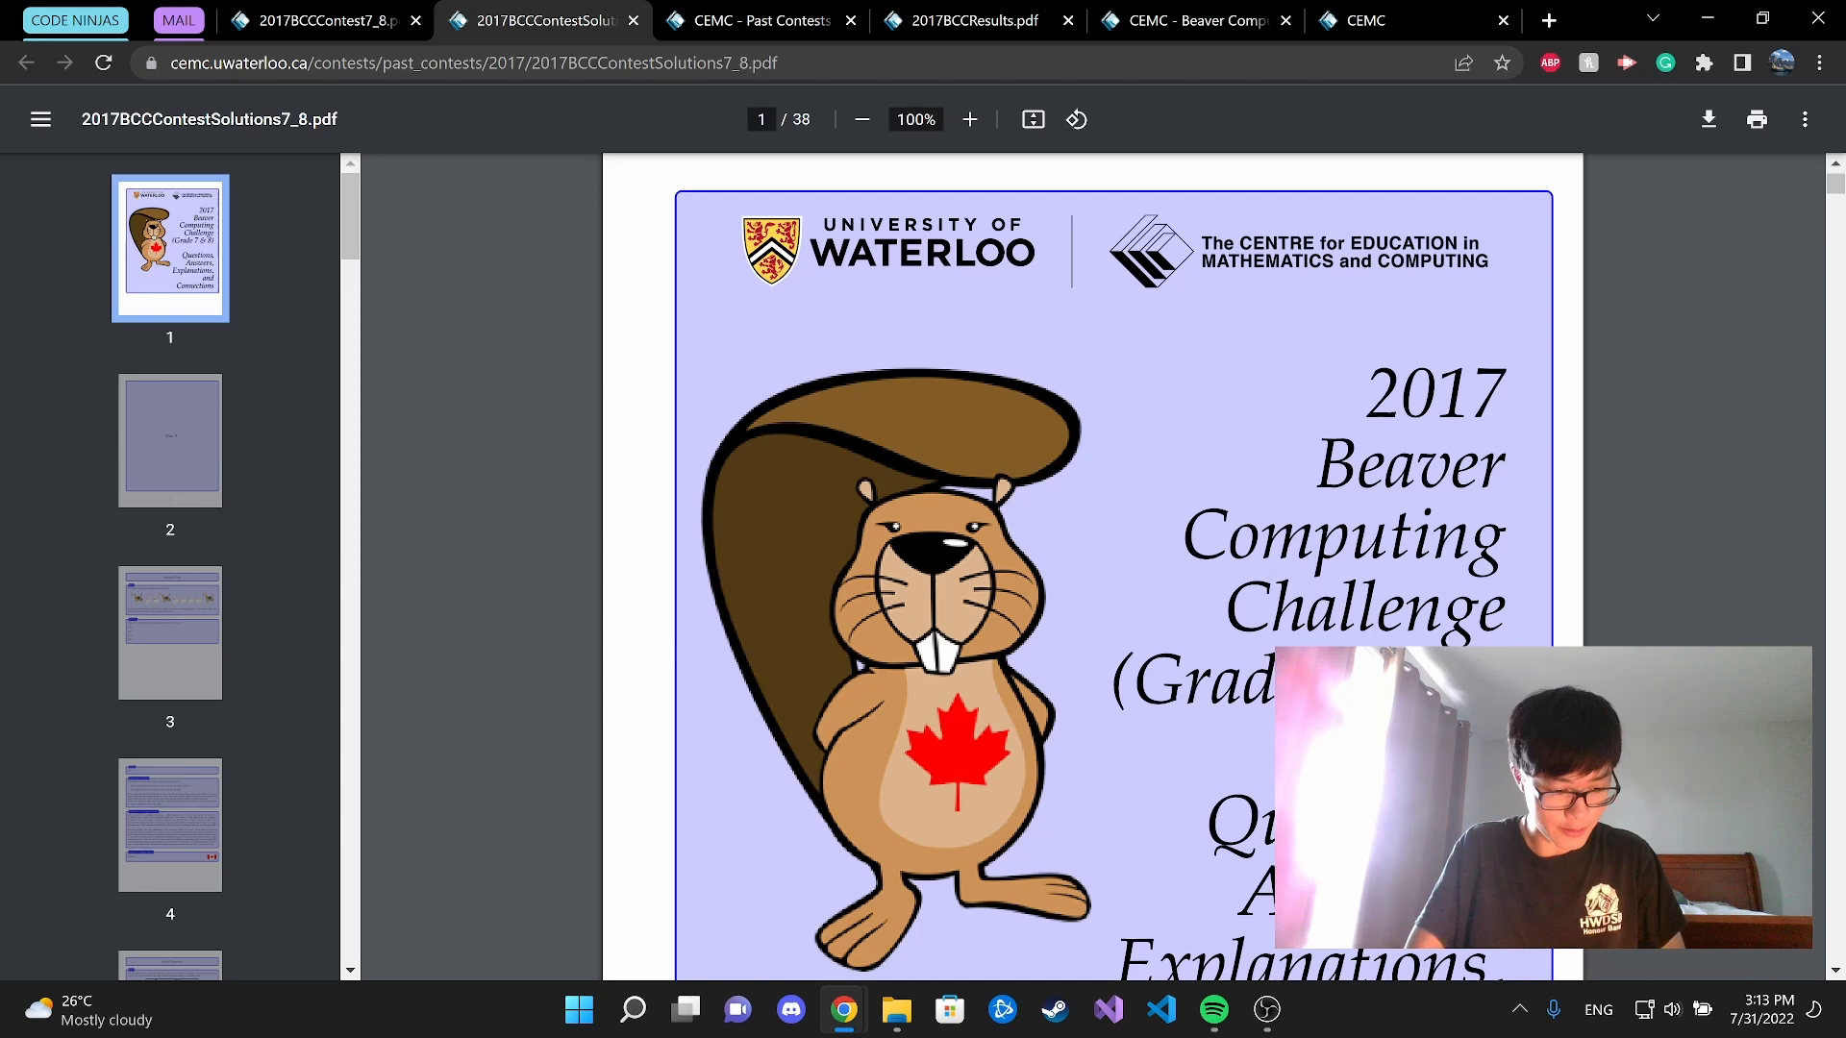
- Switch to the CEMC Past Contests tab listing Beaver Computing Challenge years
click(1365, 20)
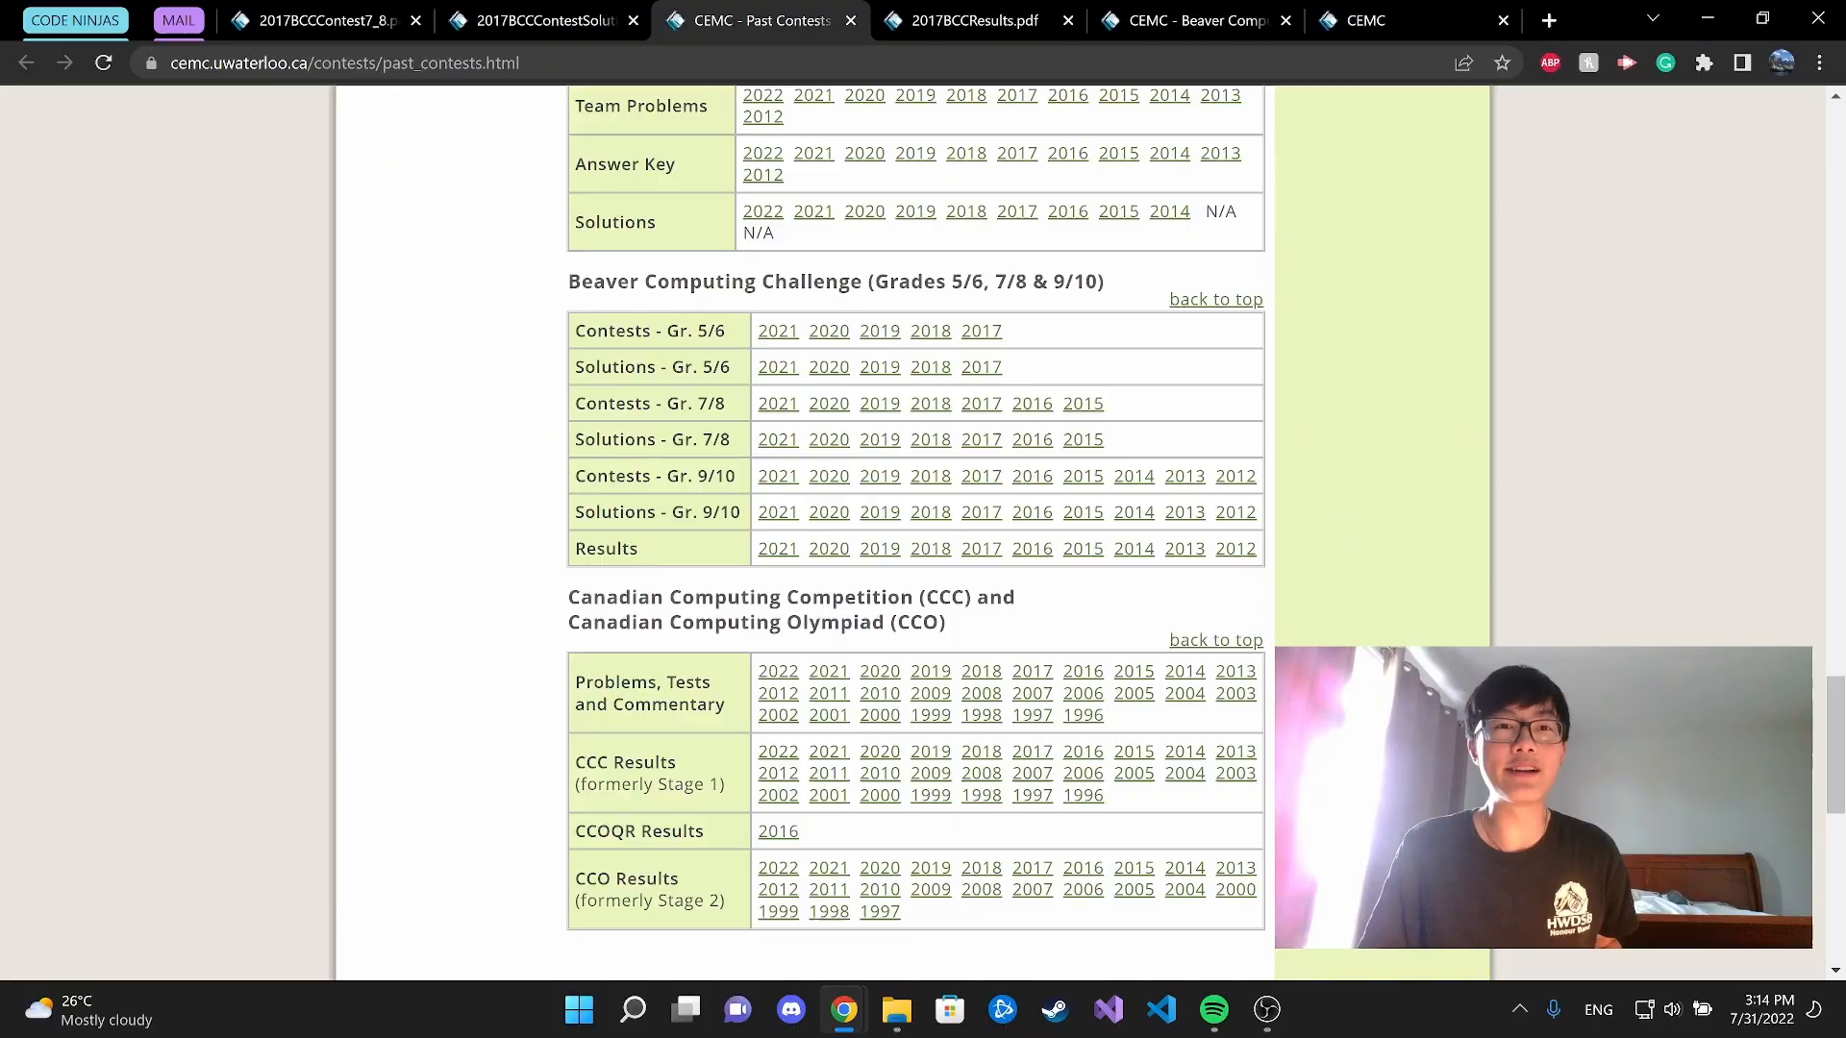
- Switch via the solutions tab to the 2017BCCContest7_8.pdf contest questions at its cover page
click(541, 20)
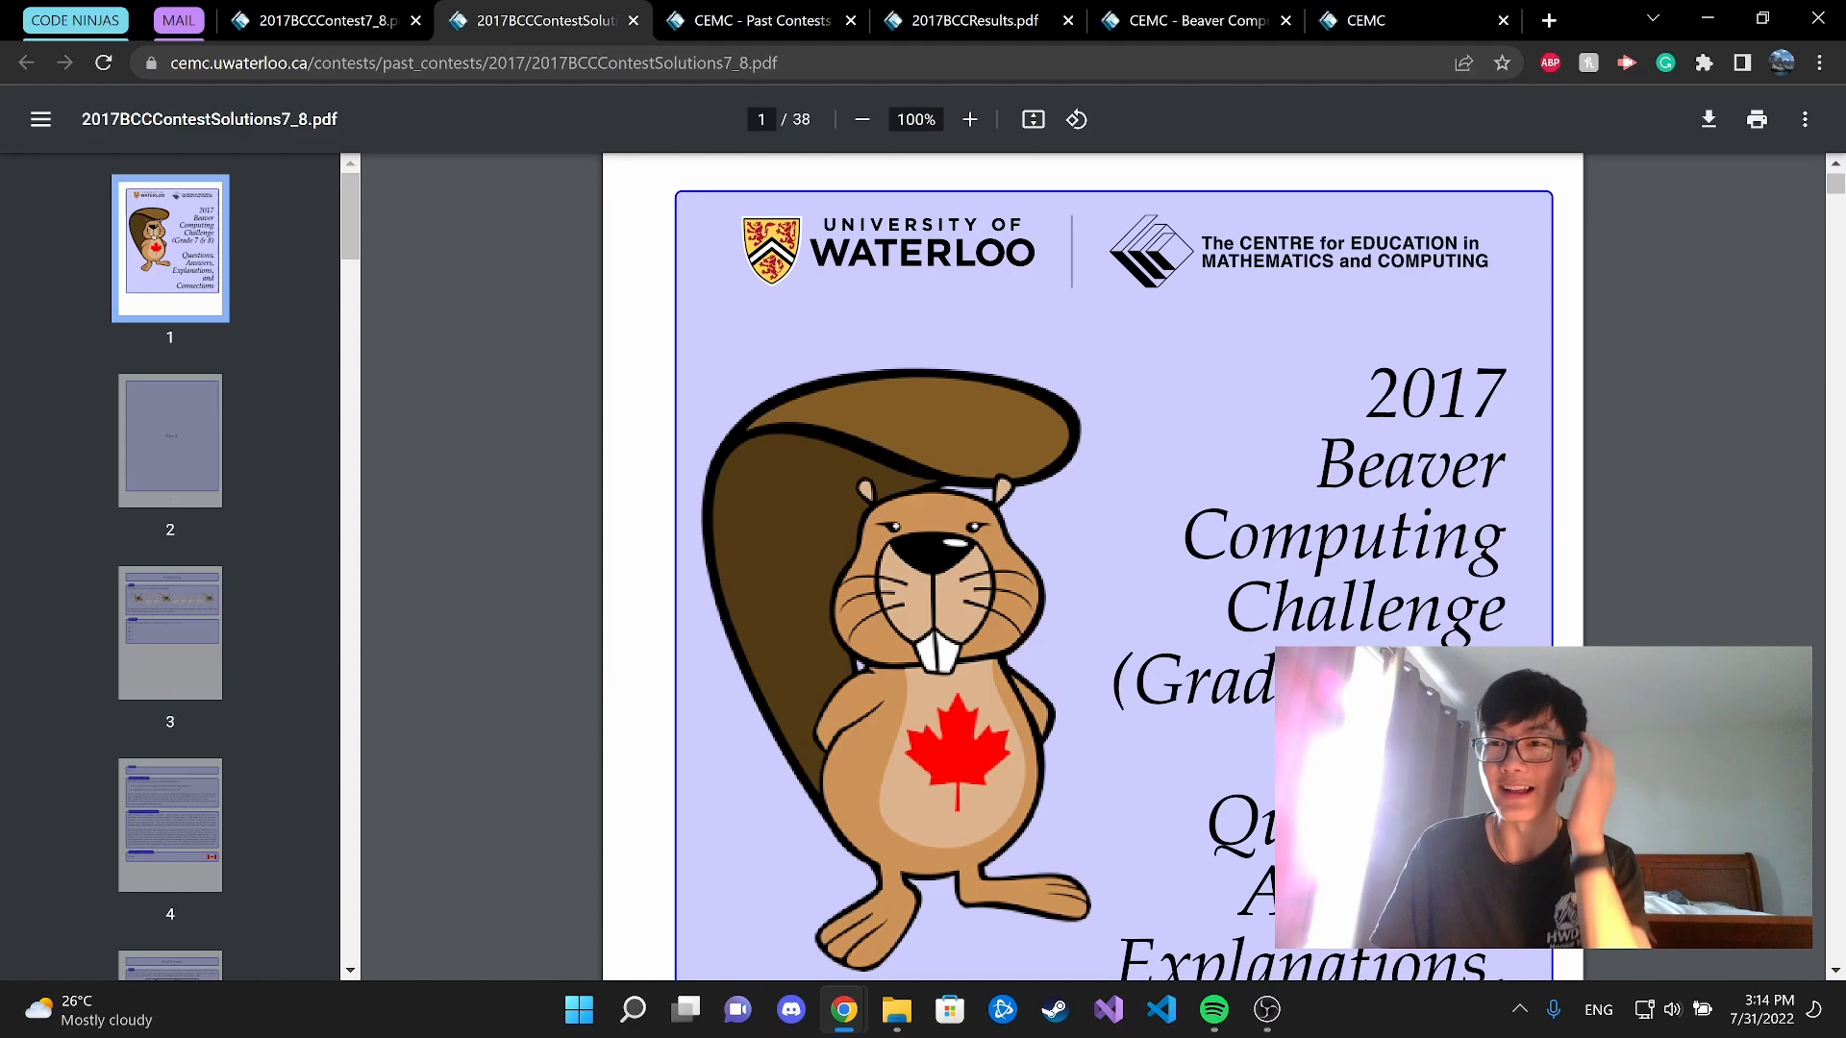
click(318, 21)
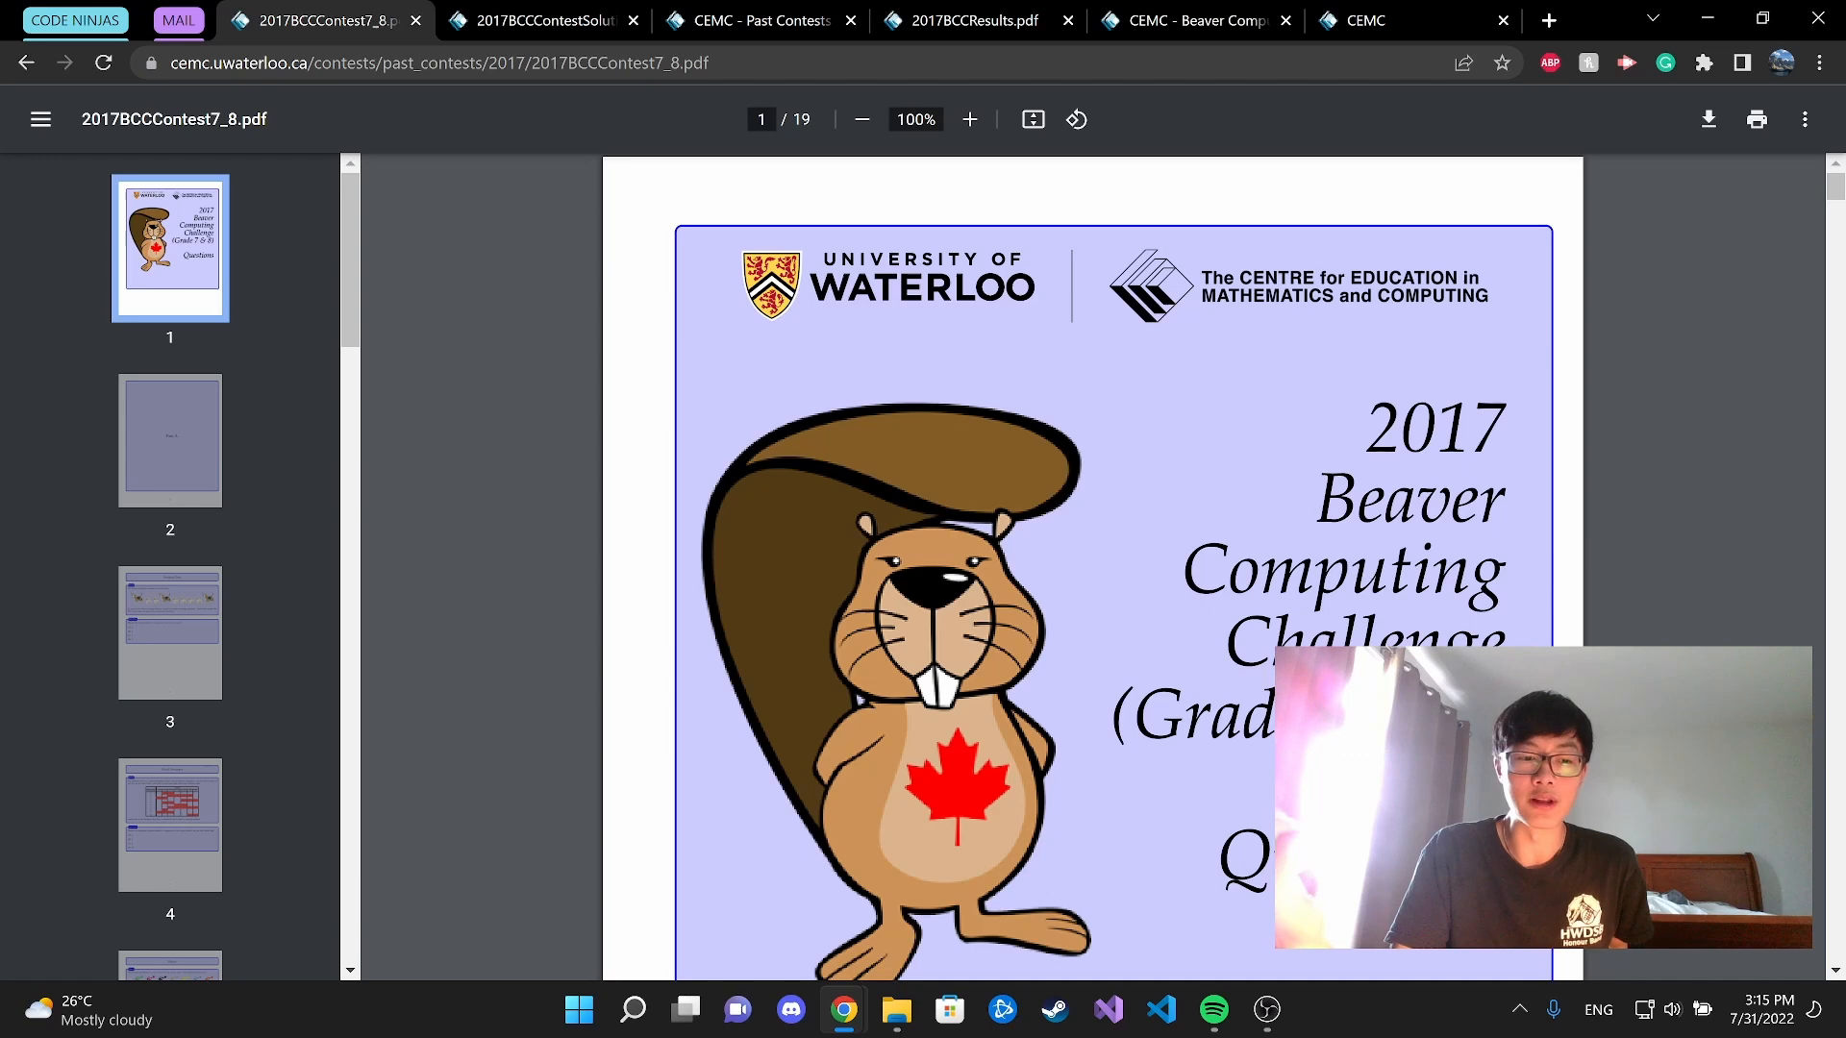
- Scroll the contest PDF past Skaters and Chameleon to page 13 of 19
scroll(down, 3)
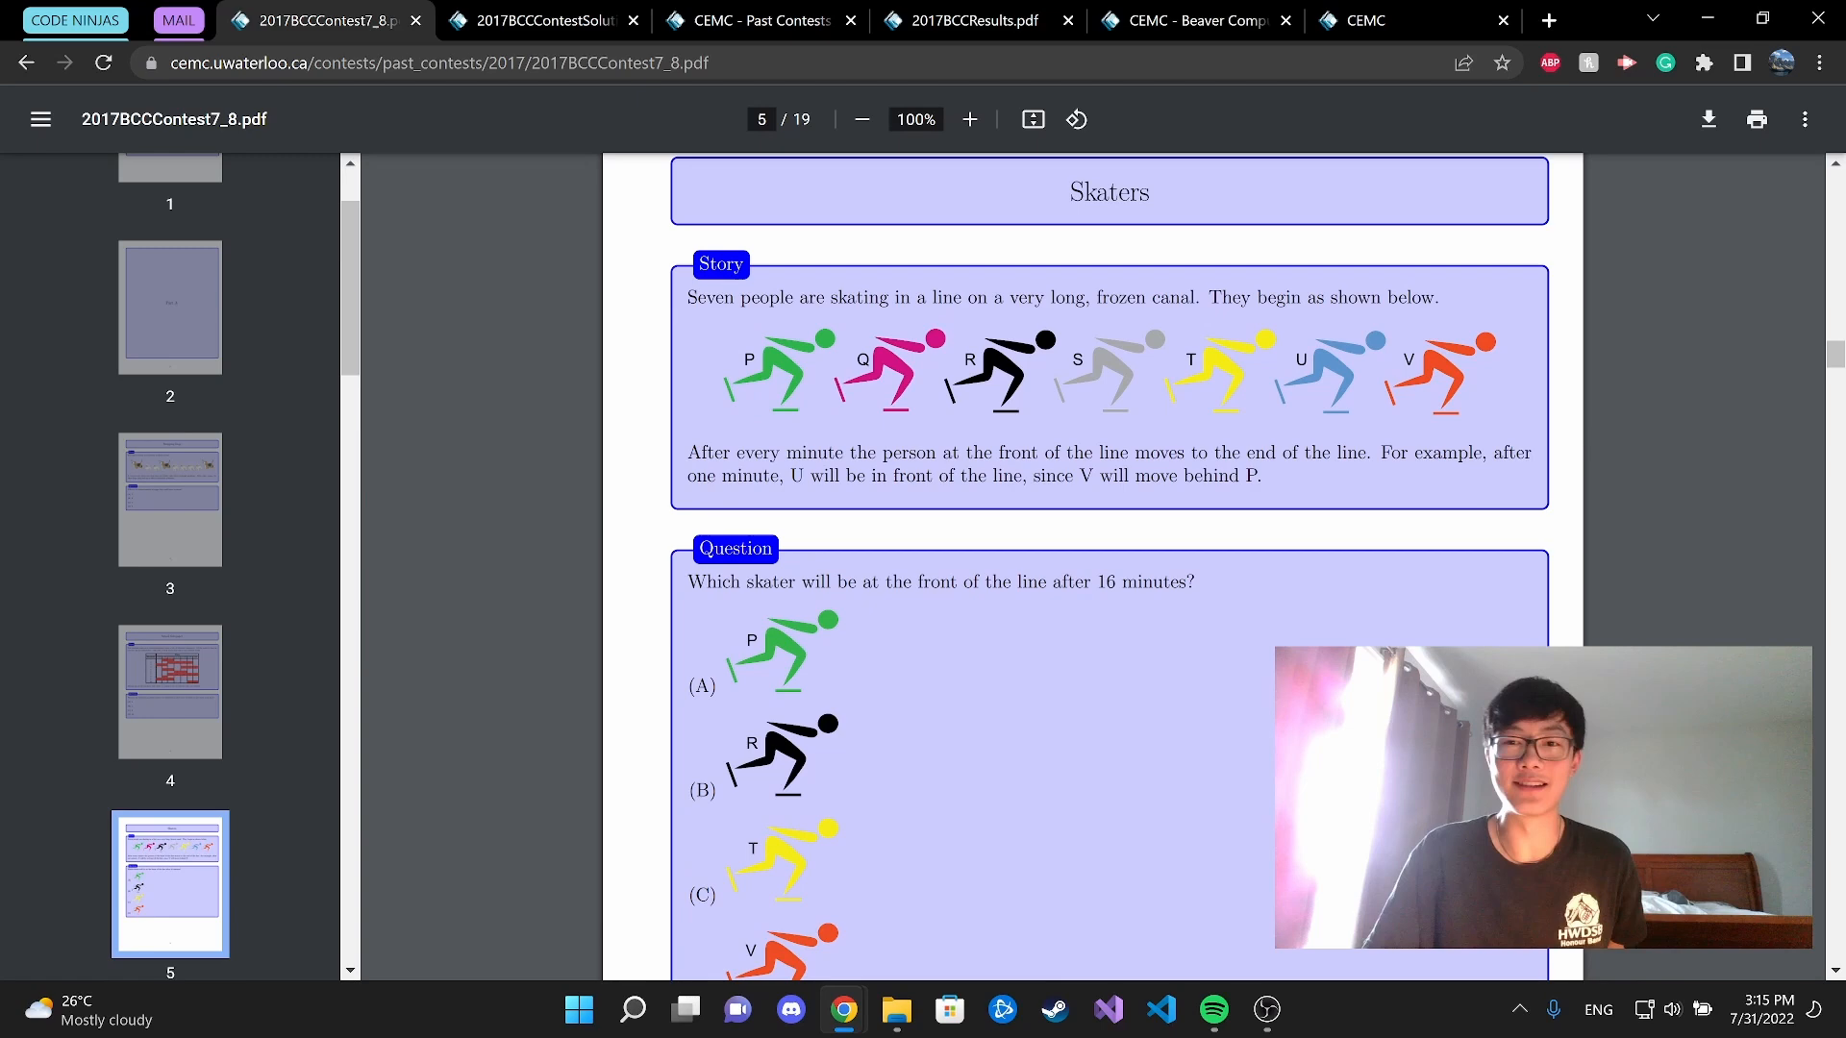
scroll(down, 3)
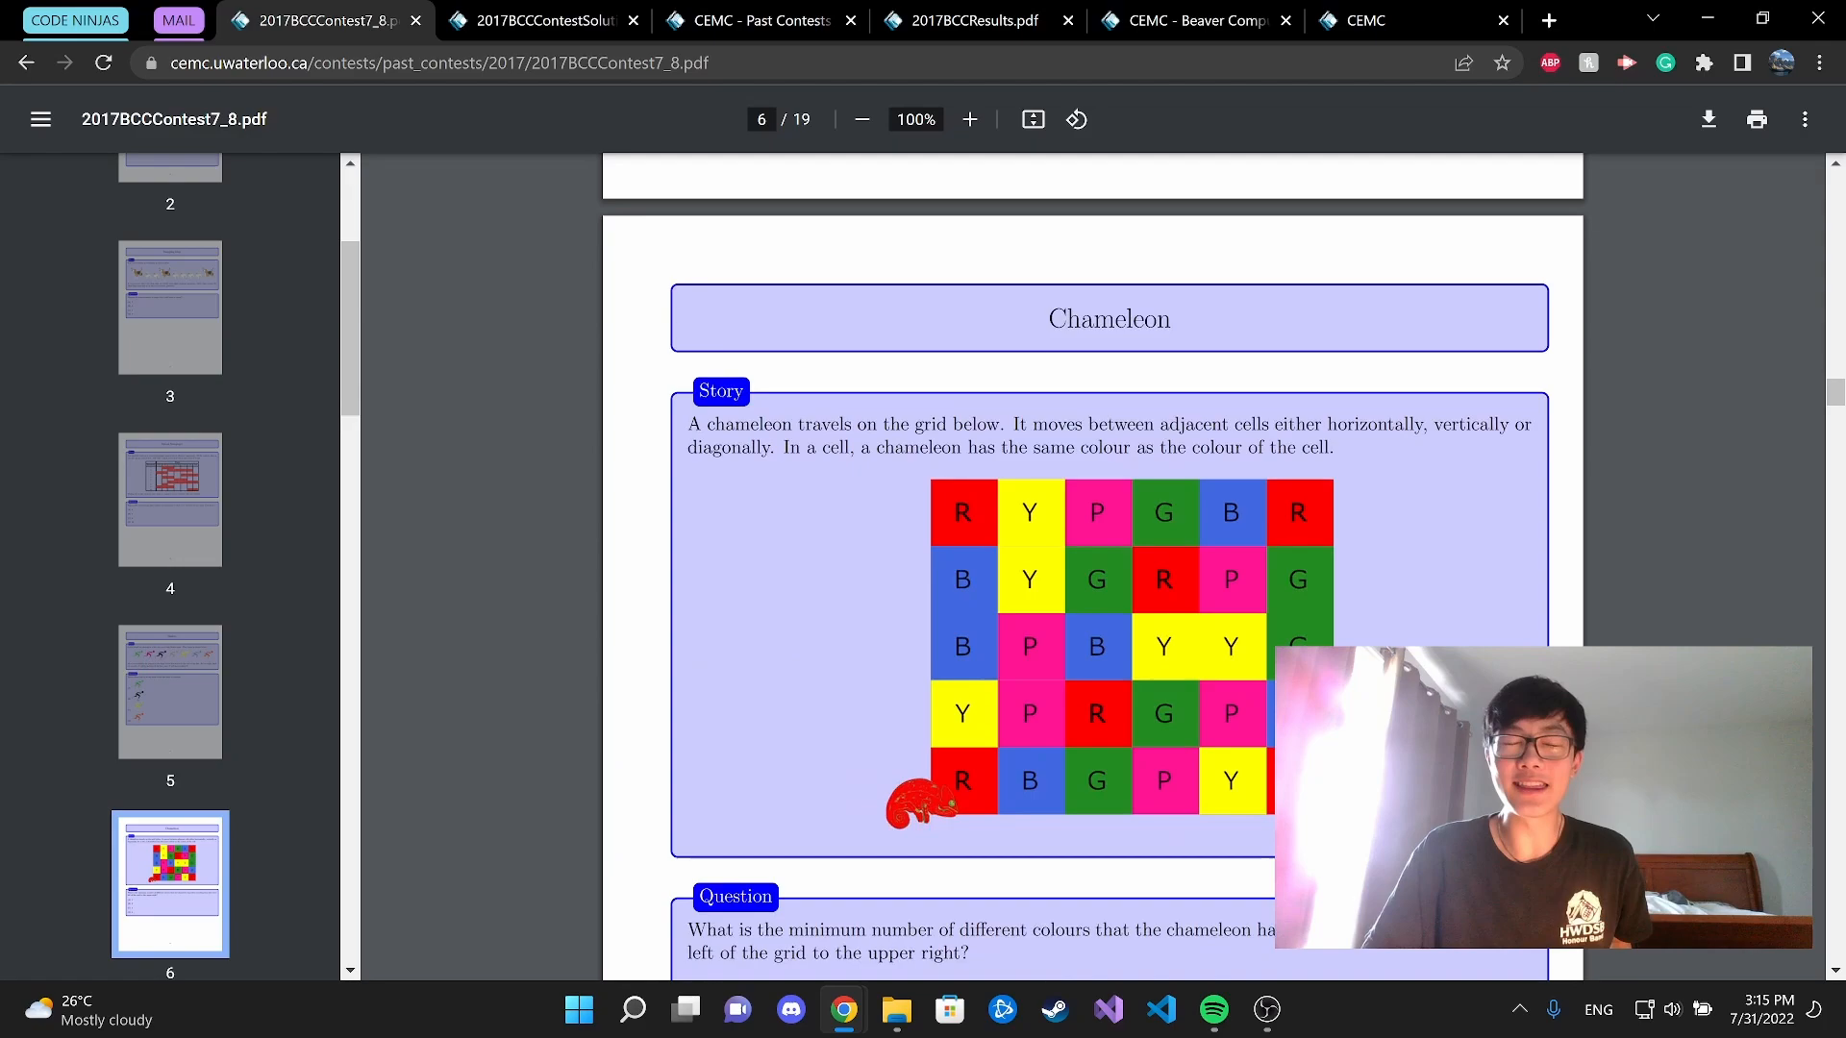
scroll(down, 3)
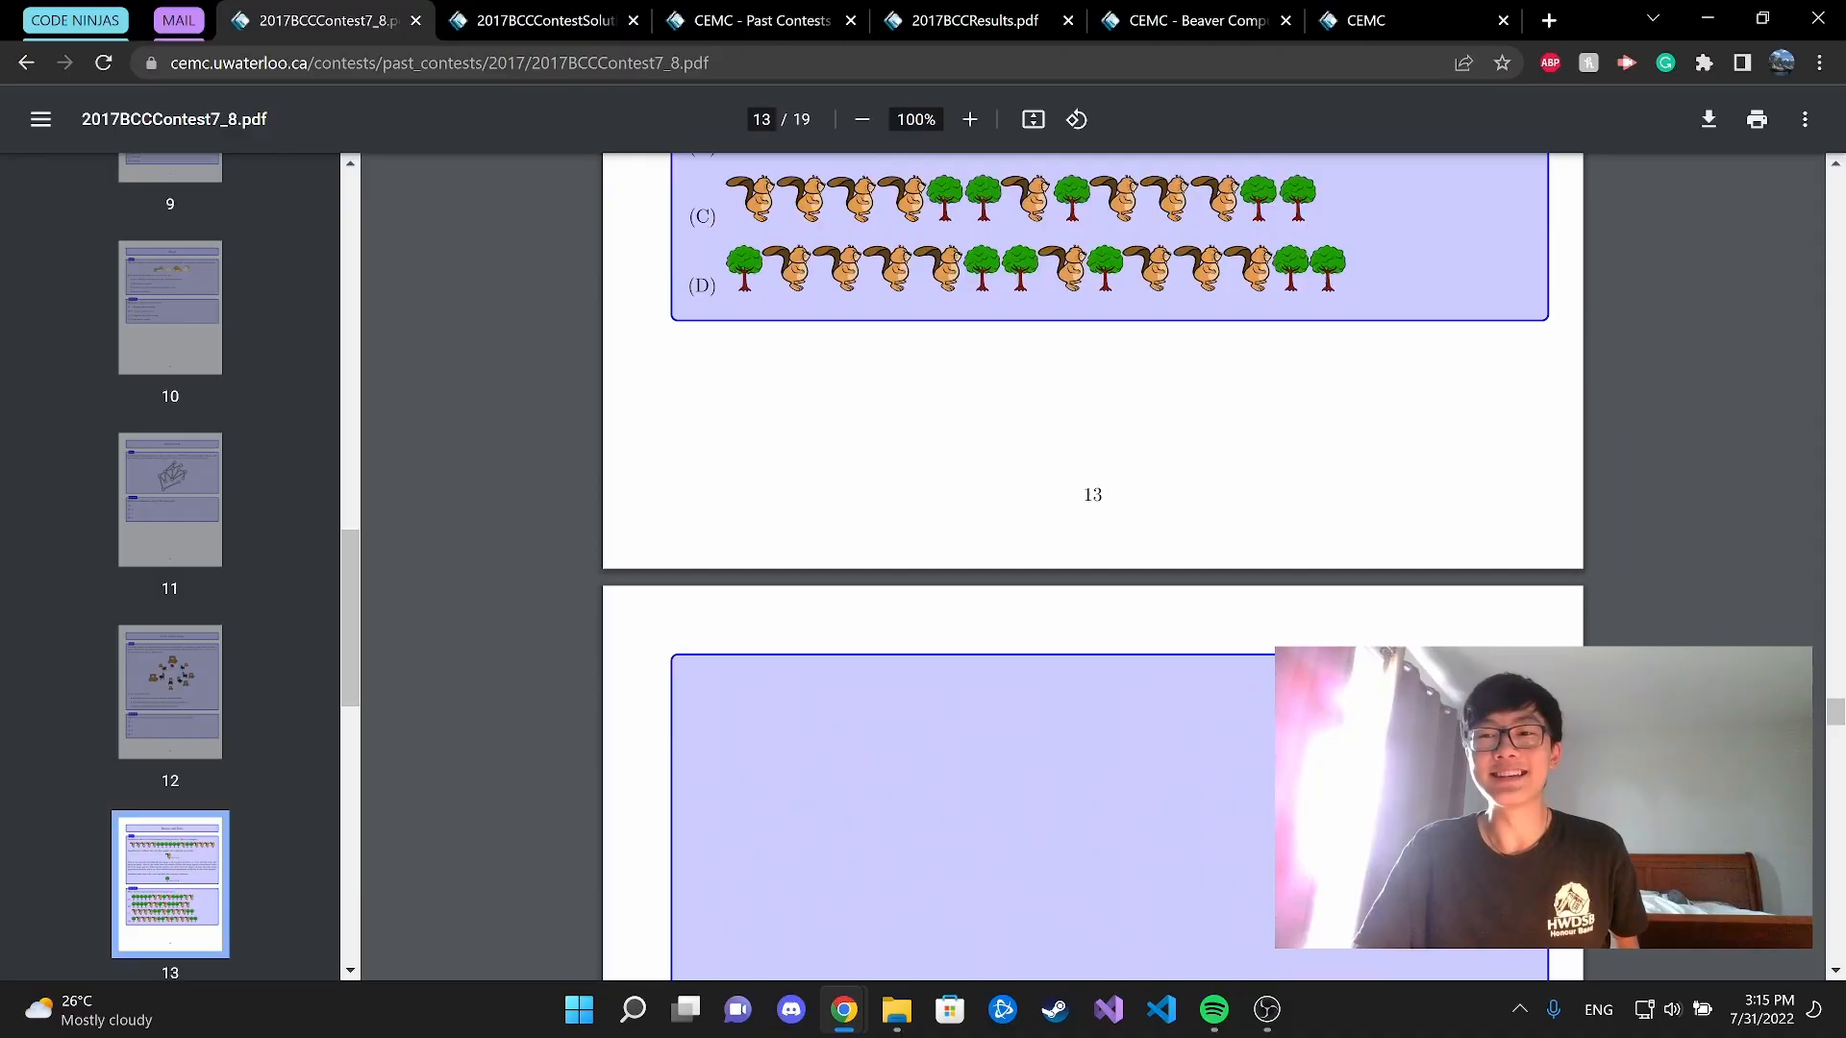